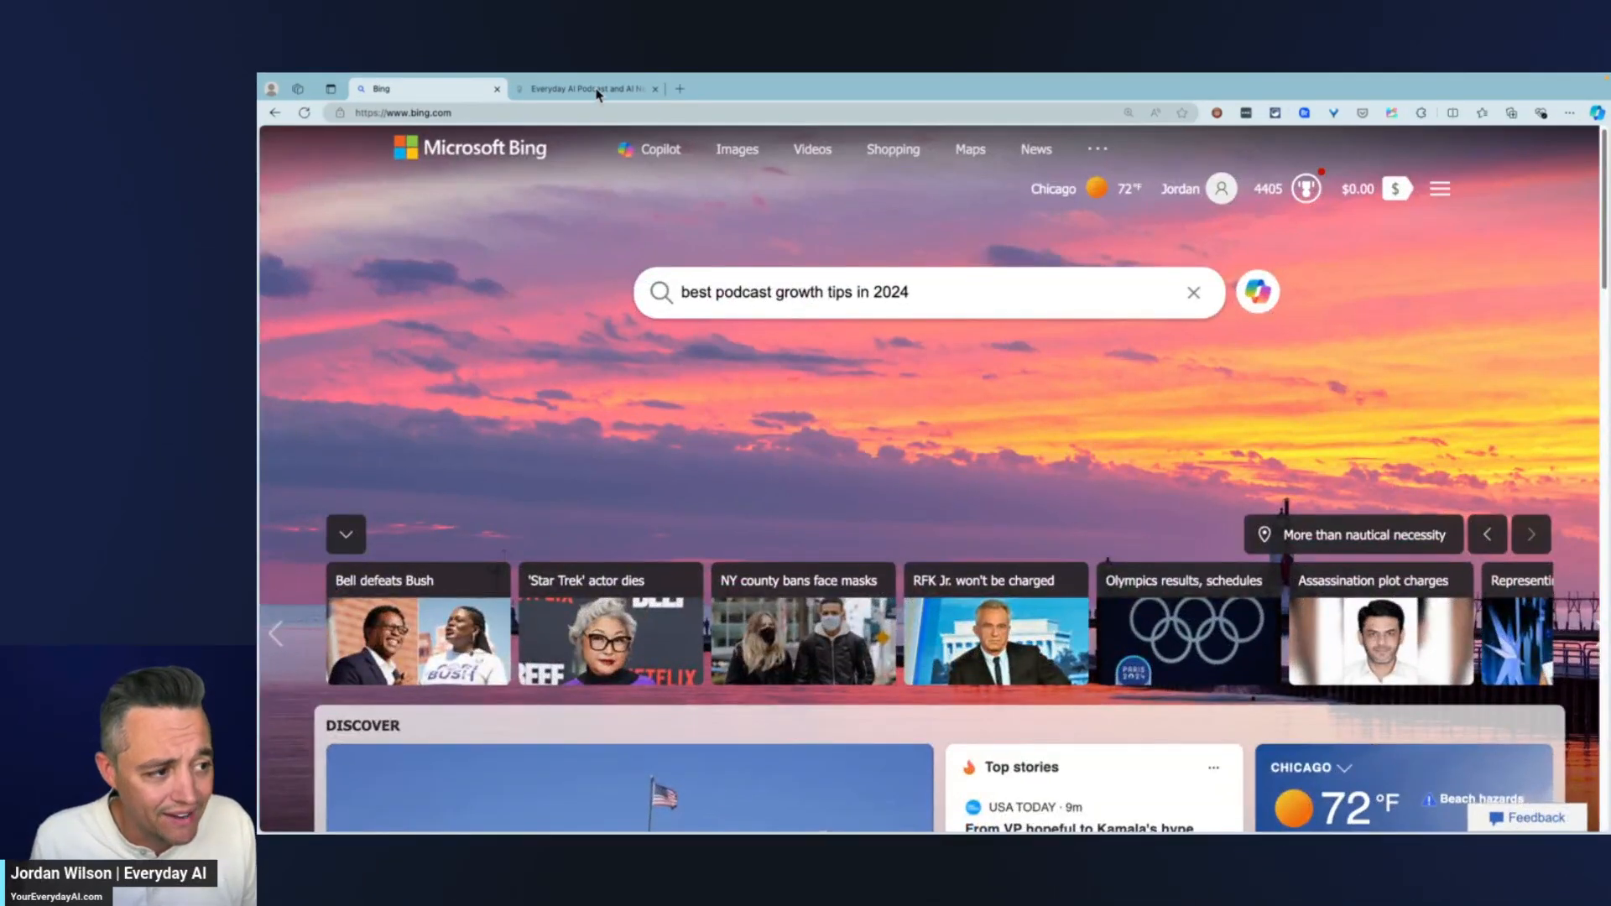
Step: Return to the Bing tab and enter 'best podcast growth tips in 2024' in the empty search box
click(585, 89)
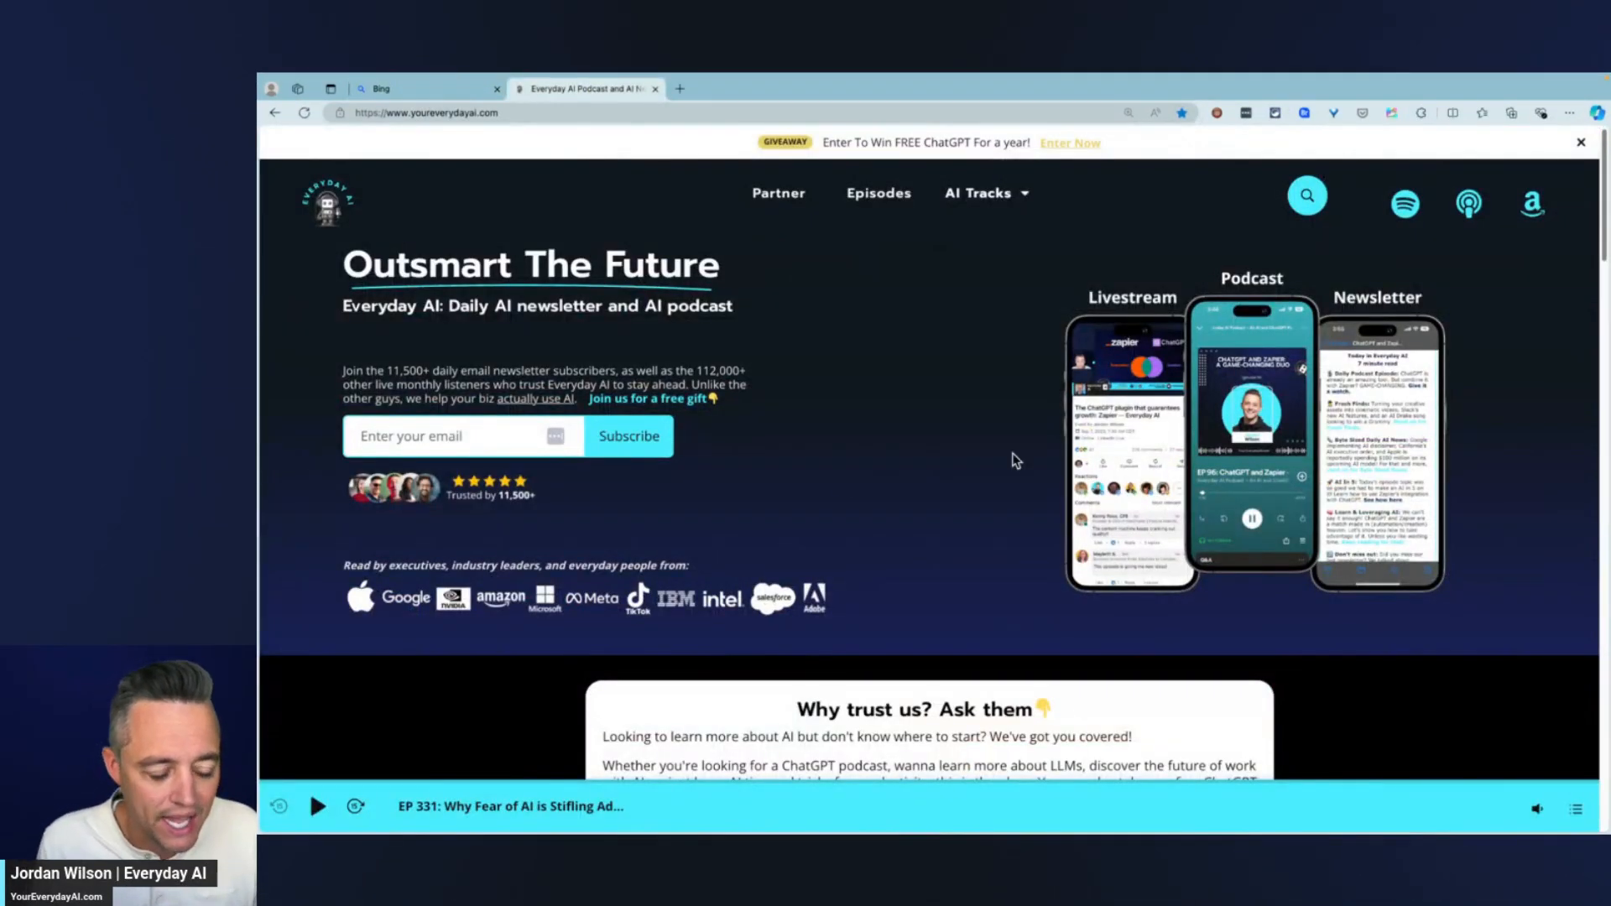
mouse_move(993, 445)
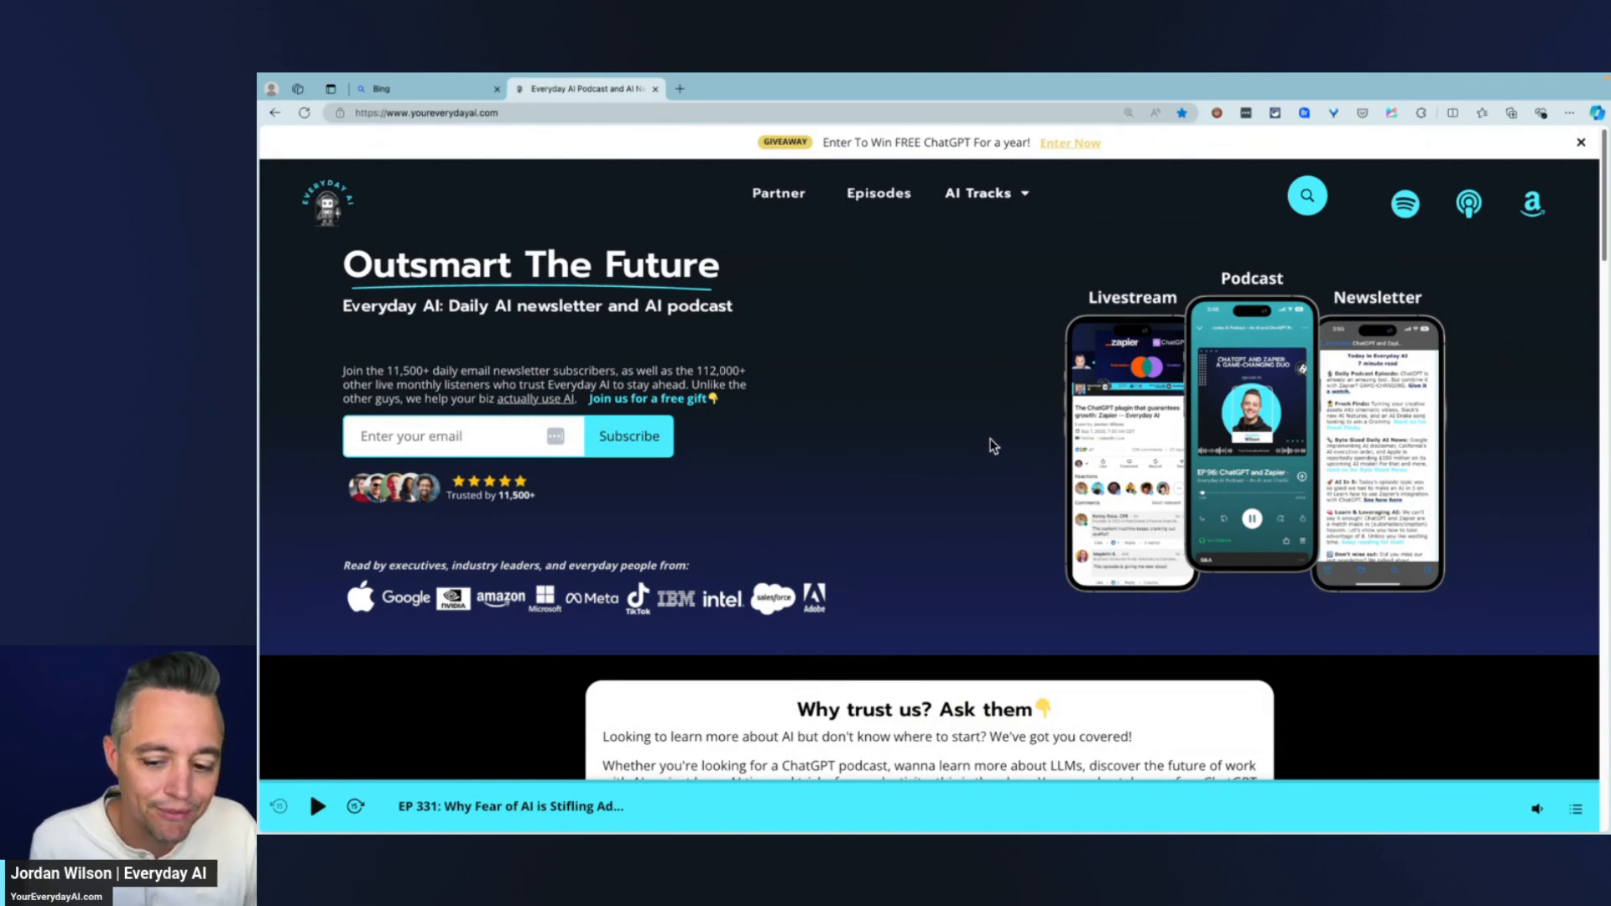
mouse_move(942, 460)
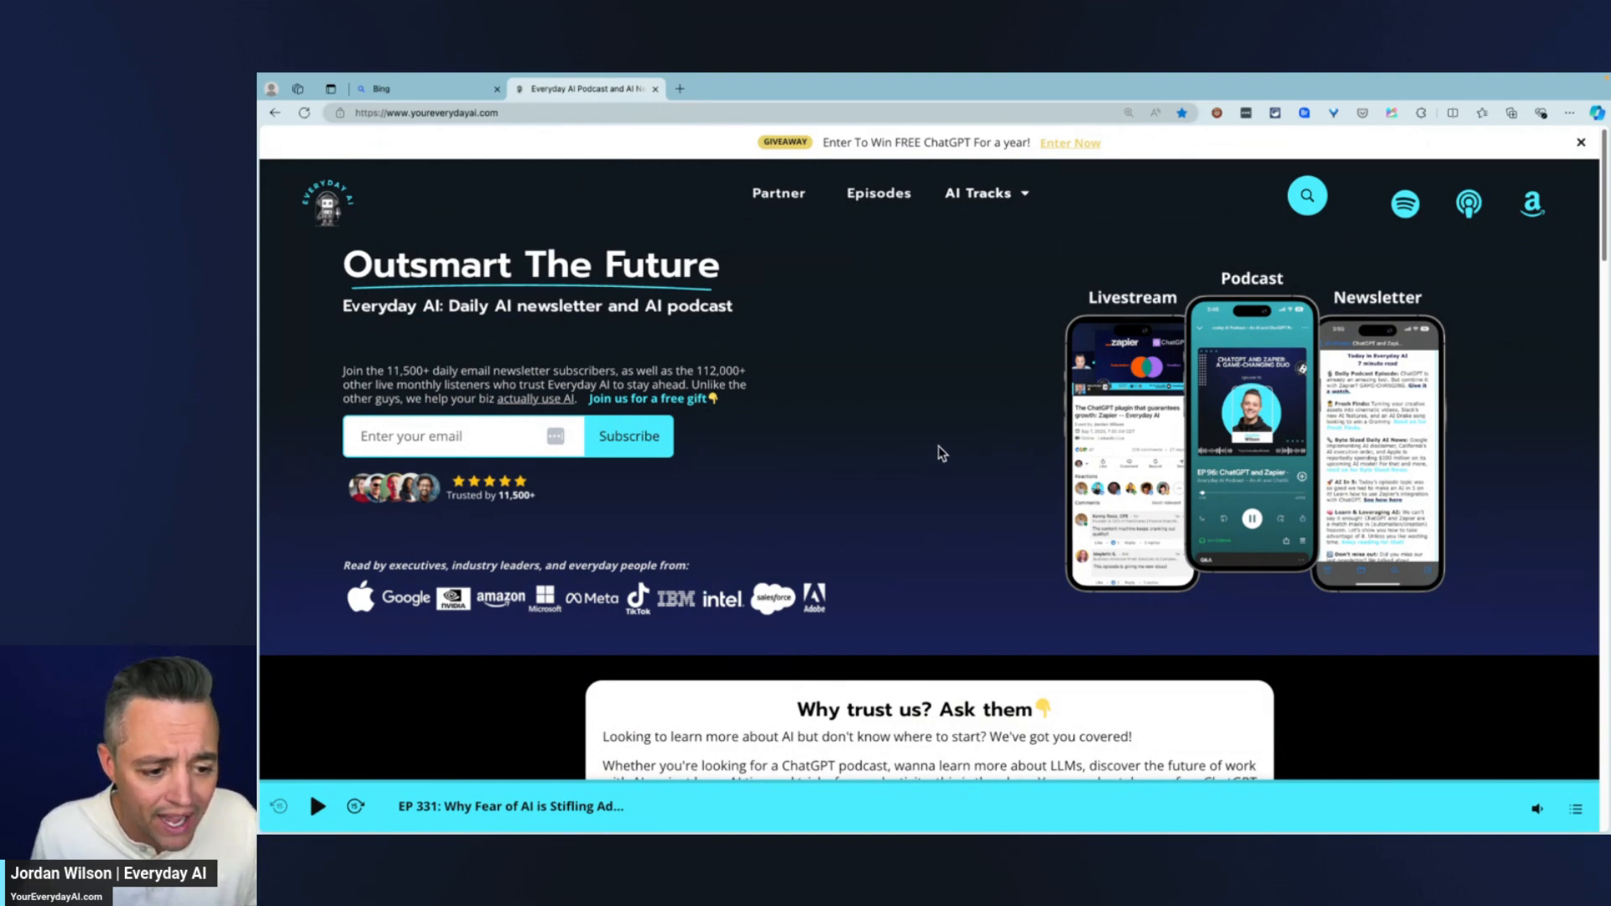
mouse_move(671, 319)
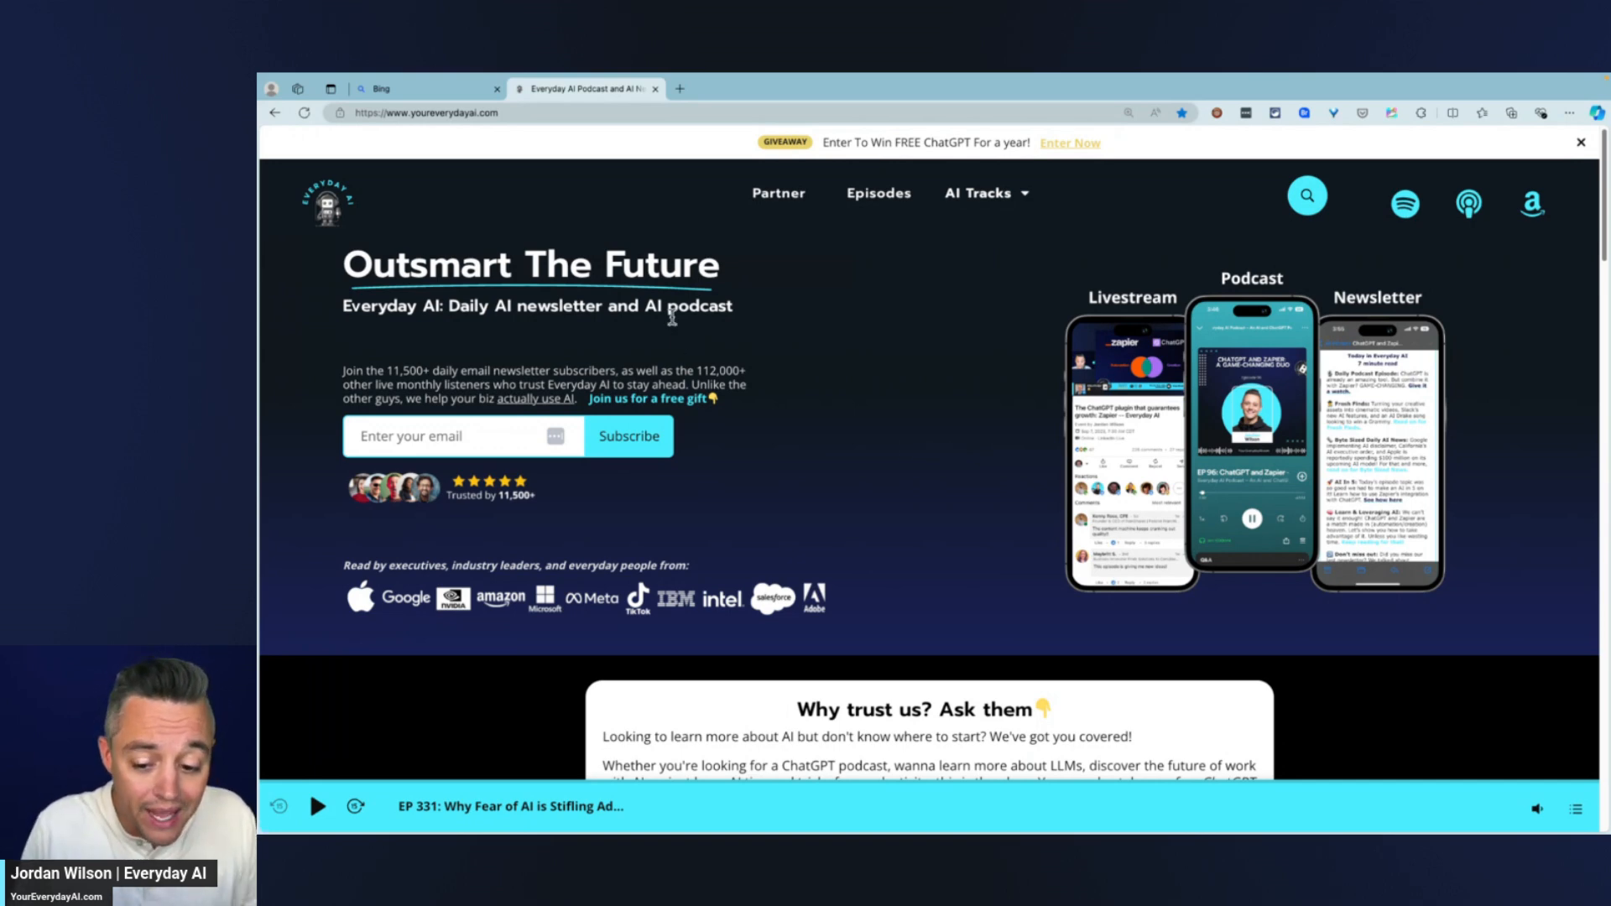
click(421, 89)
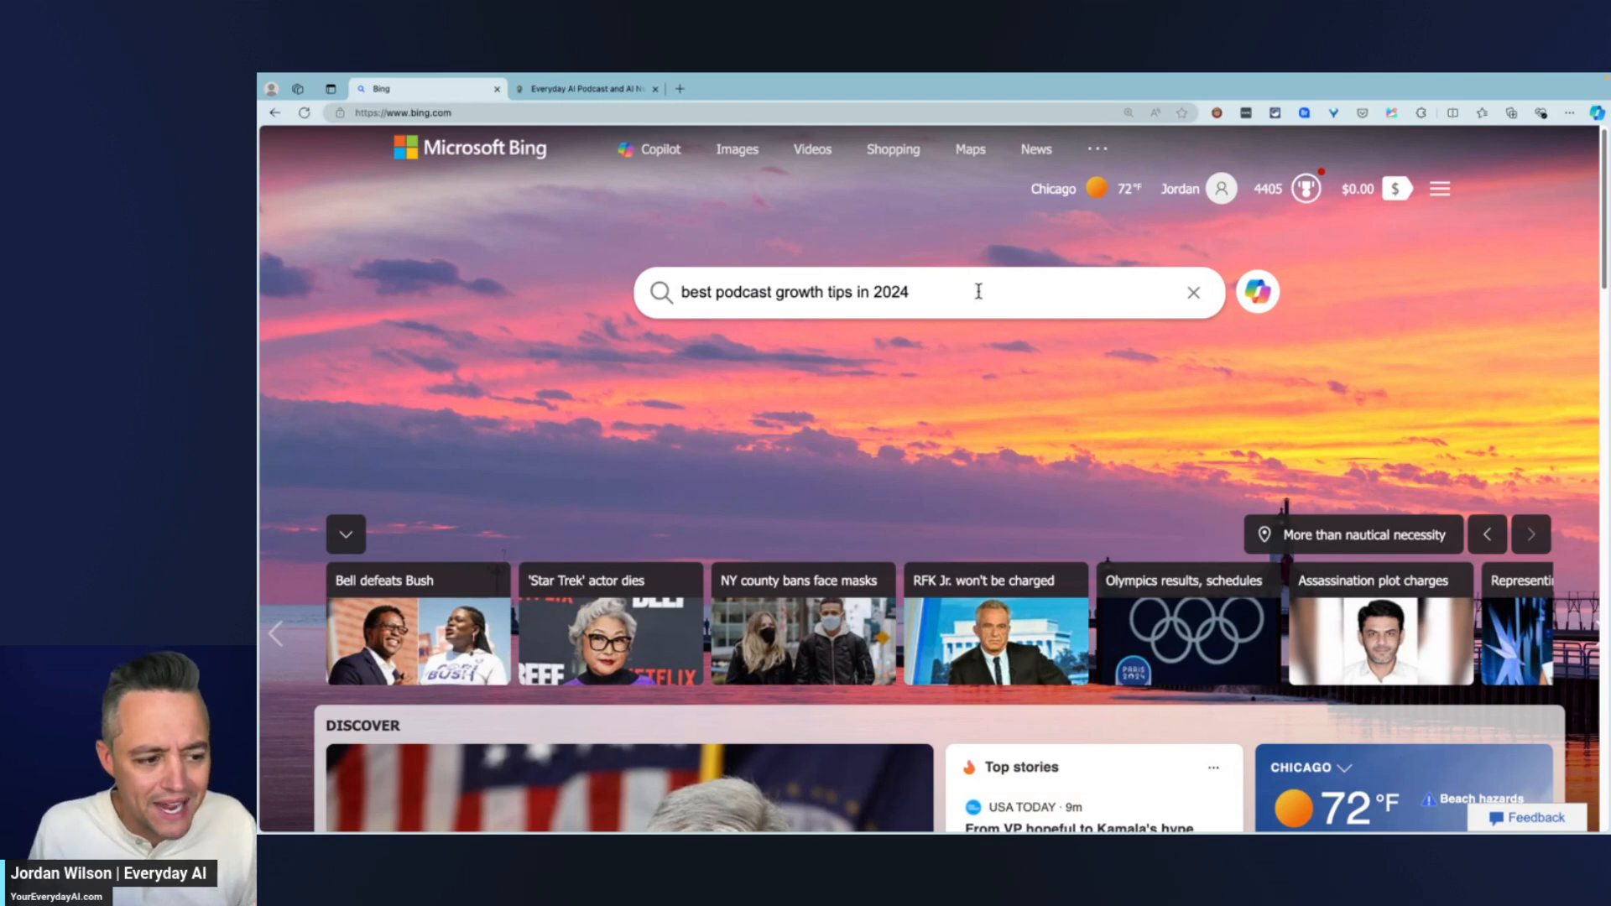
mouse_move(1192, 296)
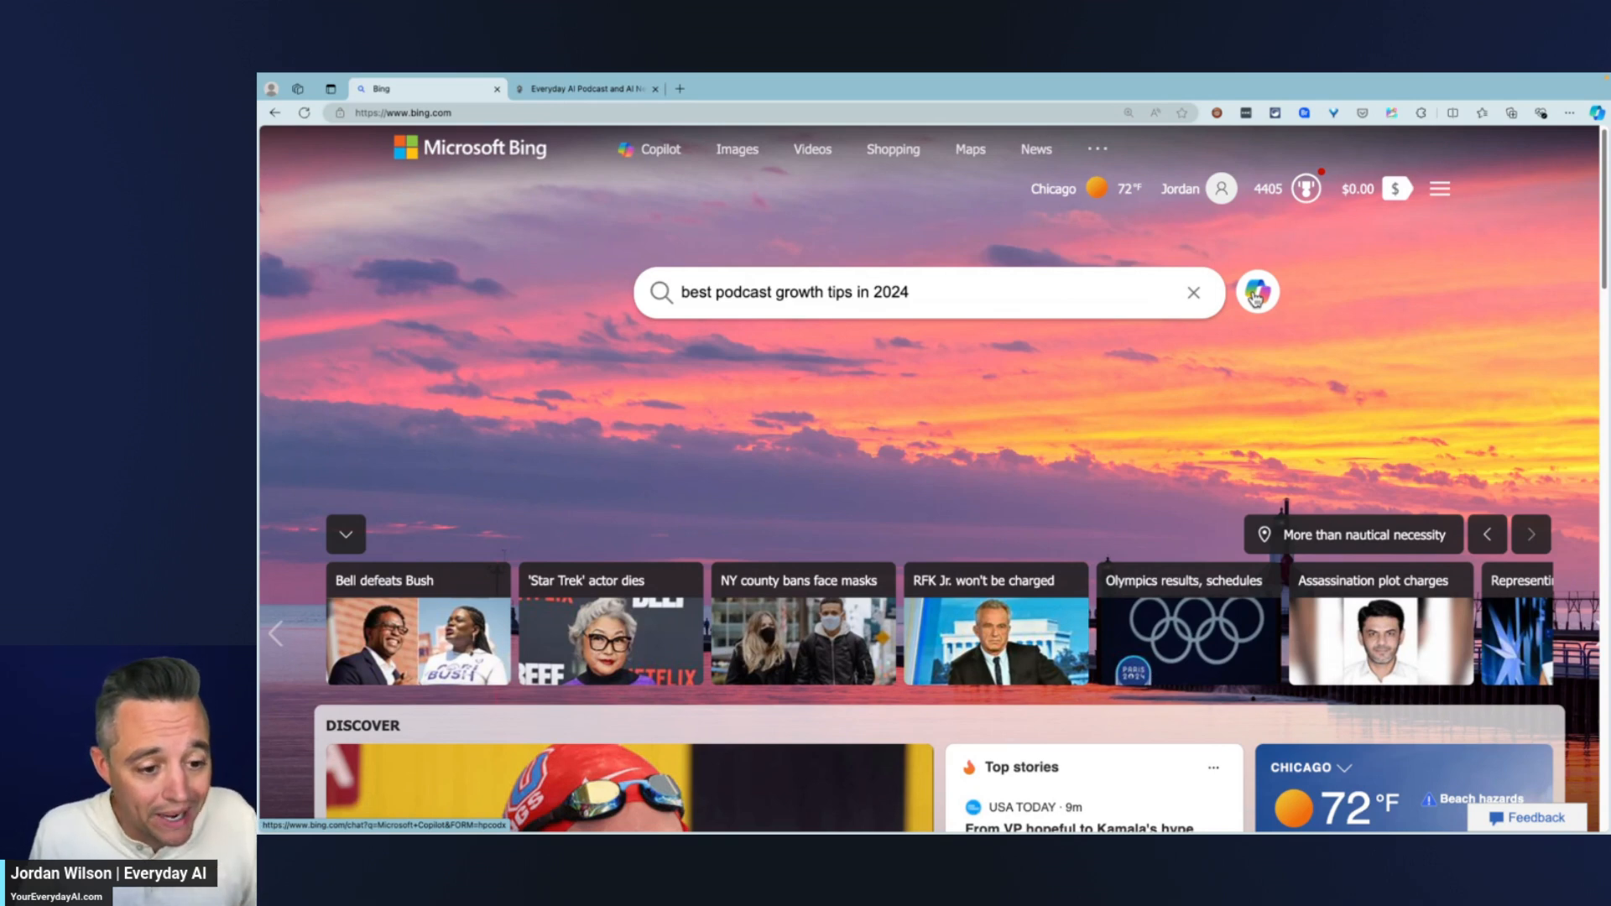
click(1255, 292)
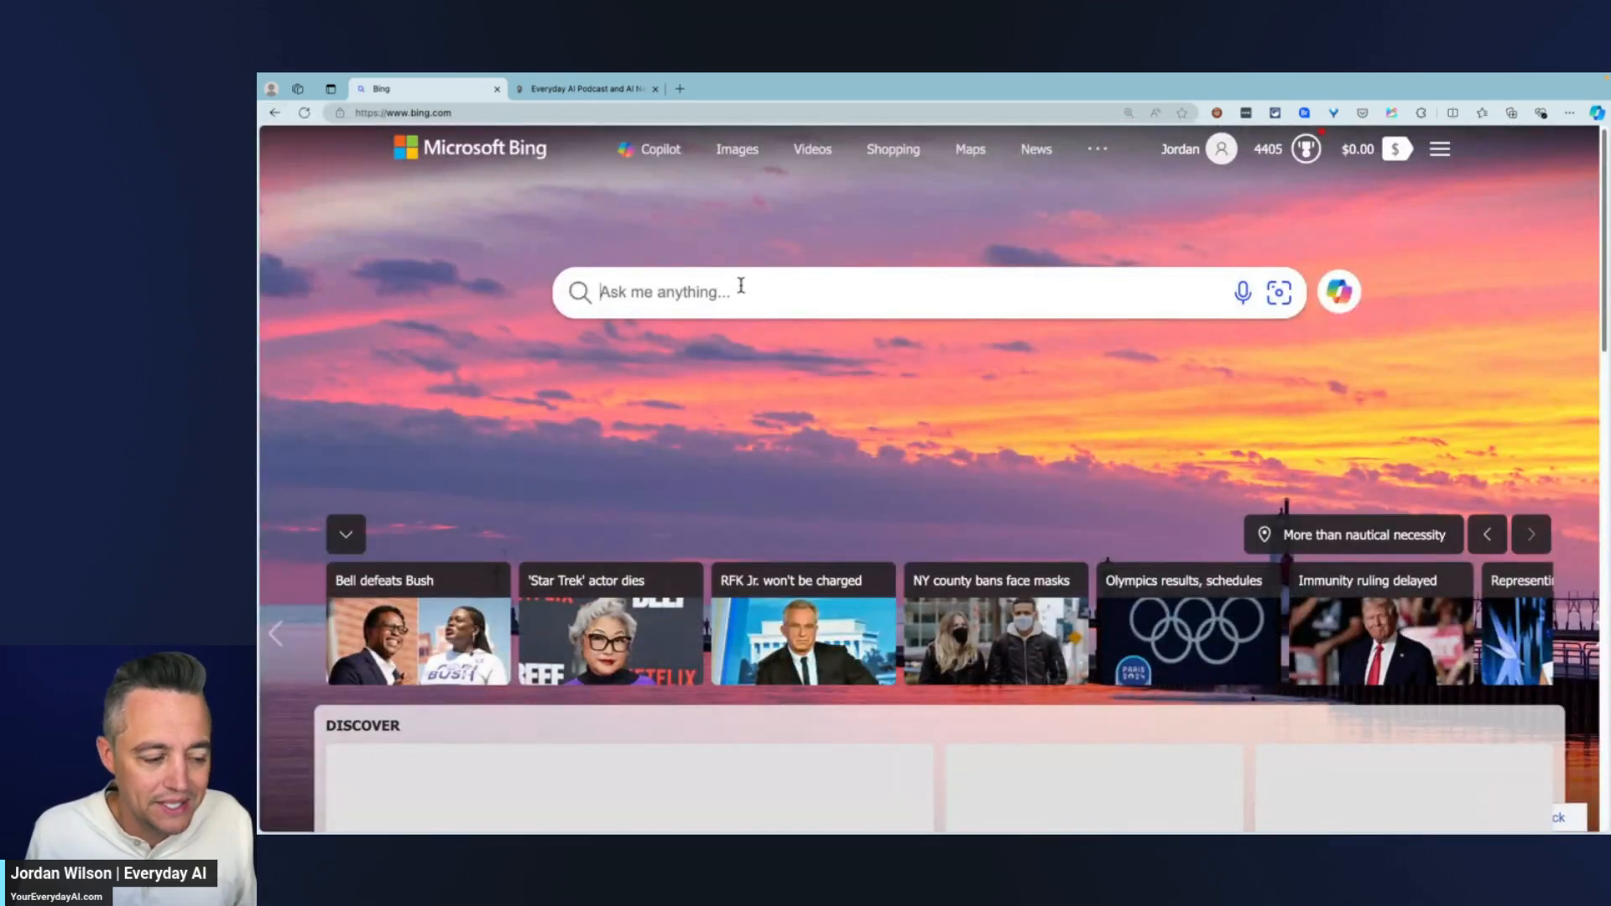
text(best podcast growth tips in 2024)
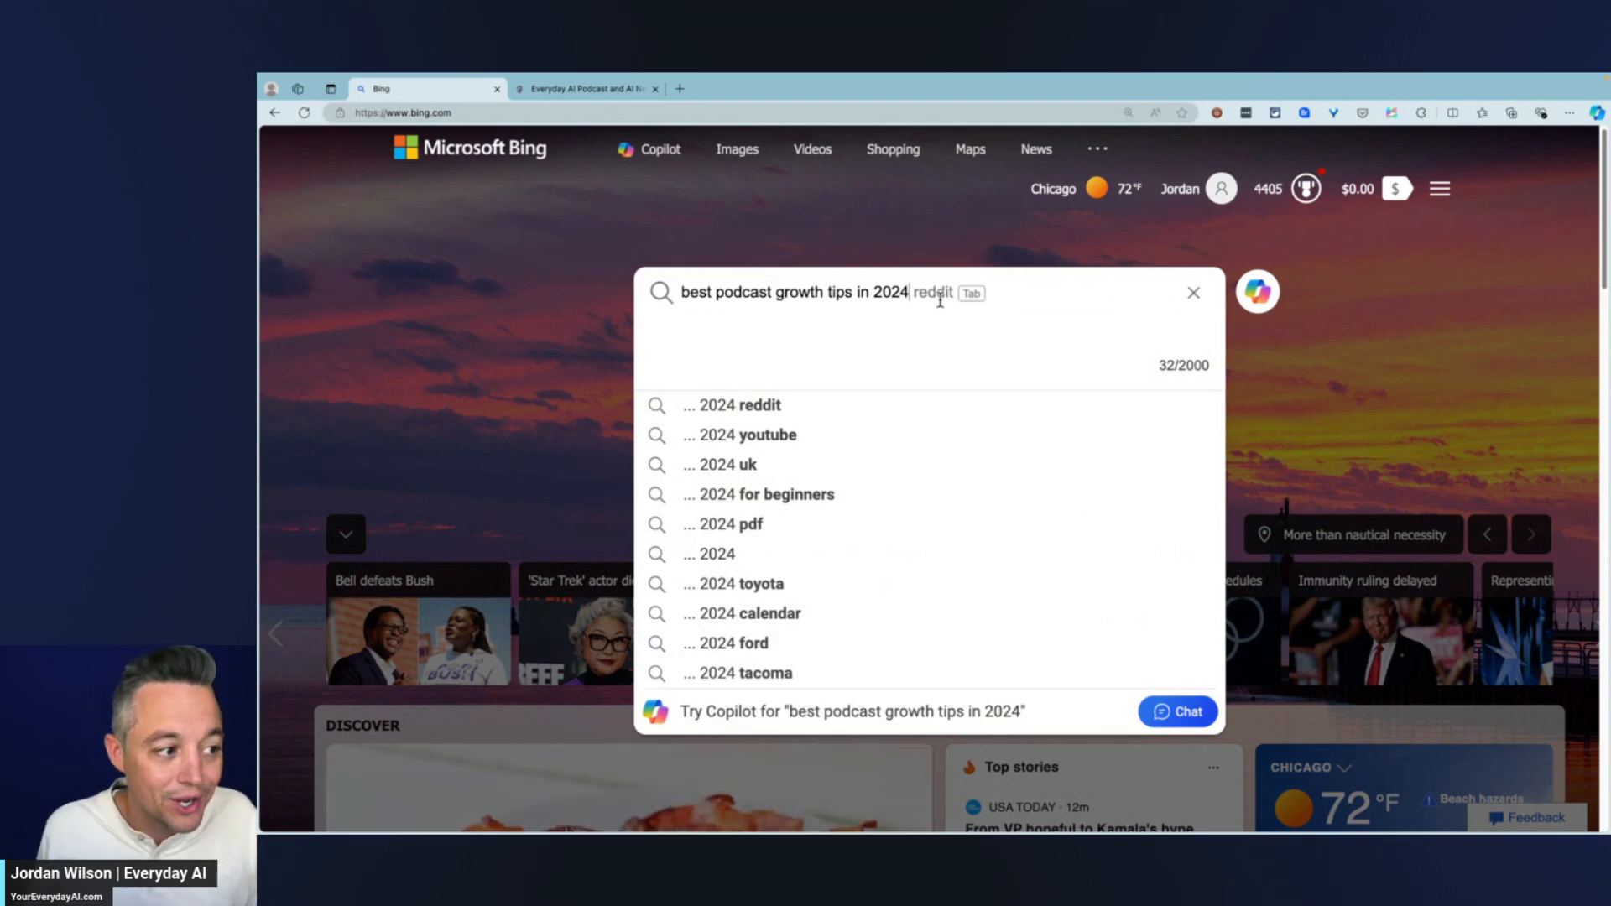
Step: Run the search, producing about 3,280,000 results with a nine-tip summary
key(Return)
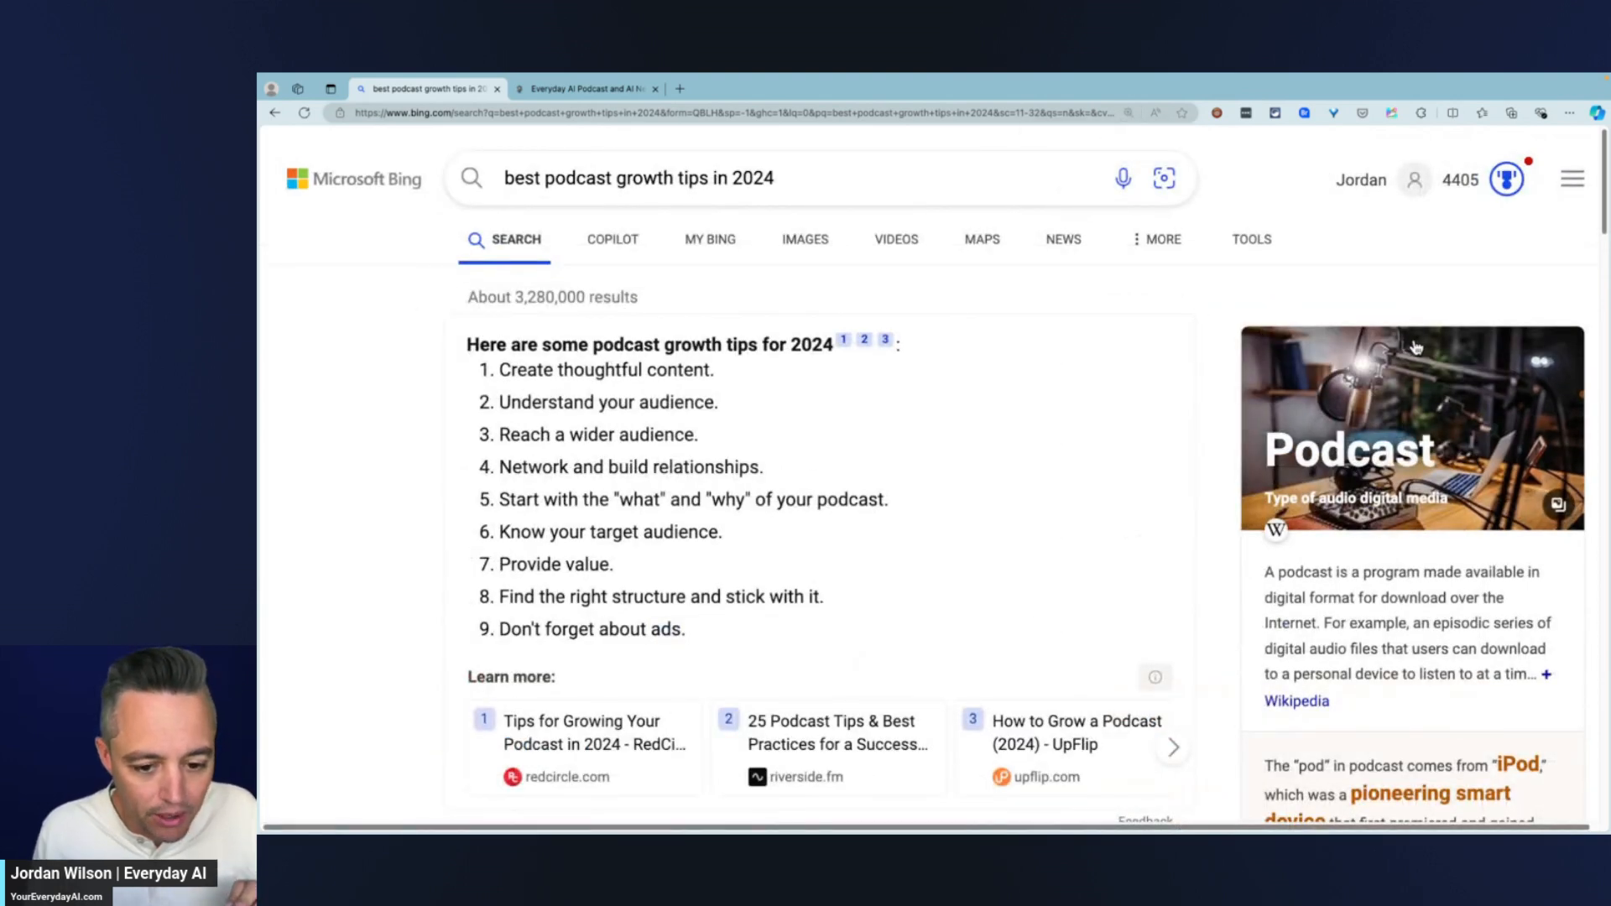
mouse_move(1417, 347)
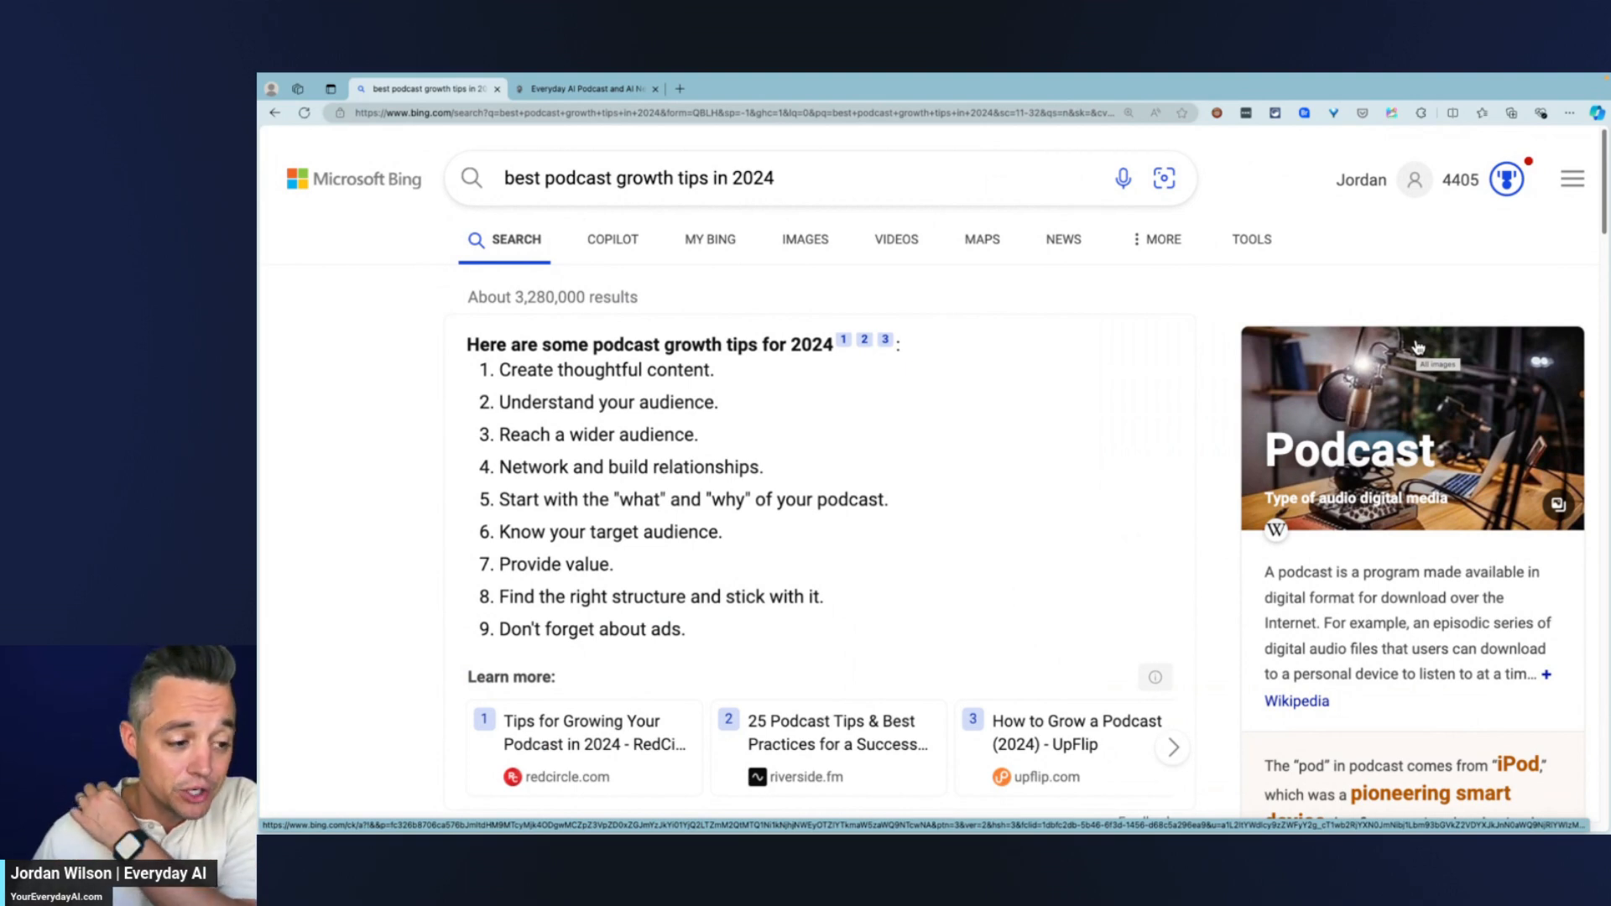
mouse_move(1292, 347)
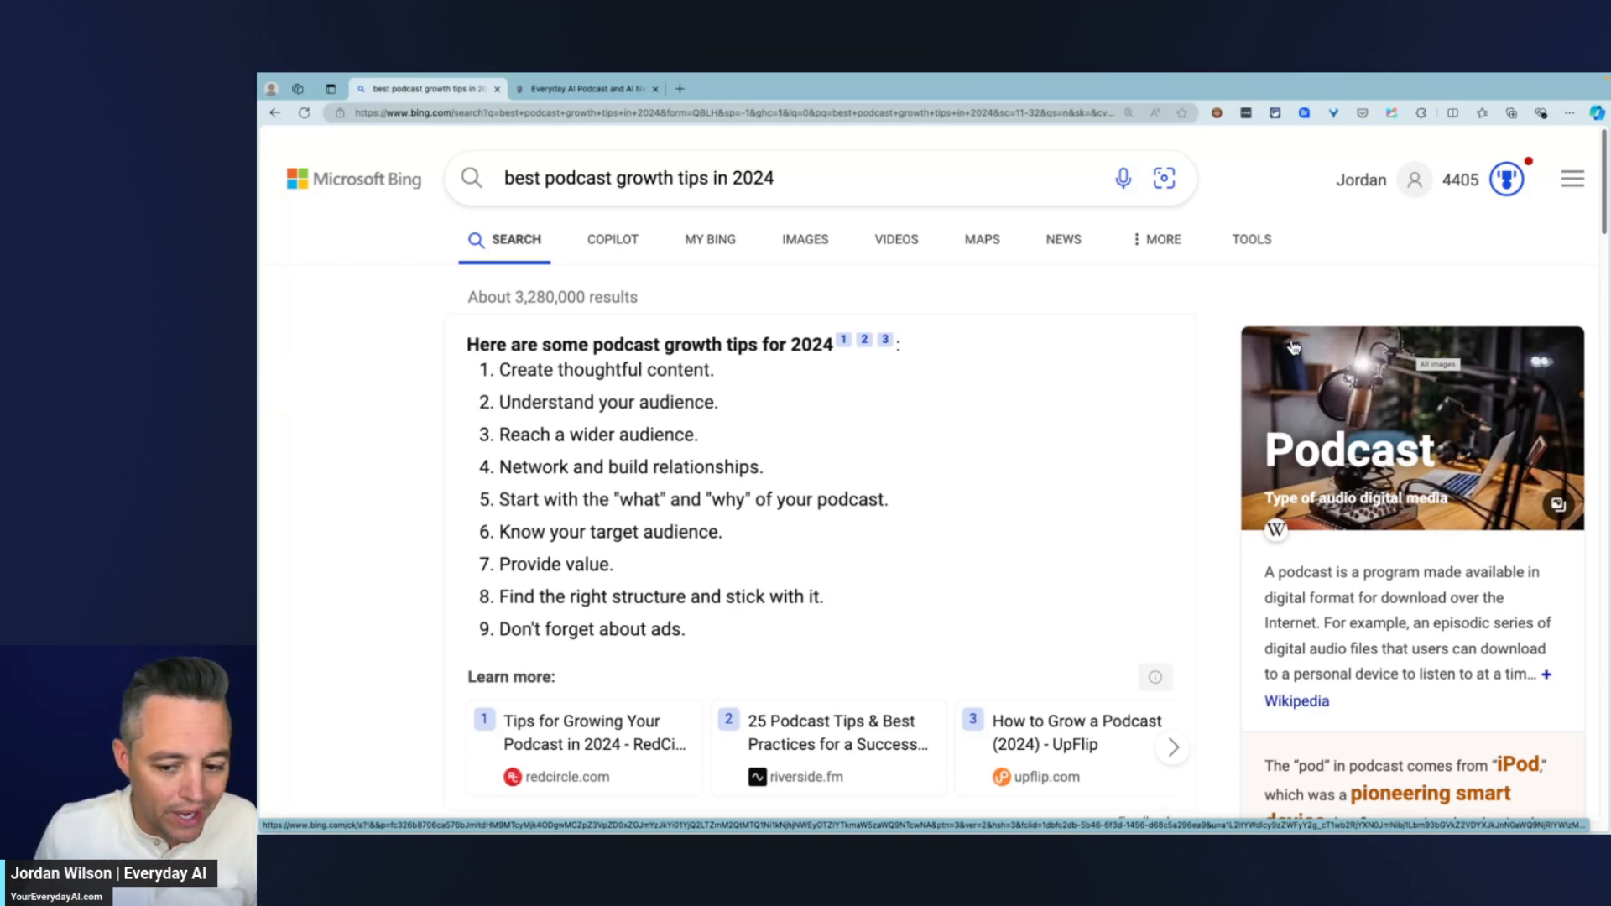
mouse_move(1348, 205)
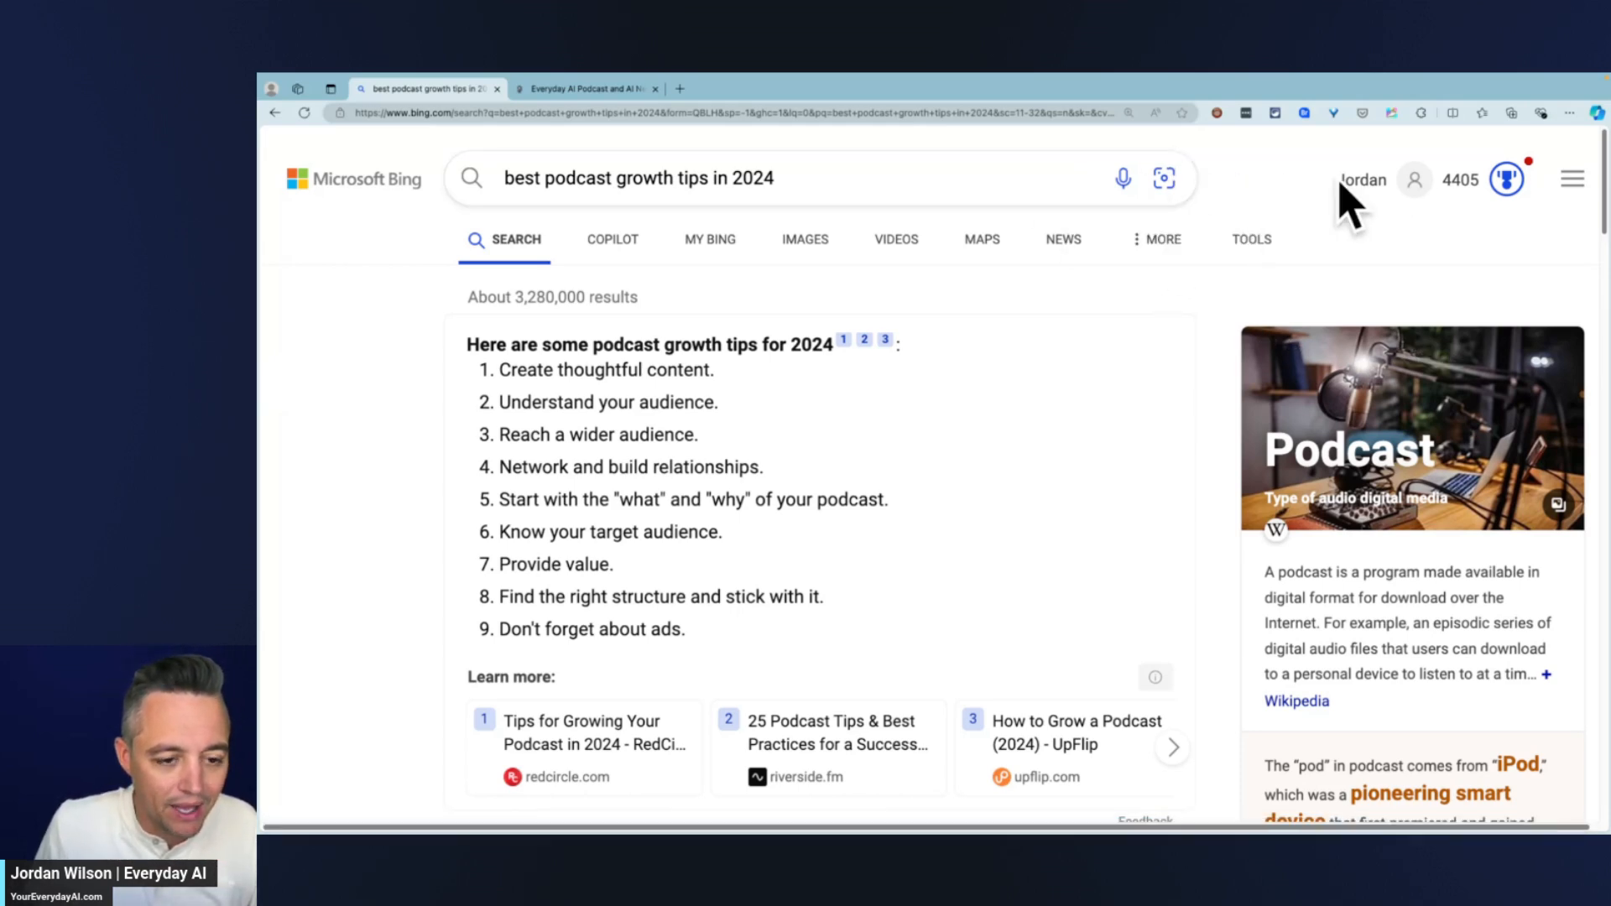
mouse_move(1185, 429)
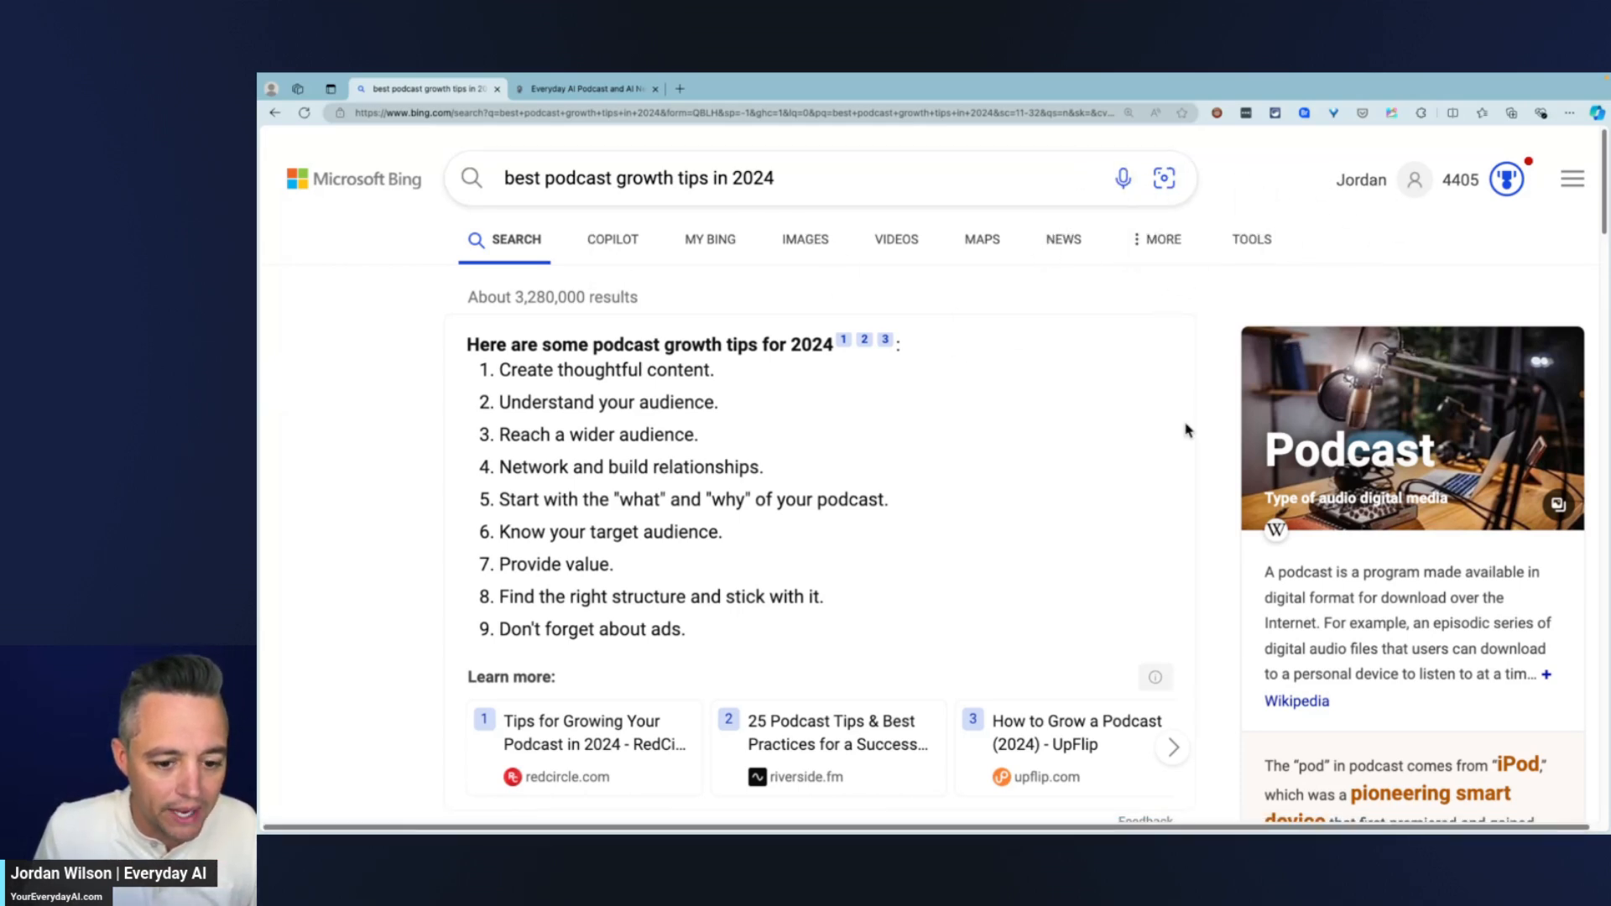
mouse_move(1151, 418)
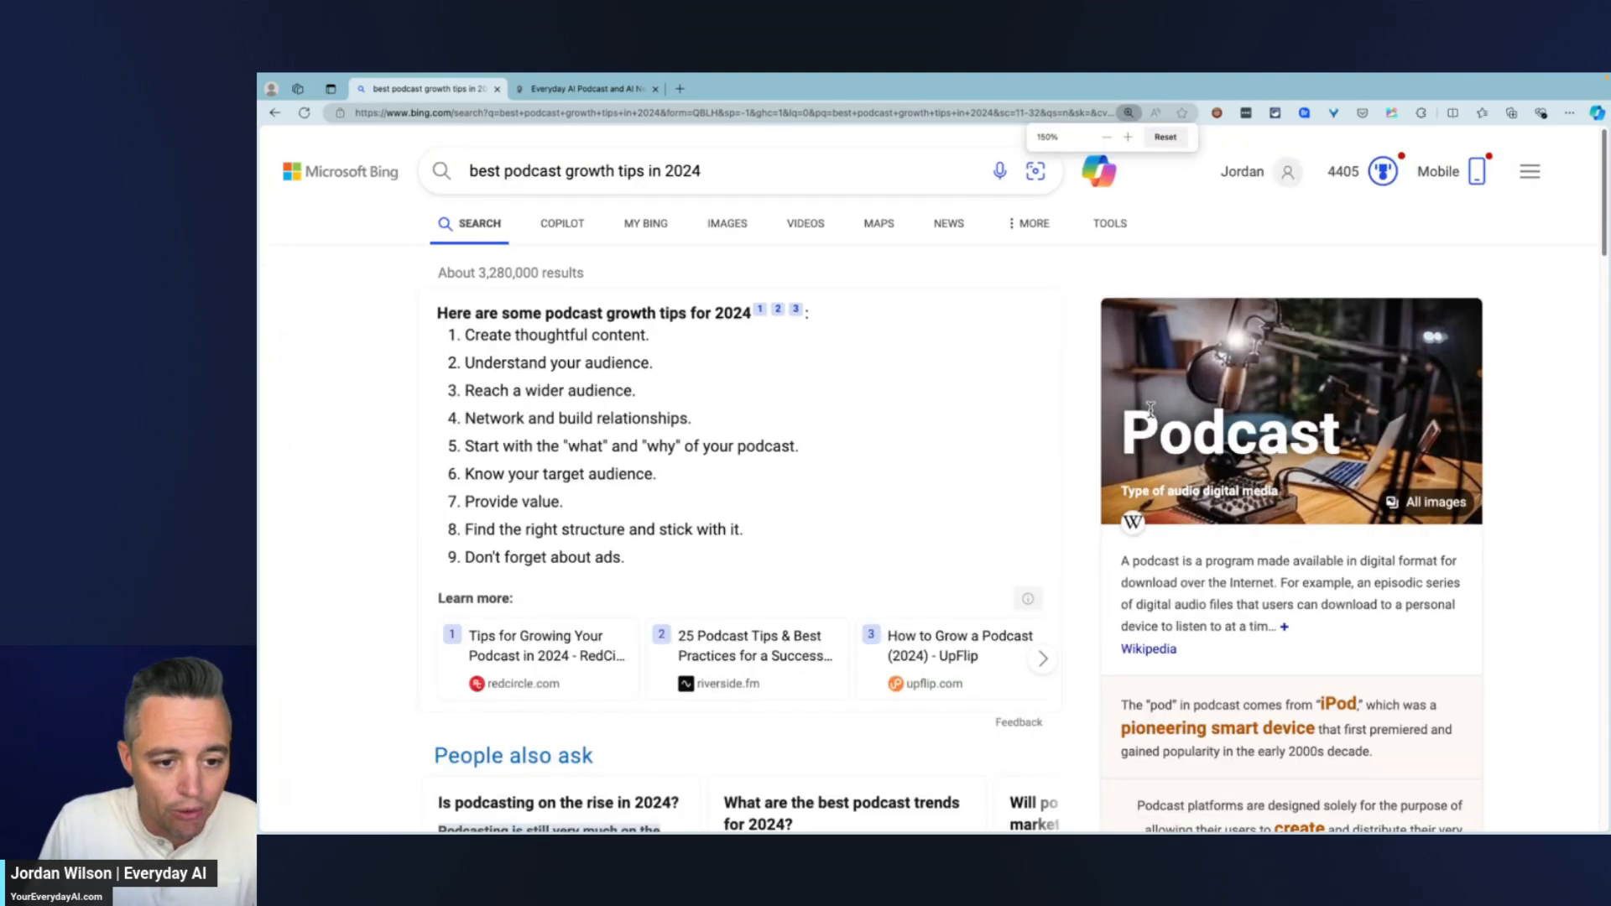
Step: Adjust browser zoom so the Deep search button appears beside the query
click(1128, 136)
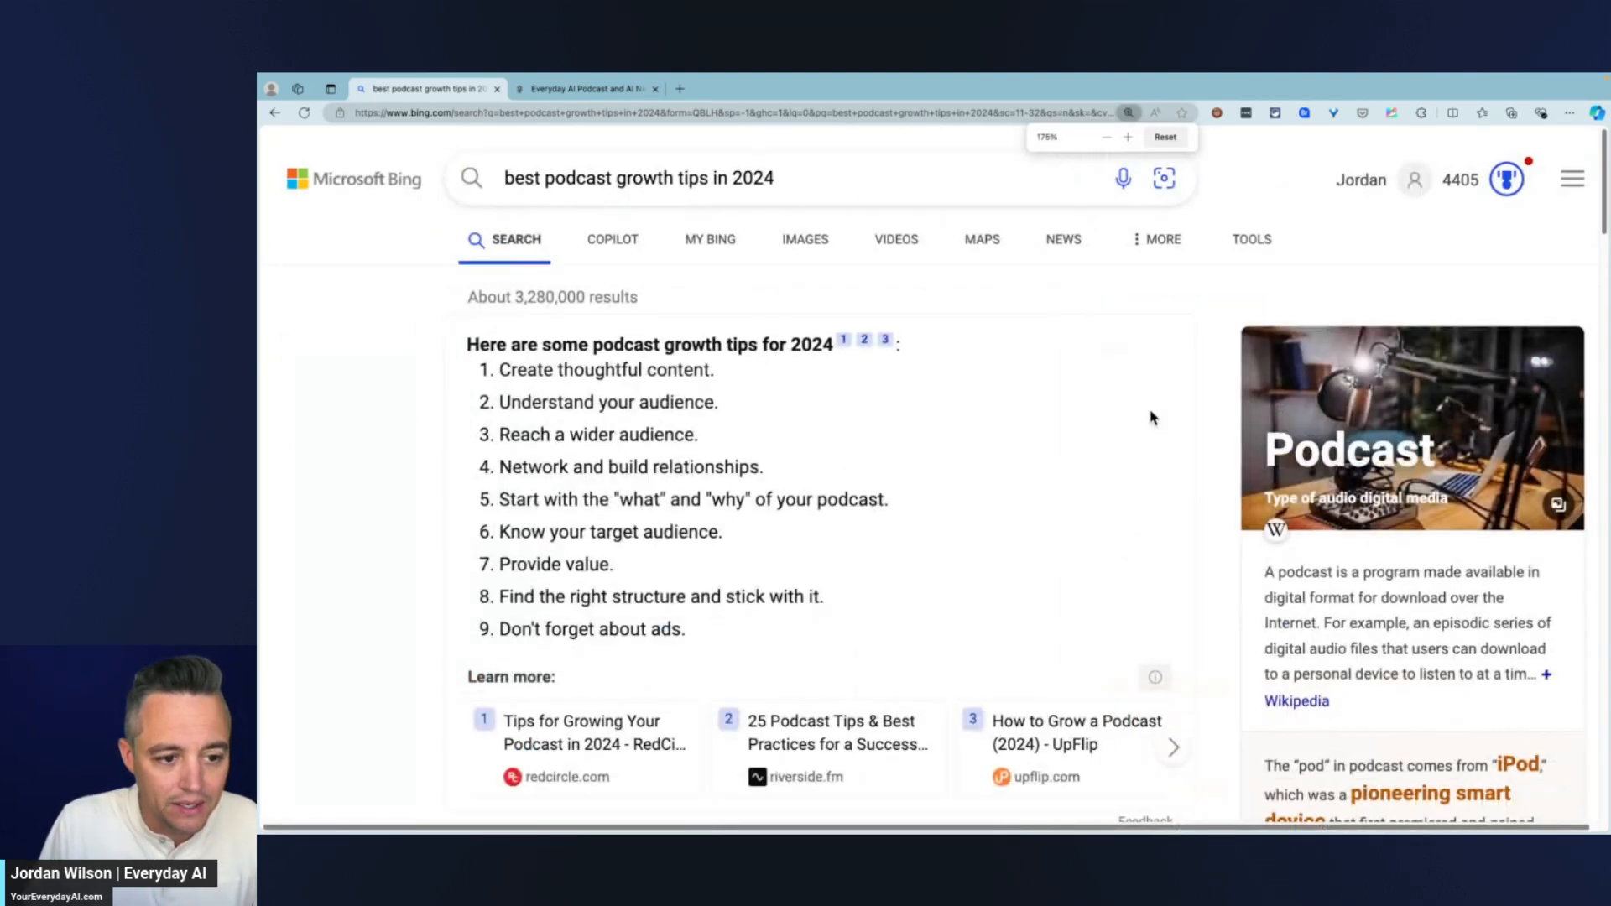
click(1164, 136)
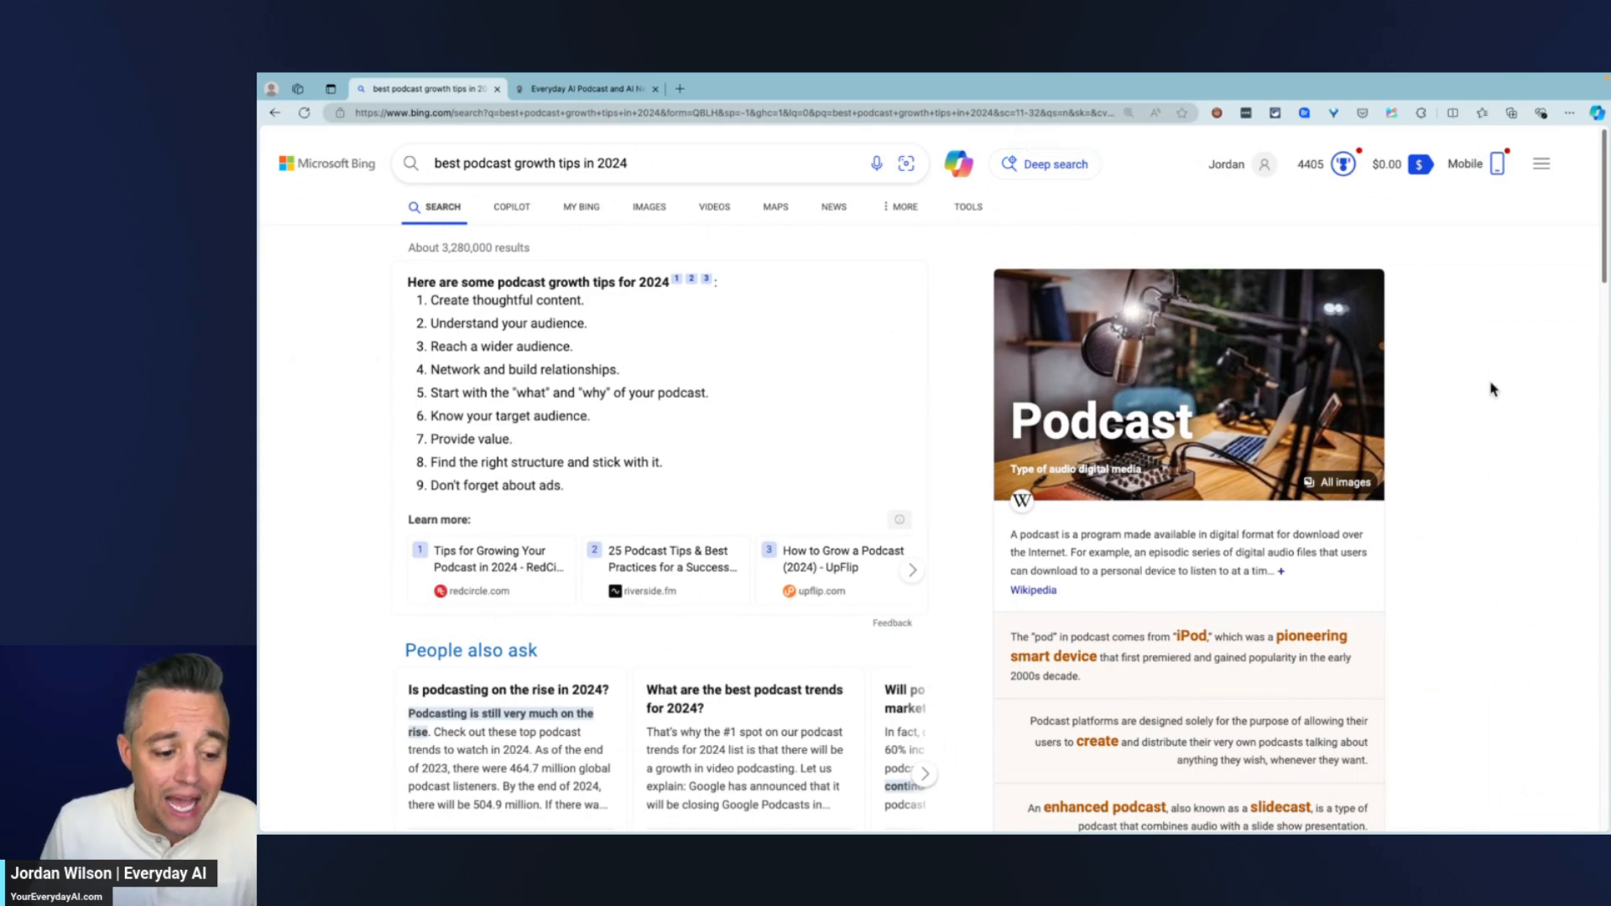
mouse_move(1046, 163)
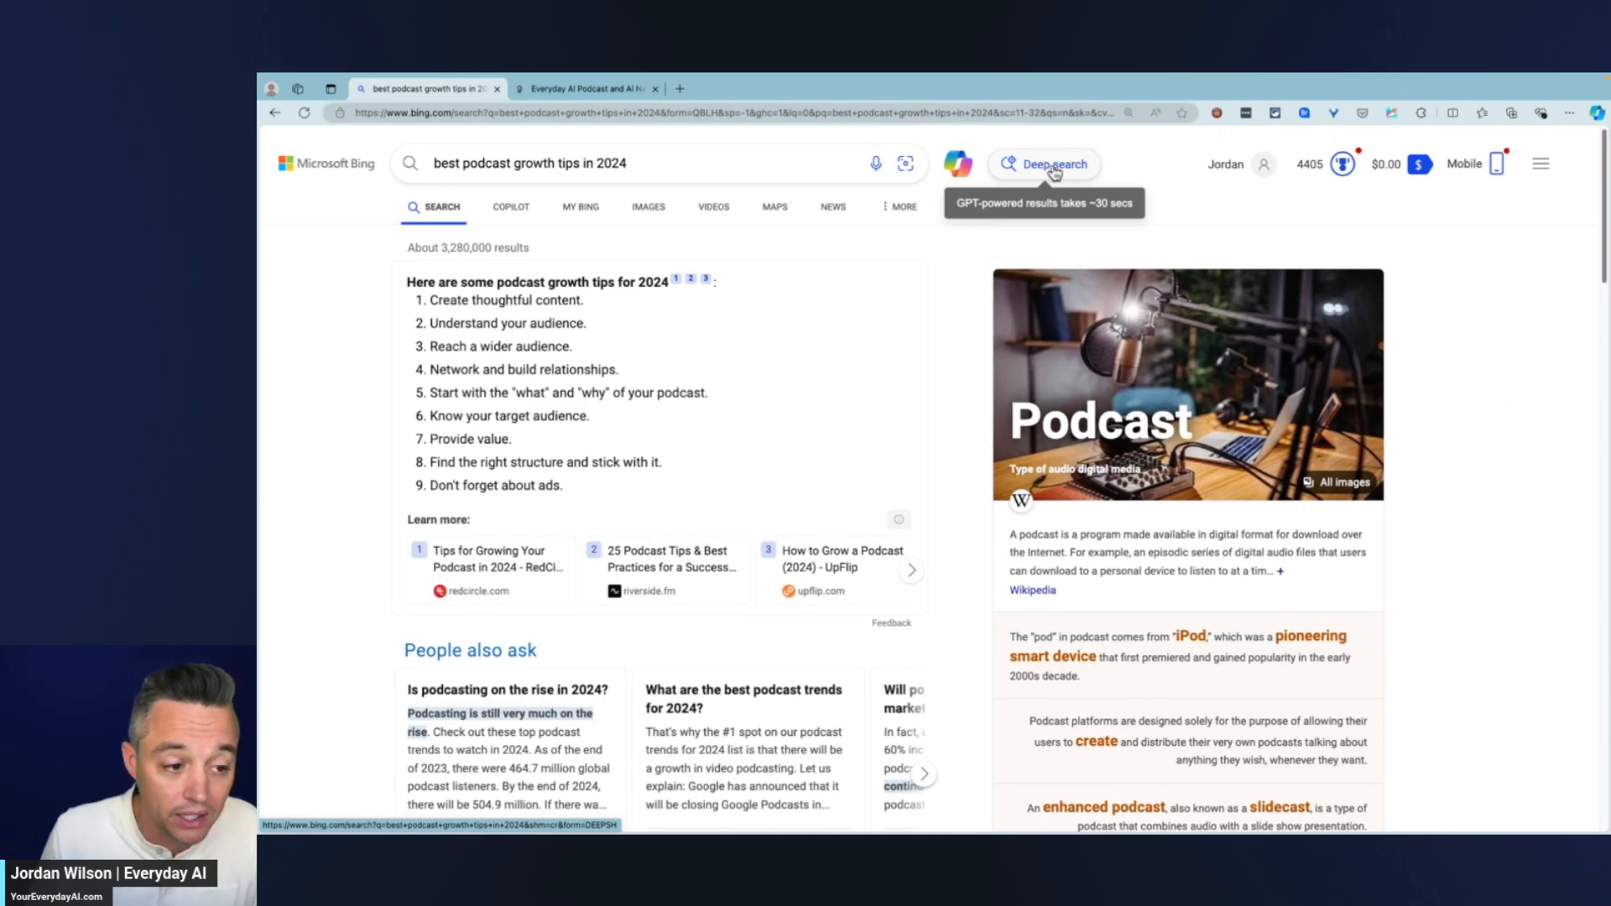
Step: Launch Deep search in a new tab, then return to the original results tab
click(1042, 162)
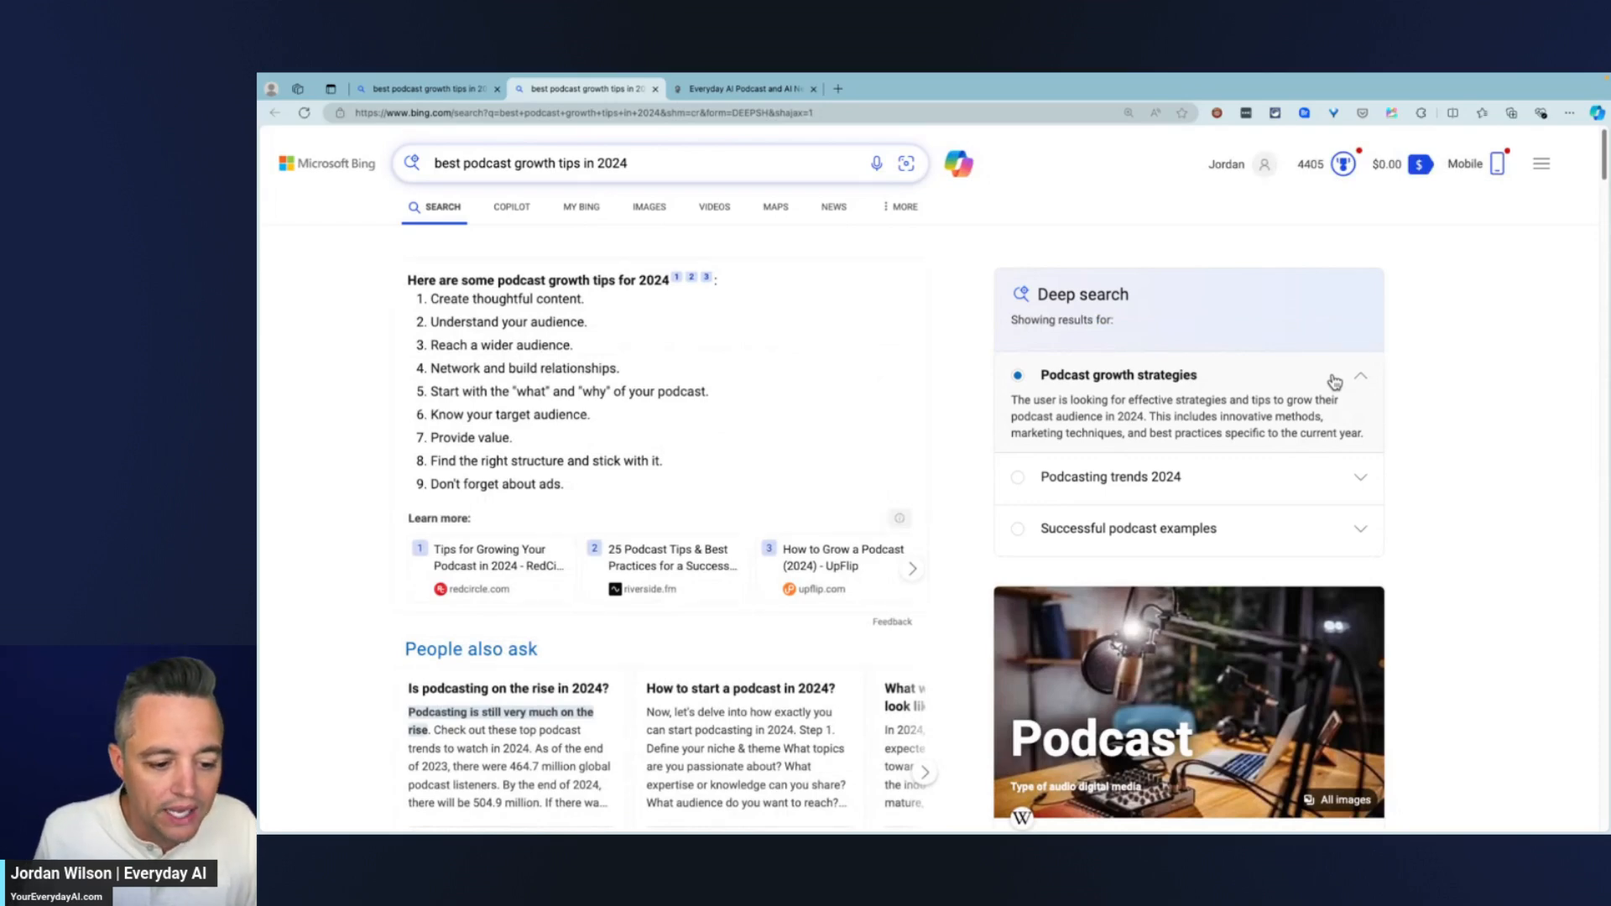
mouse_move(1158, 401)
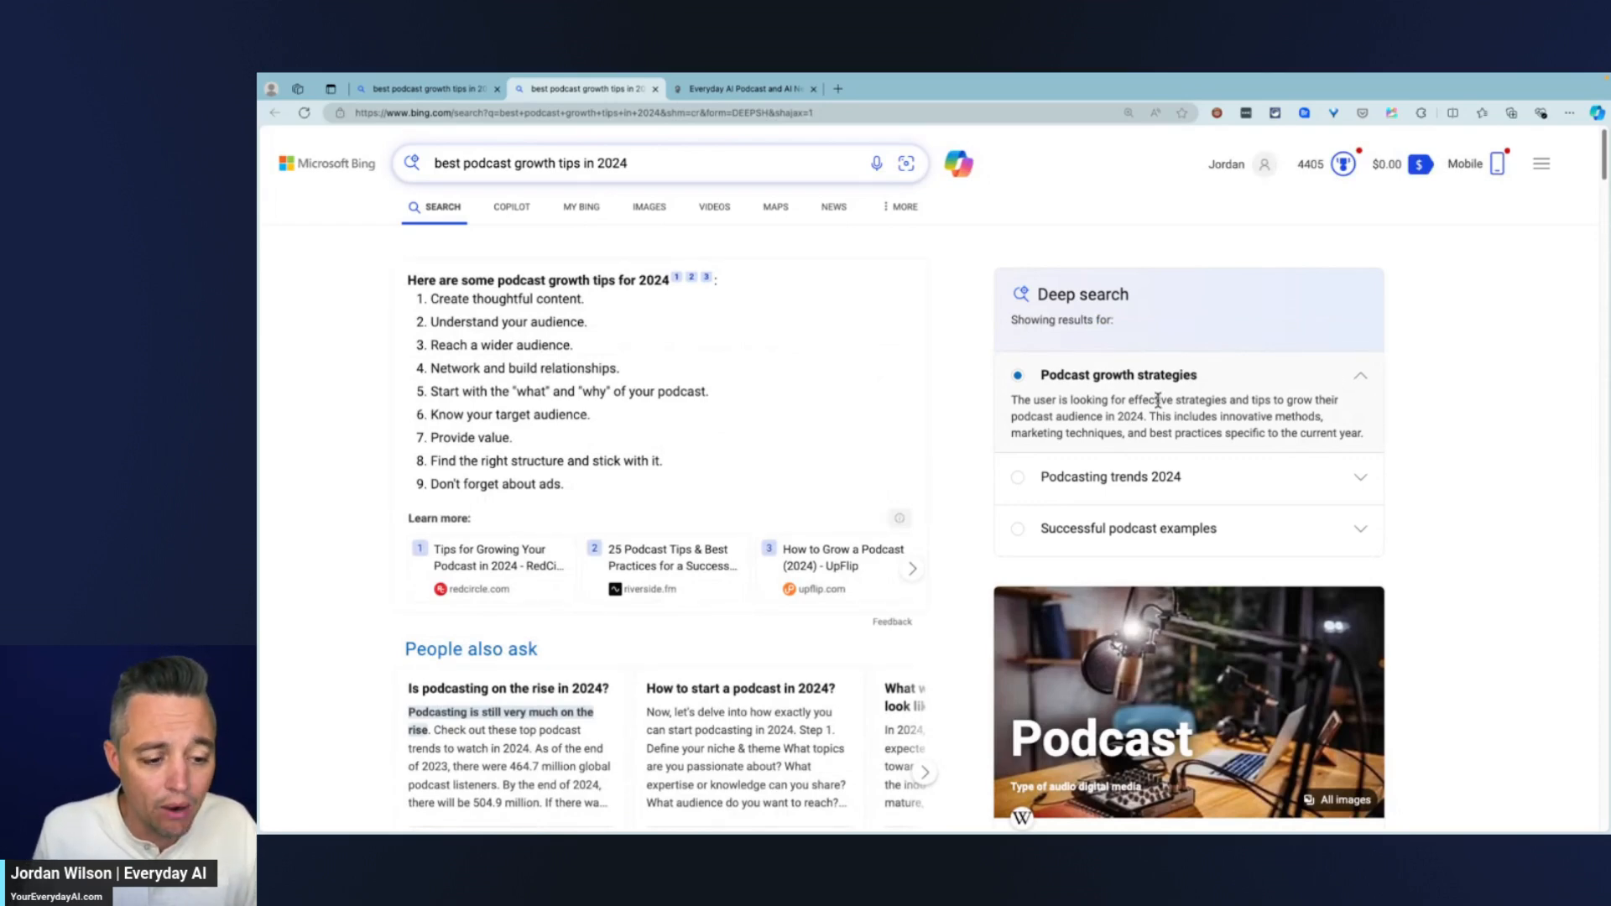
mouse_move(703, 198)
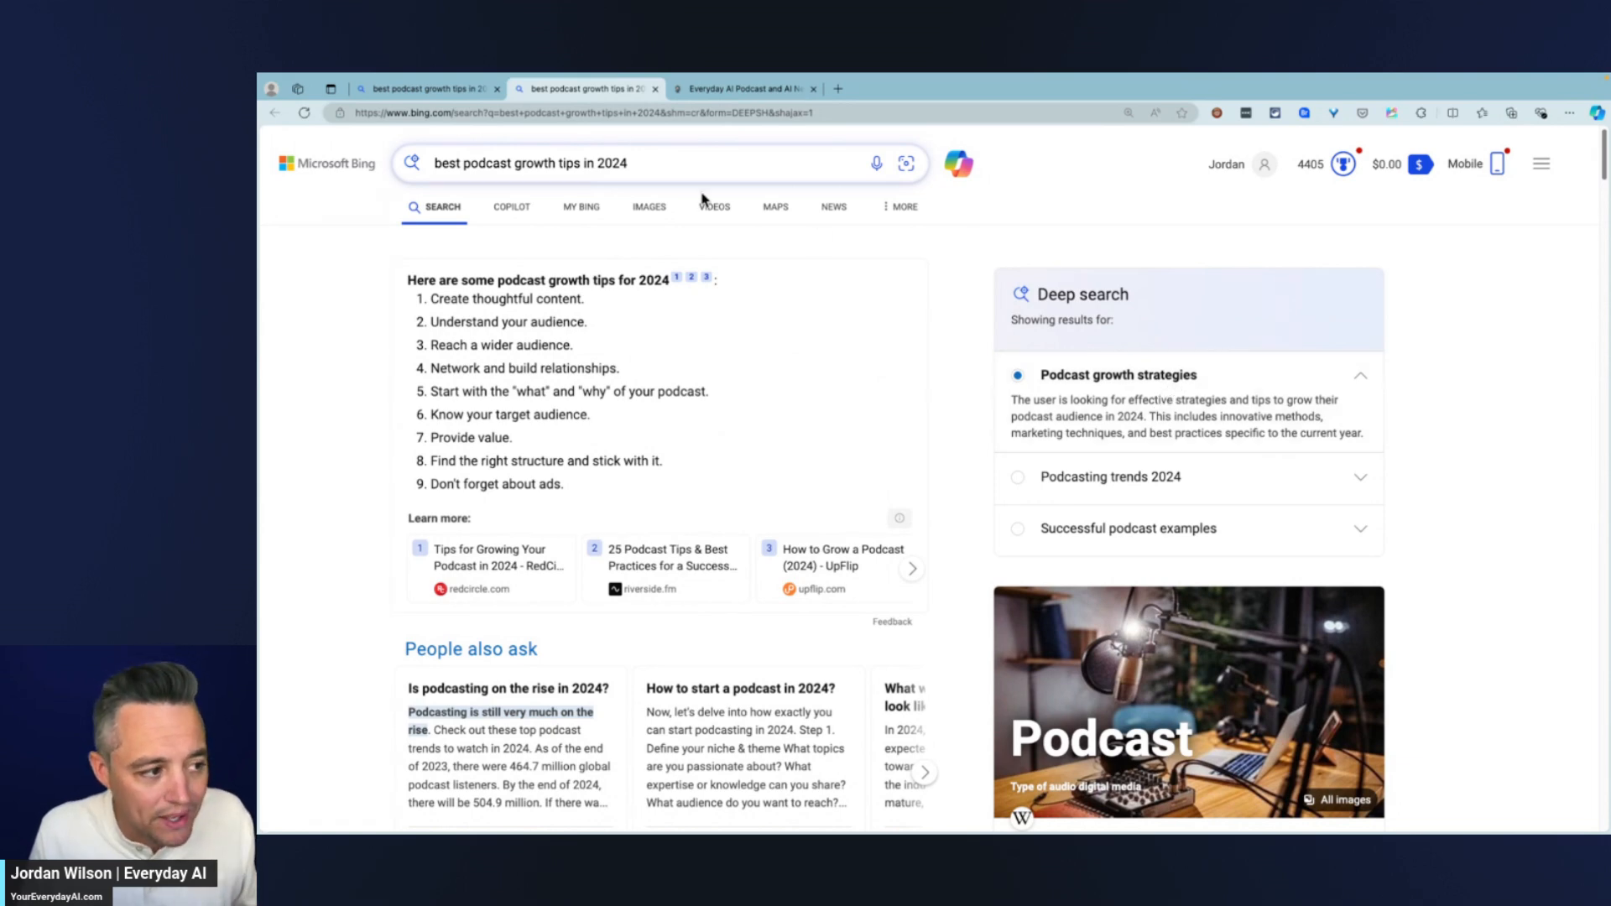
click(571, 163)
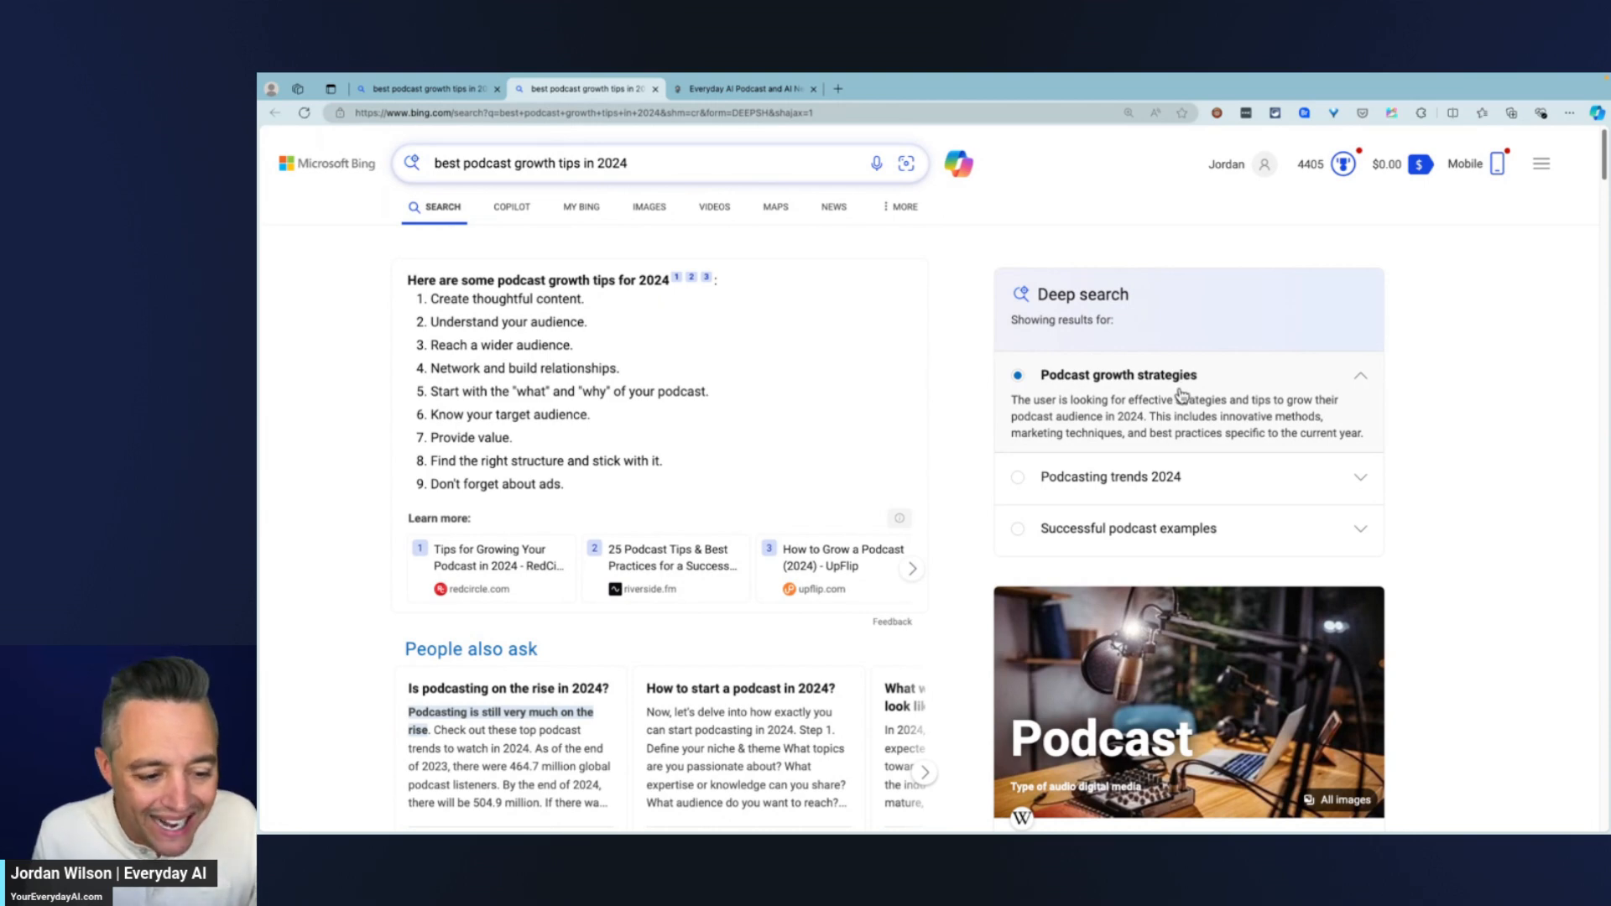
mouse_move(796, 490)
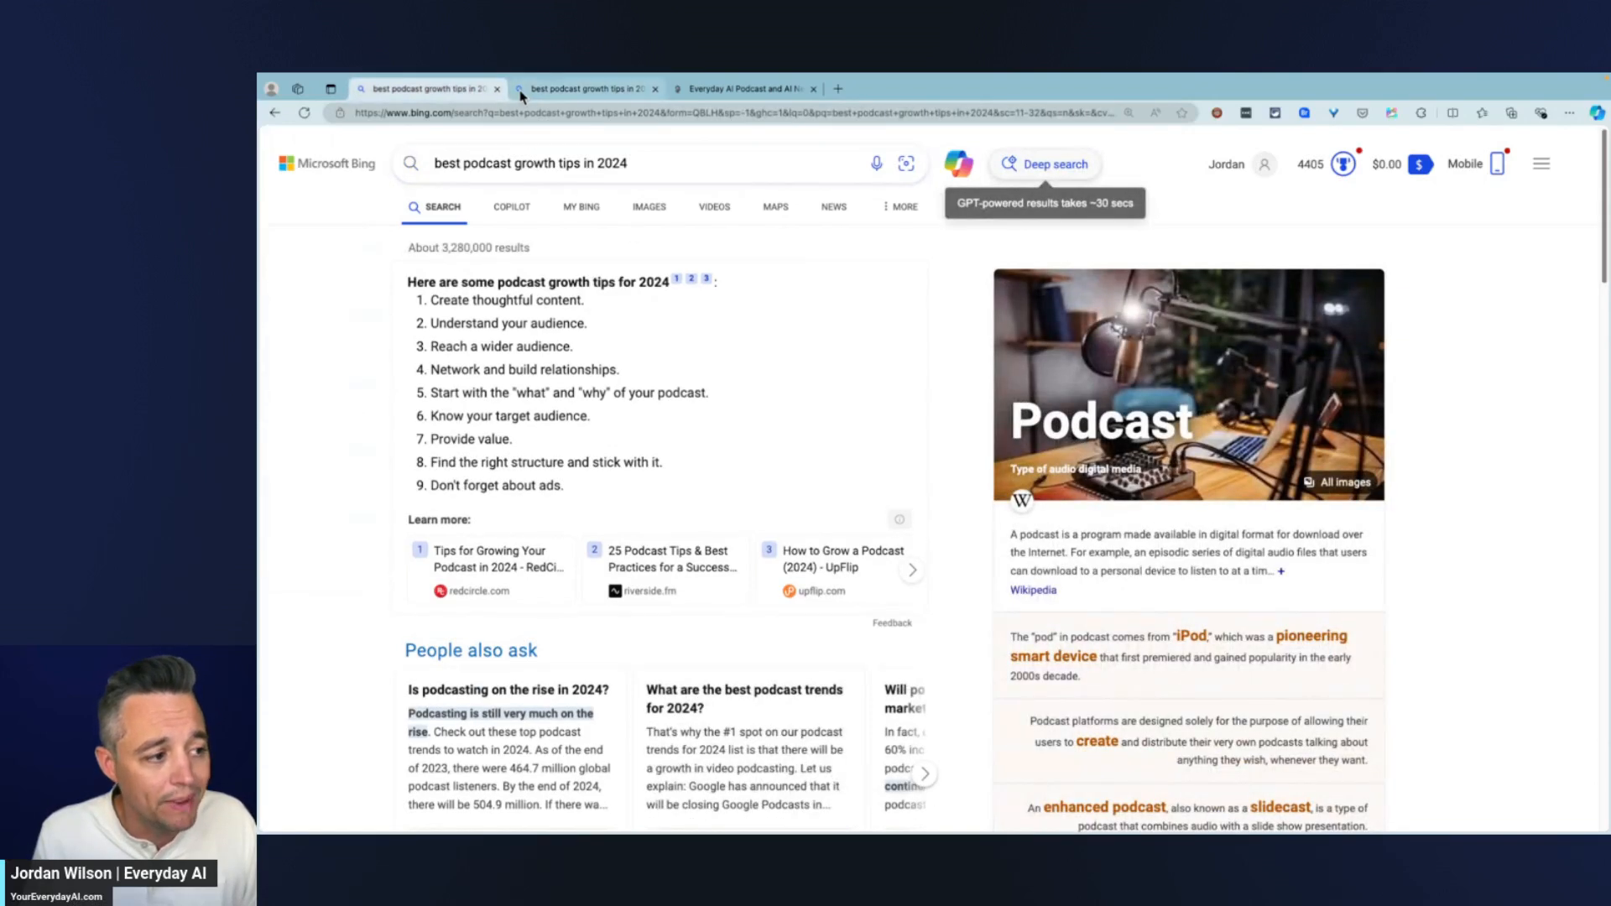
mouse_move(586, 89)
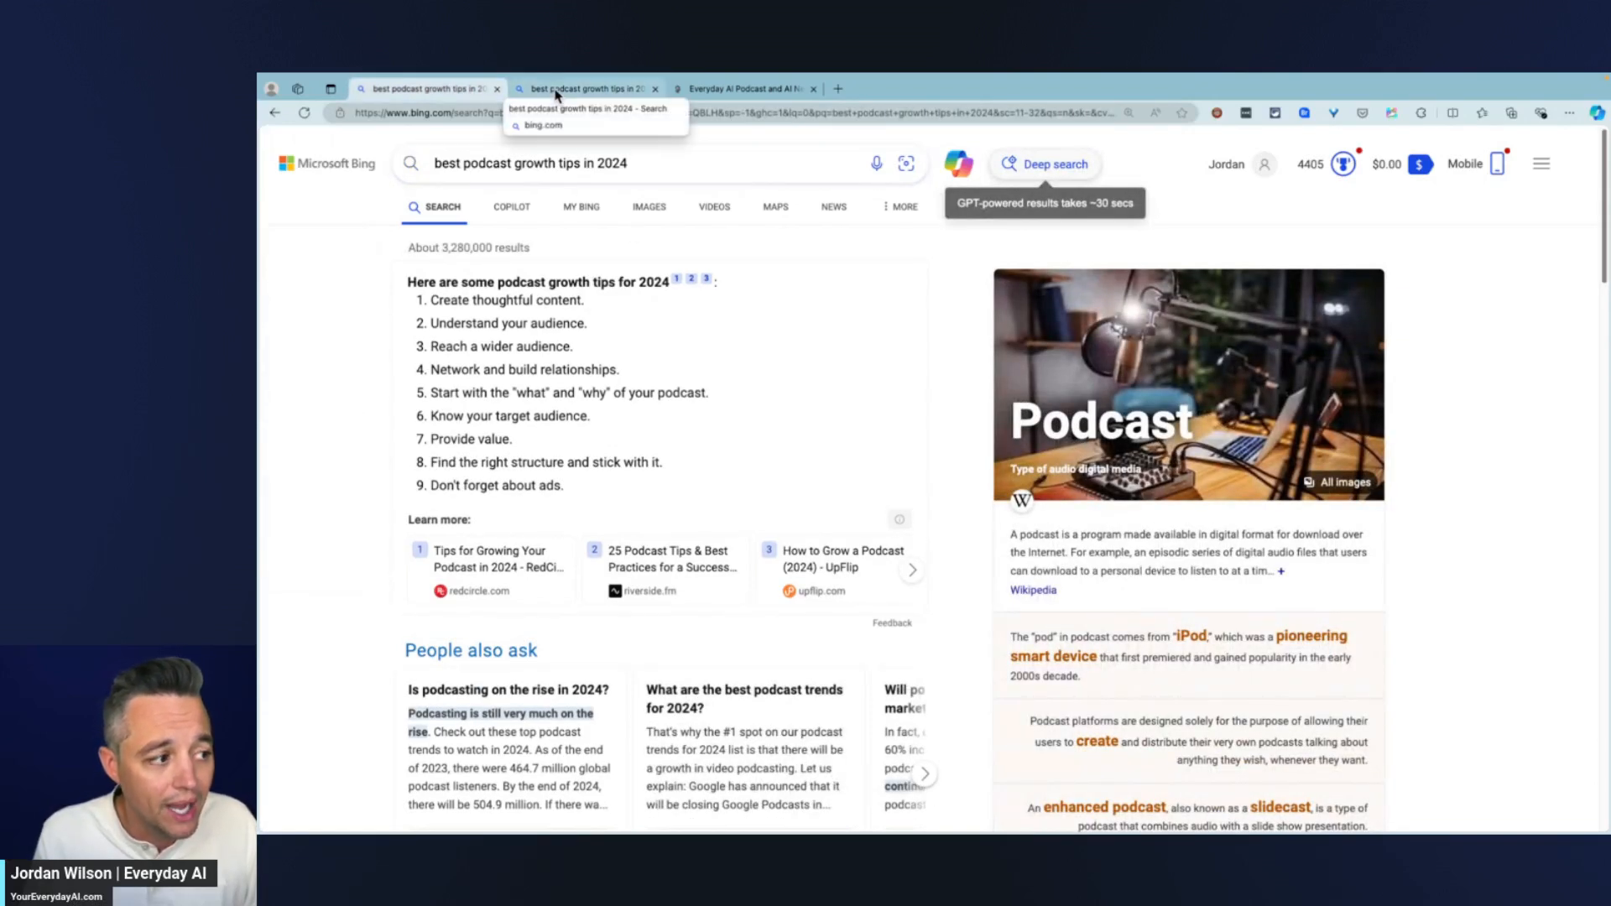
Step: Review the Deep search results organised into growth strategies, trends and successful examples
click(1045, 162)
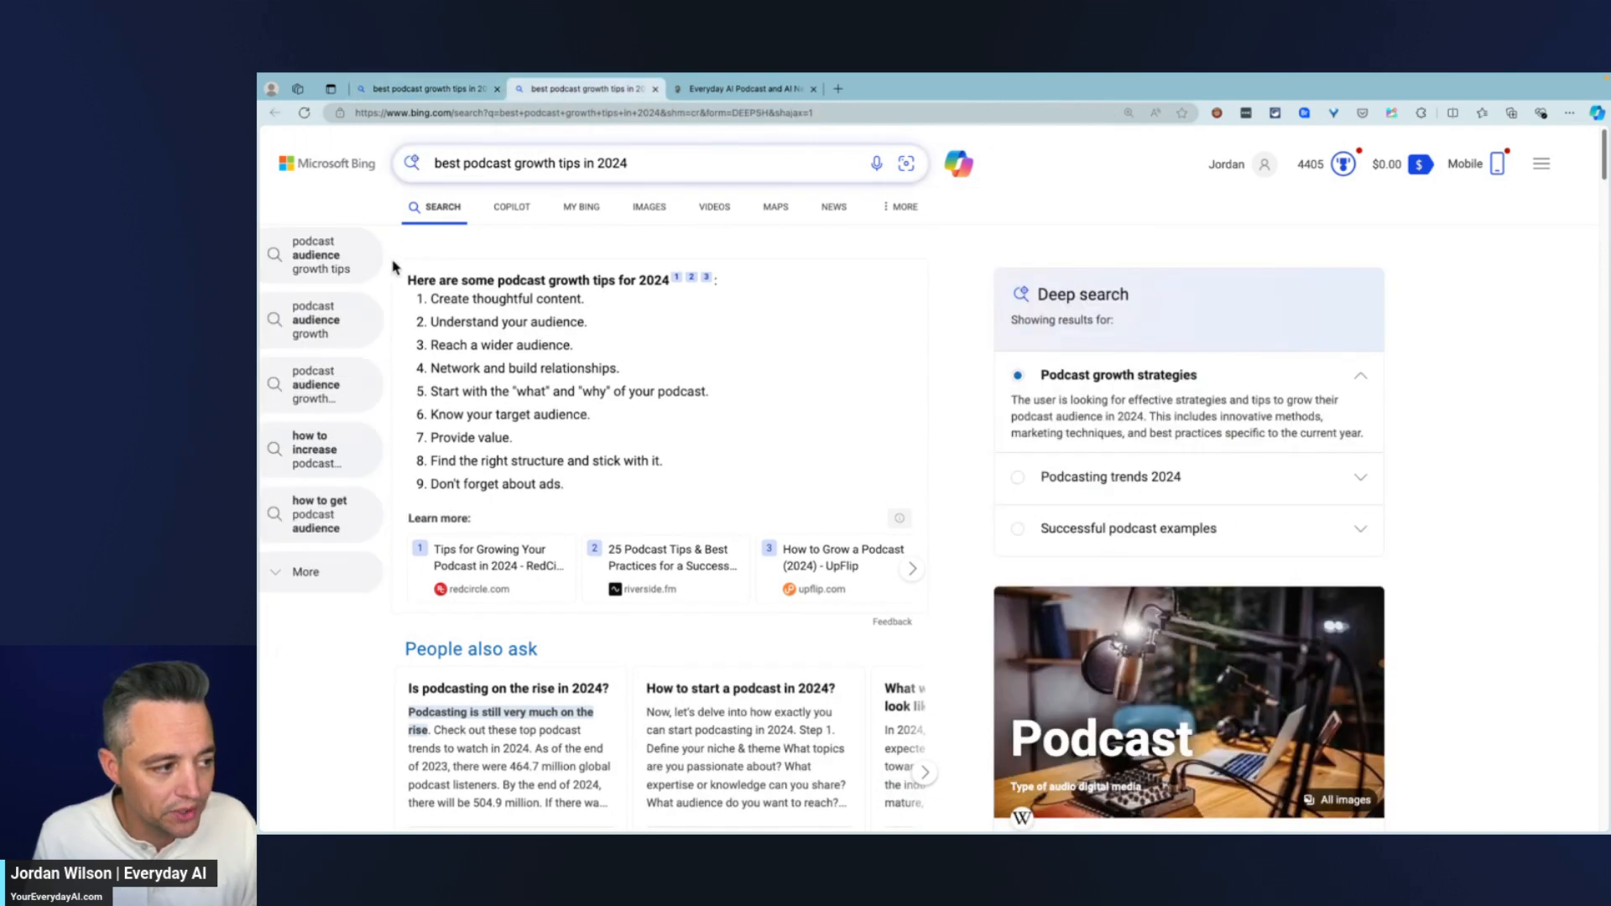
mouse_move(329, 499)
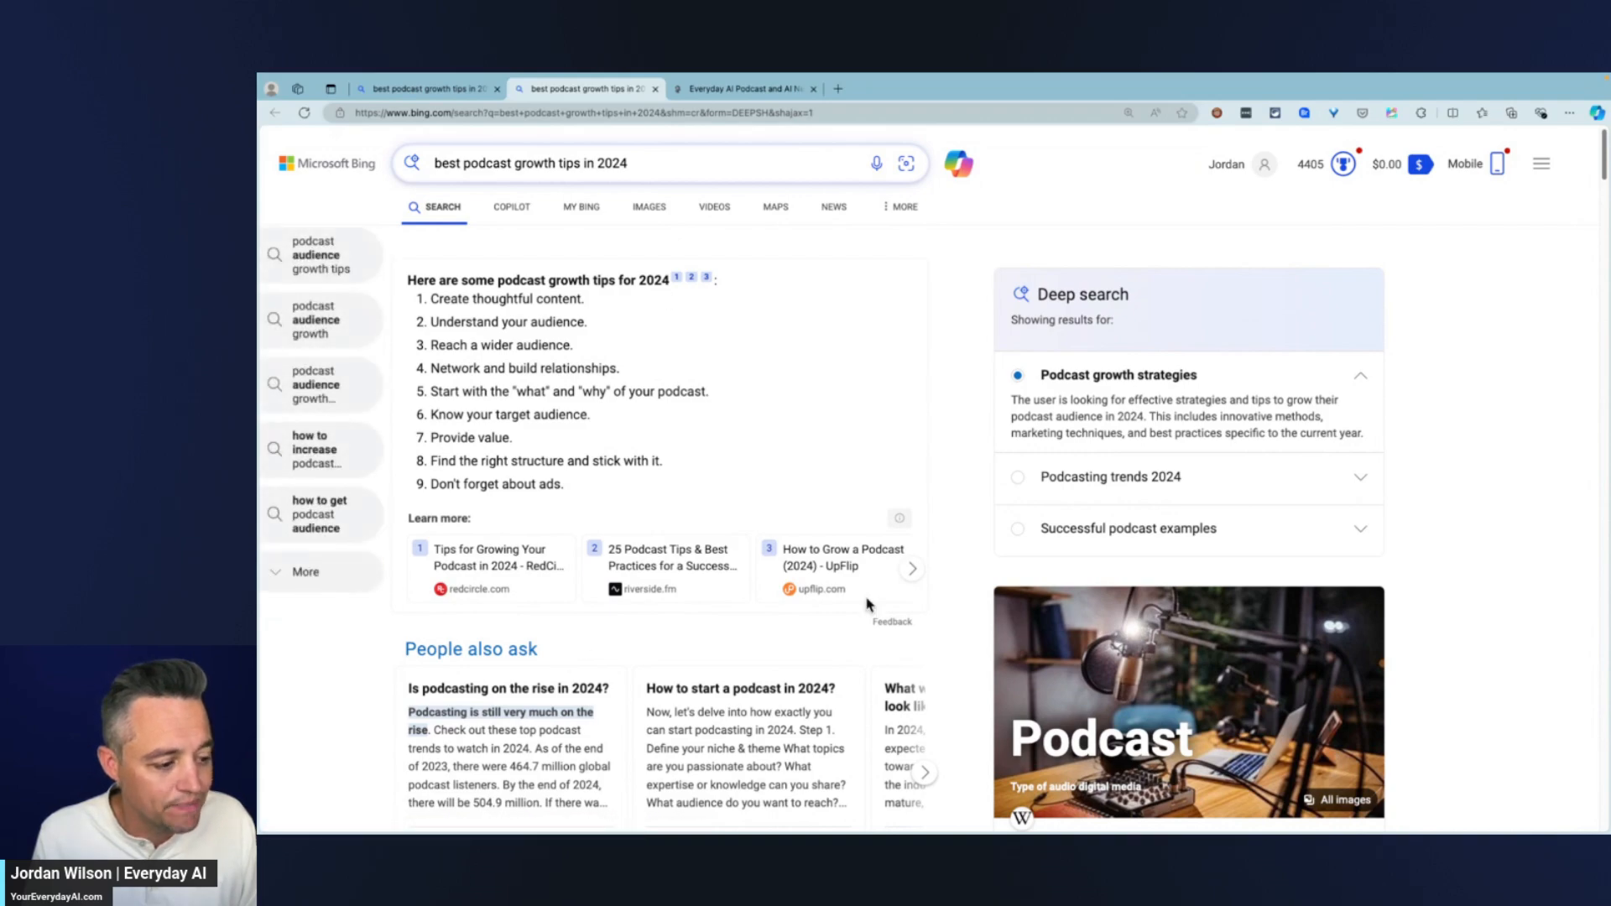
scroll(down, 3)
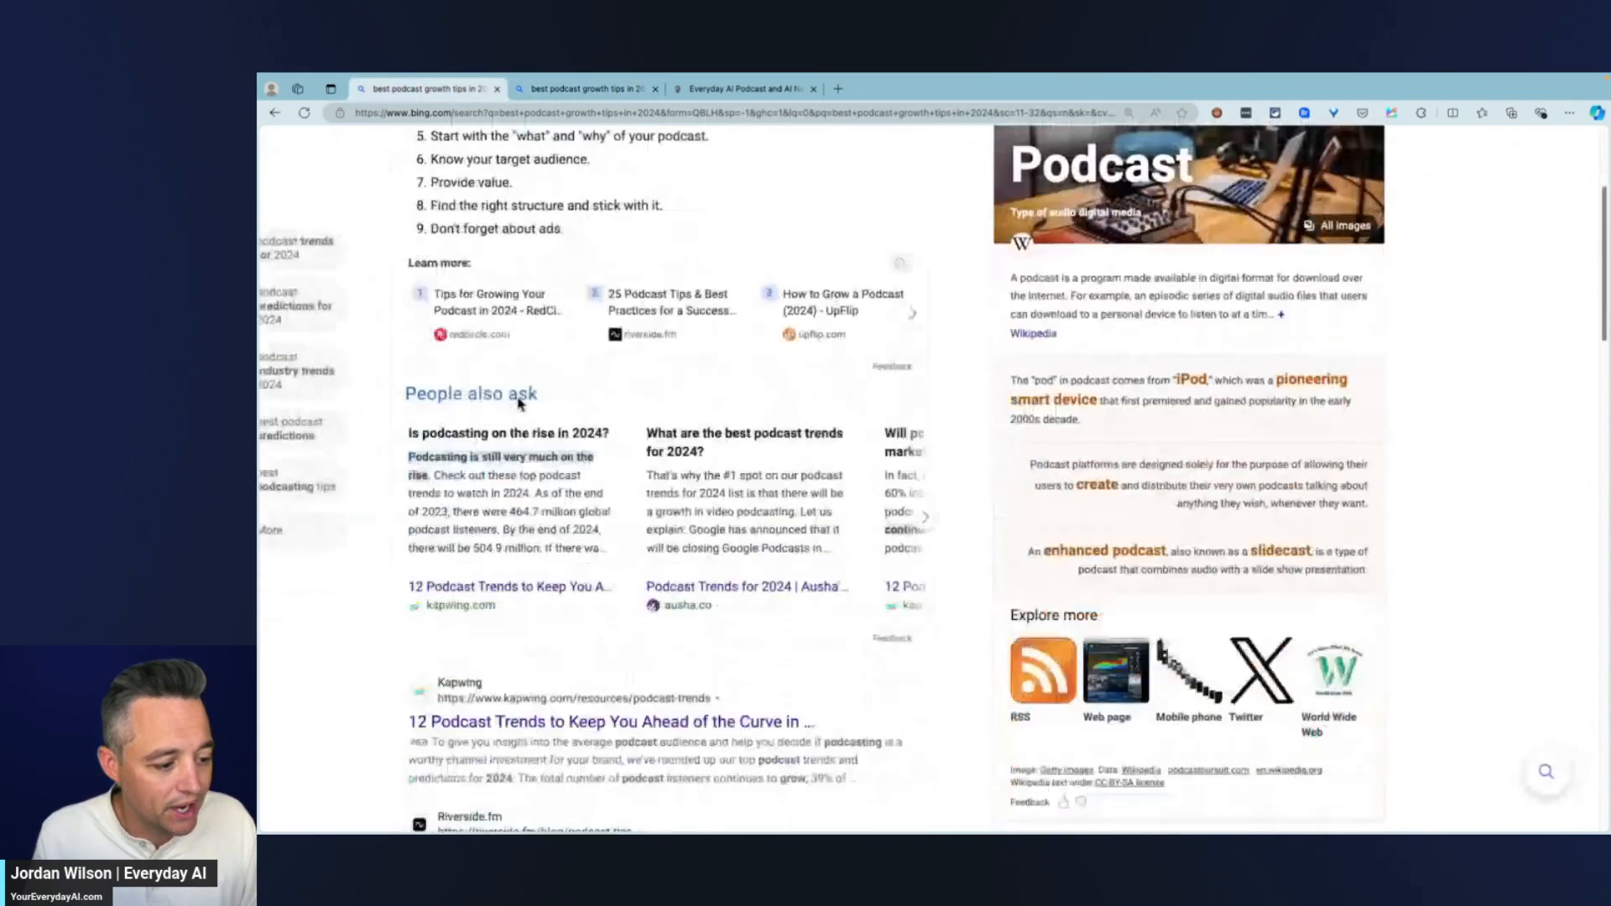
scroll(up, 3)
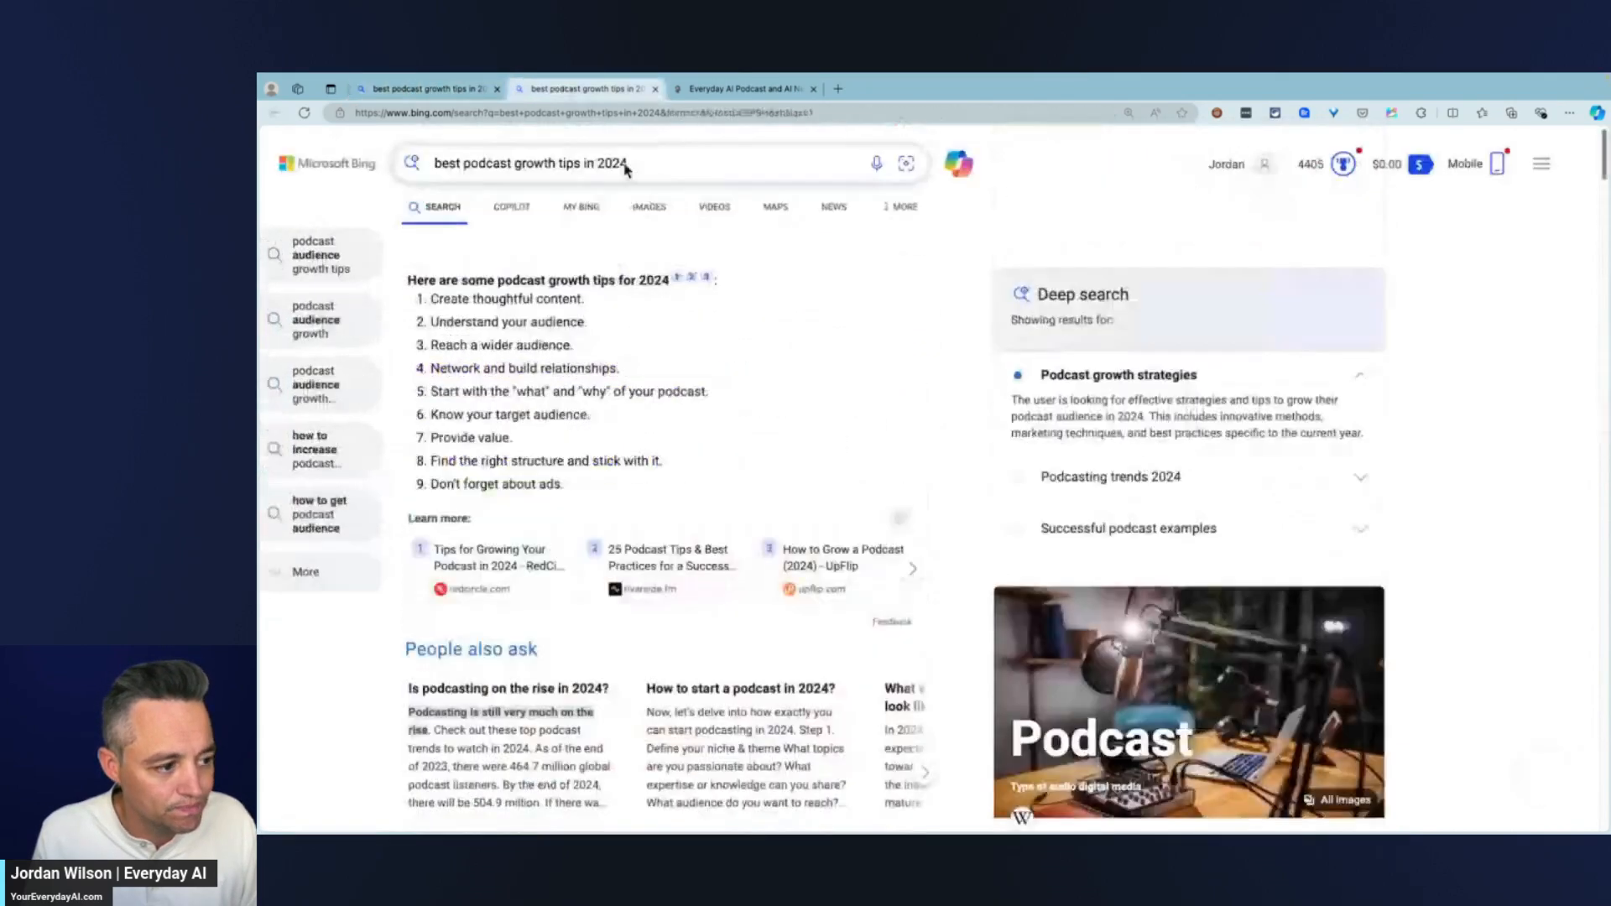
scroll(down, 3)
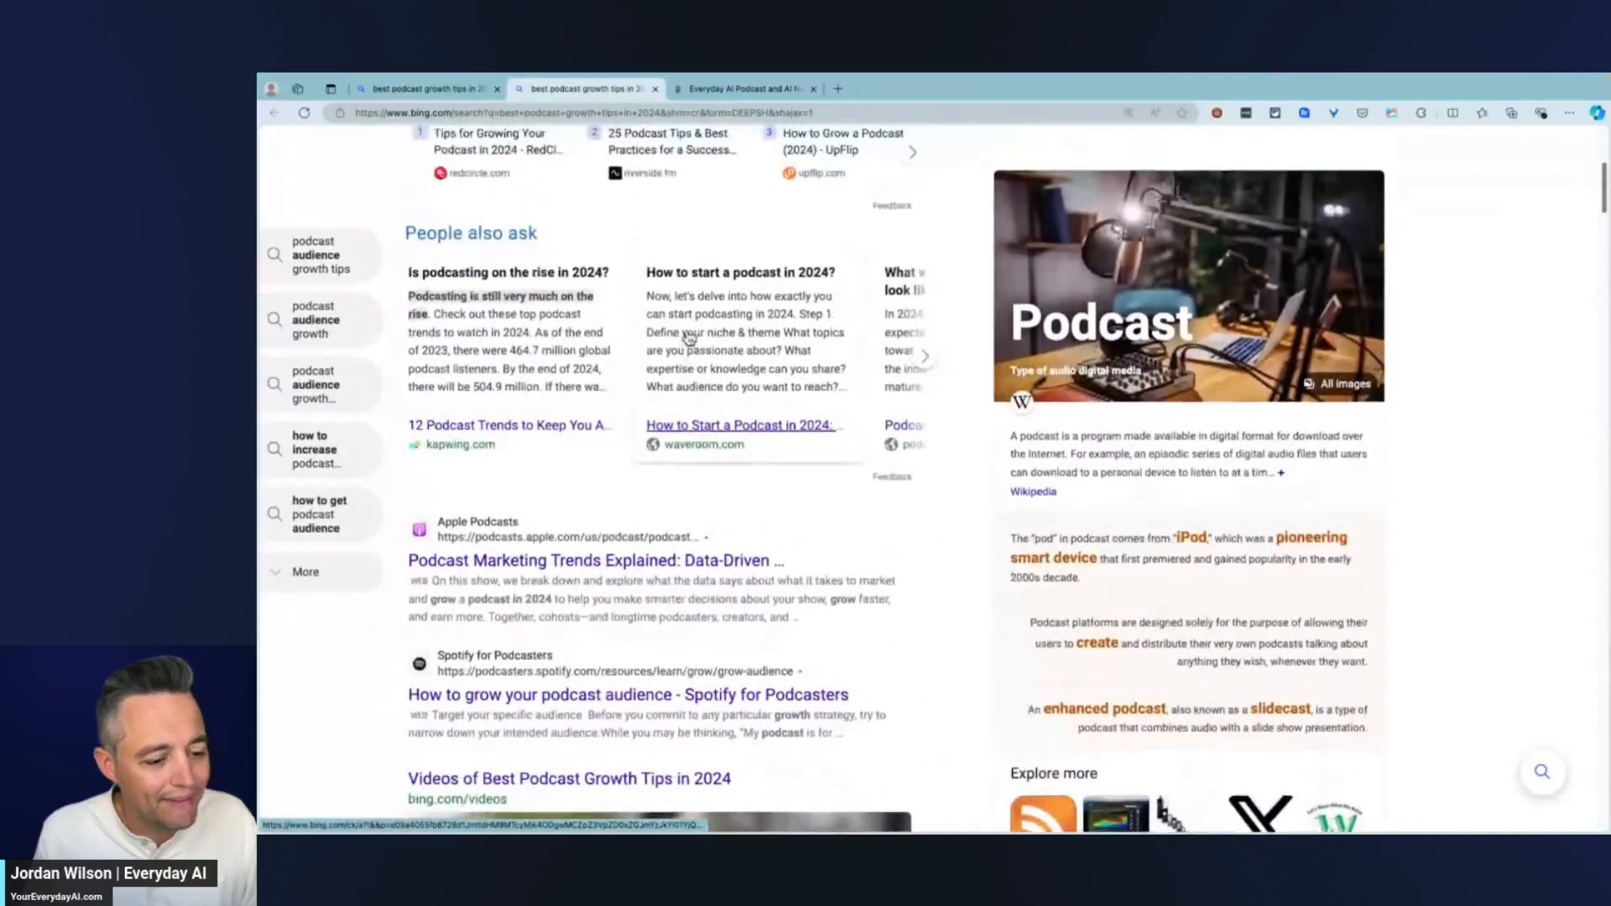
scroll(up, 3)
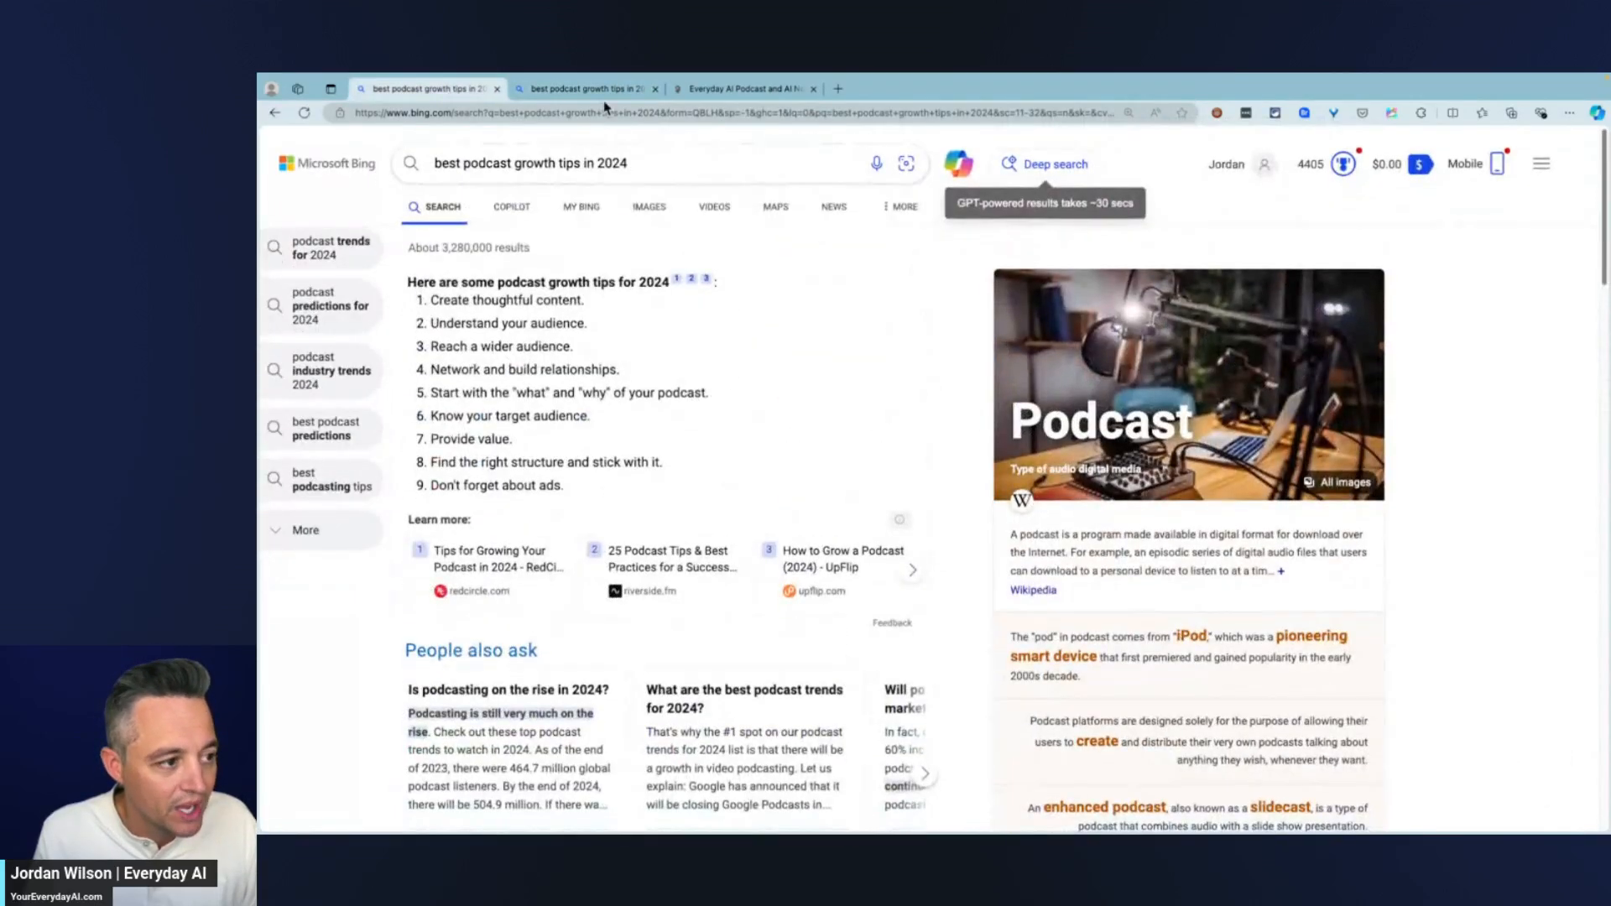
click(1054, 163)
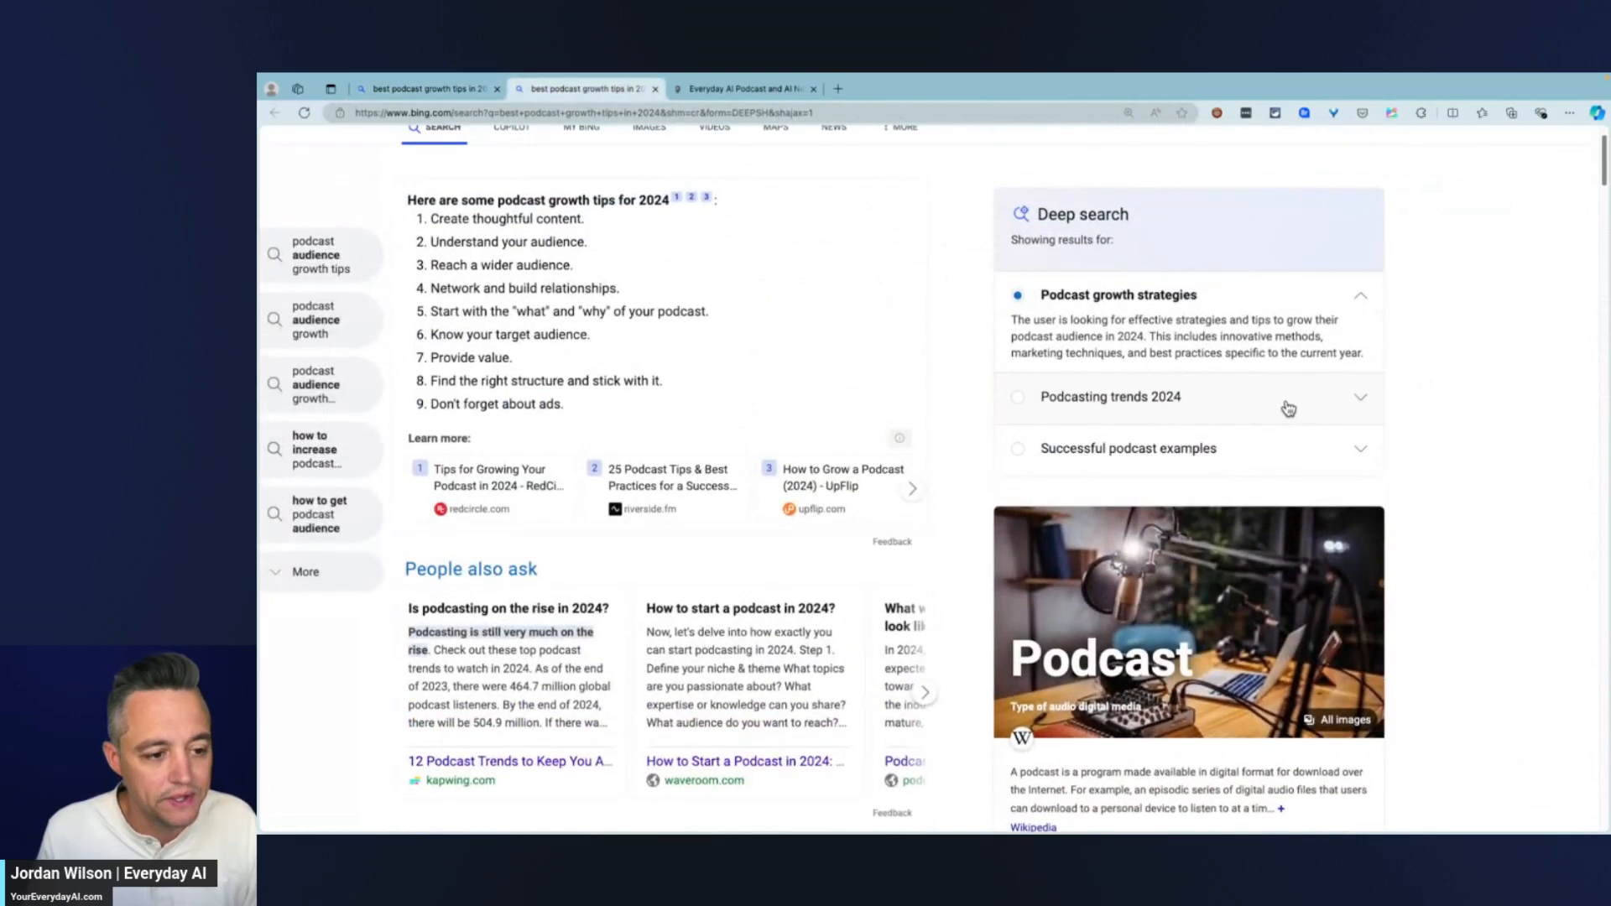
mouse_move(1186, 410)
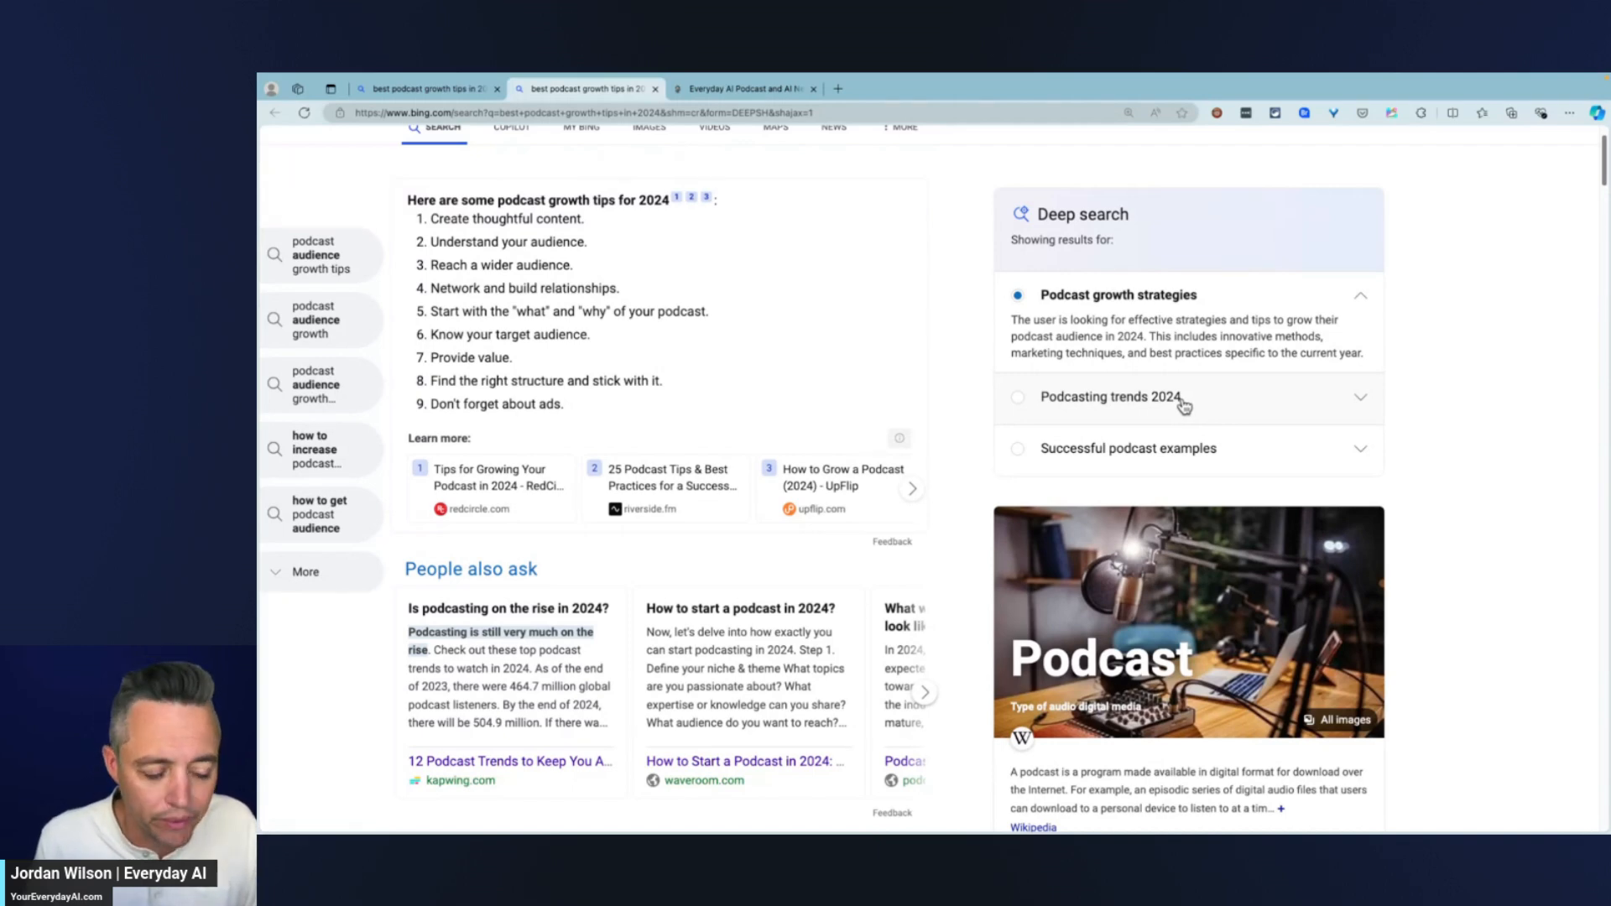
scroll(up, 3)
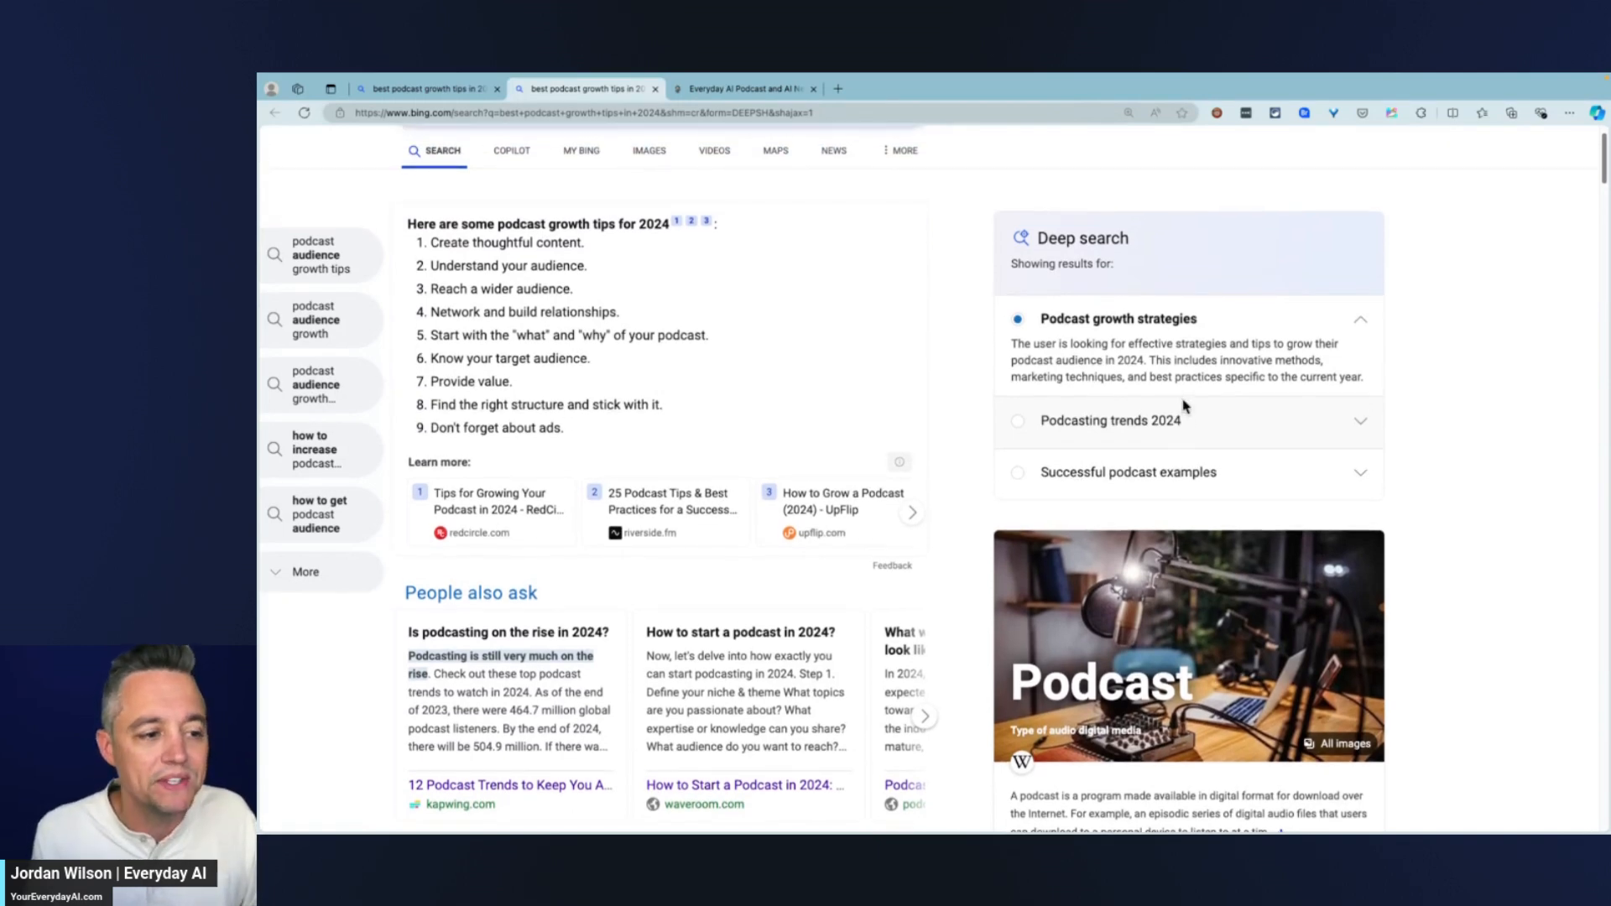
scroll(up, 3)
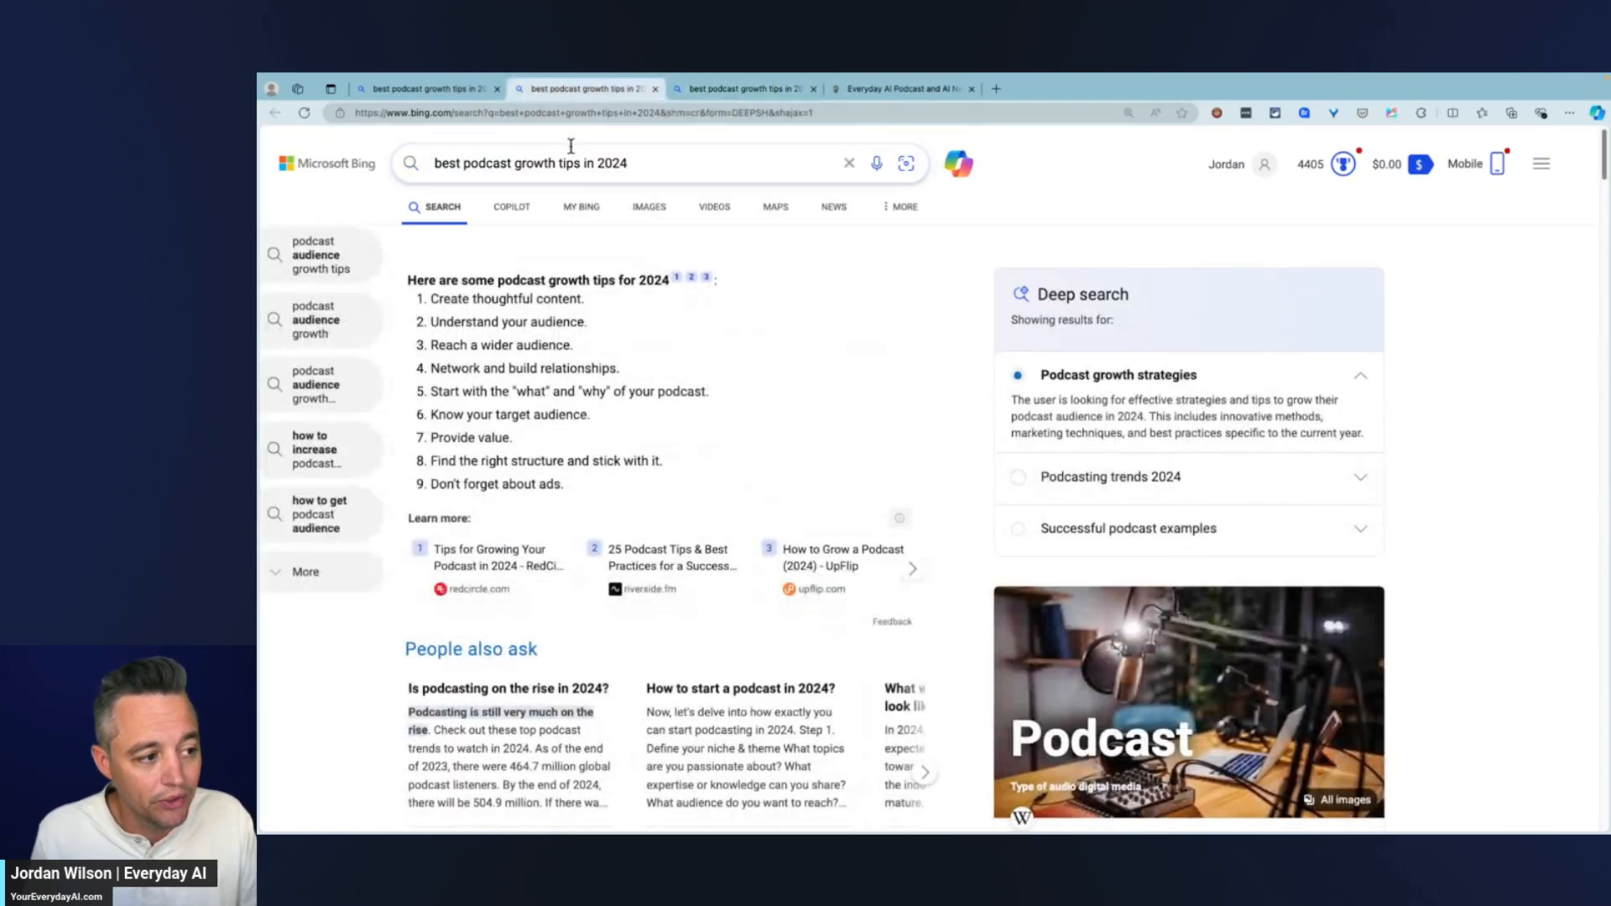
Step: Switch Deep search to the 'Podcasting trends 2024' interpretation and review its eight key trends
click(528, 162)
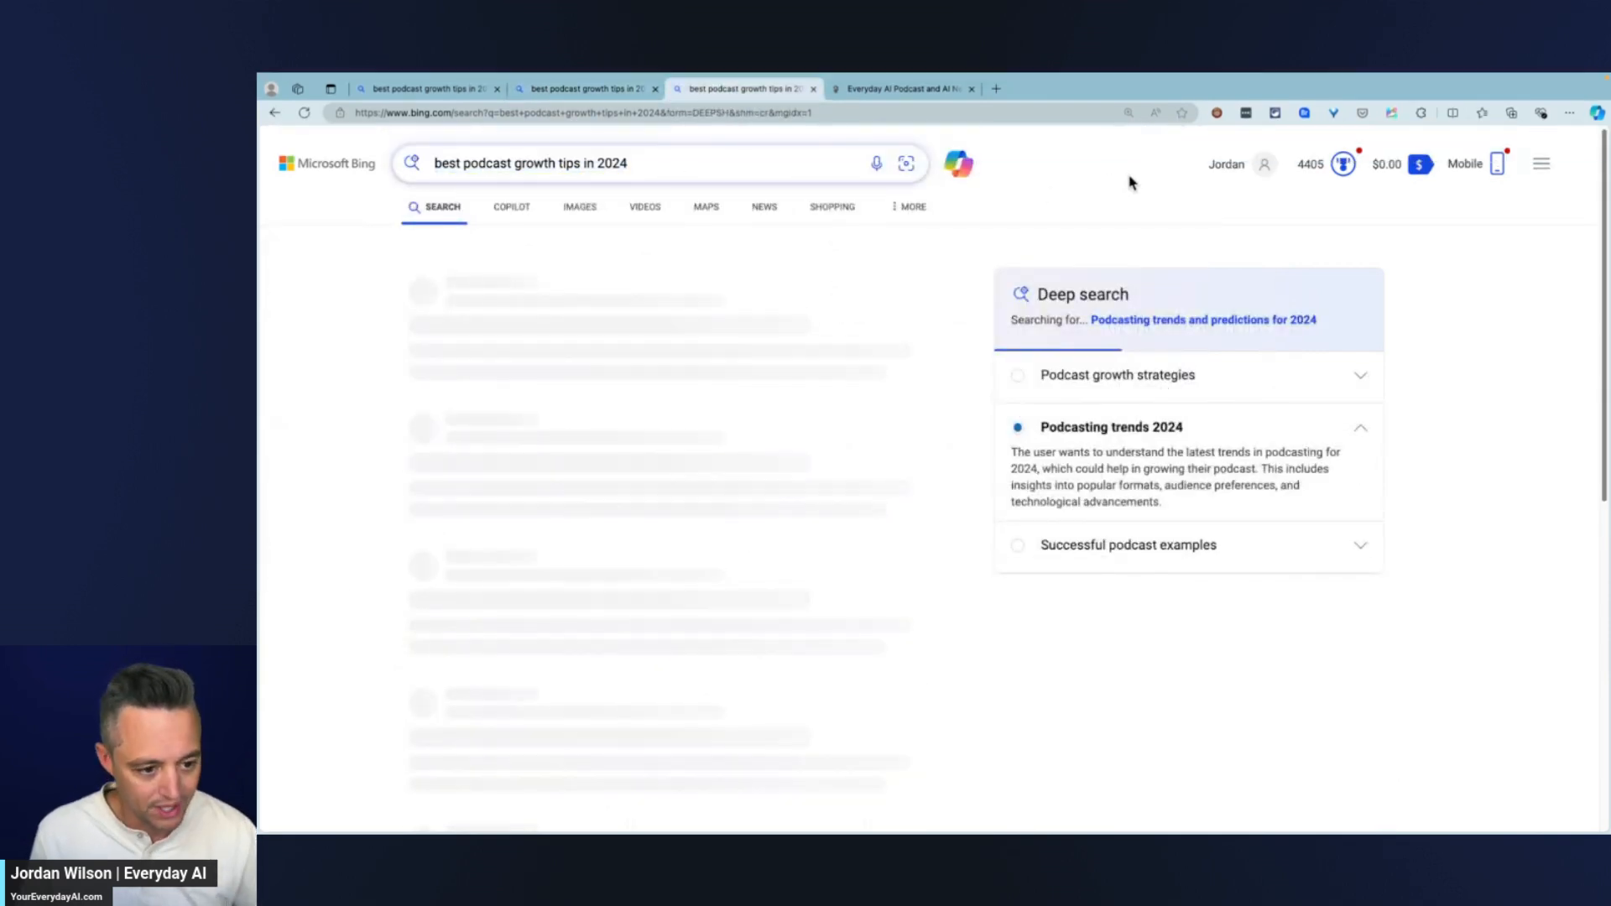
mouse_move(1193, 428)
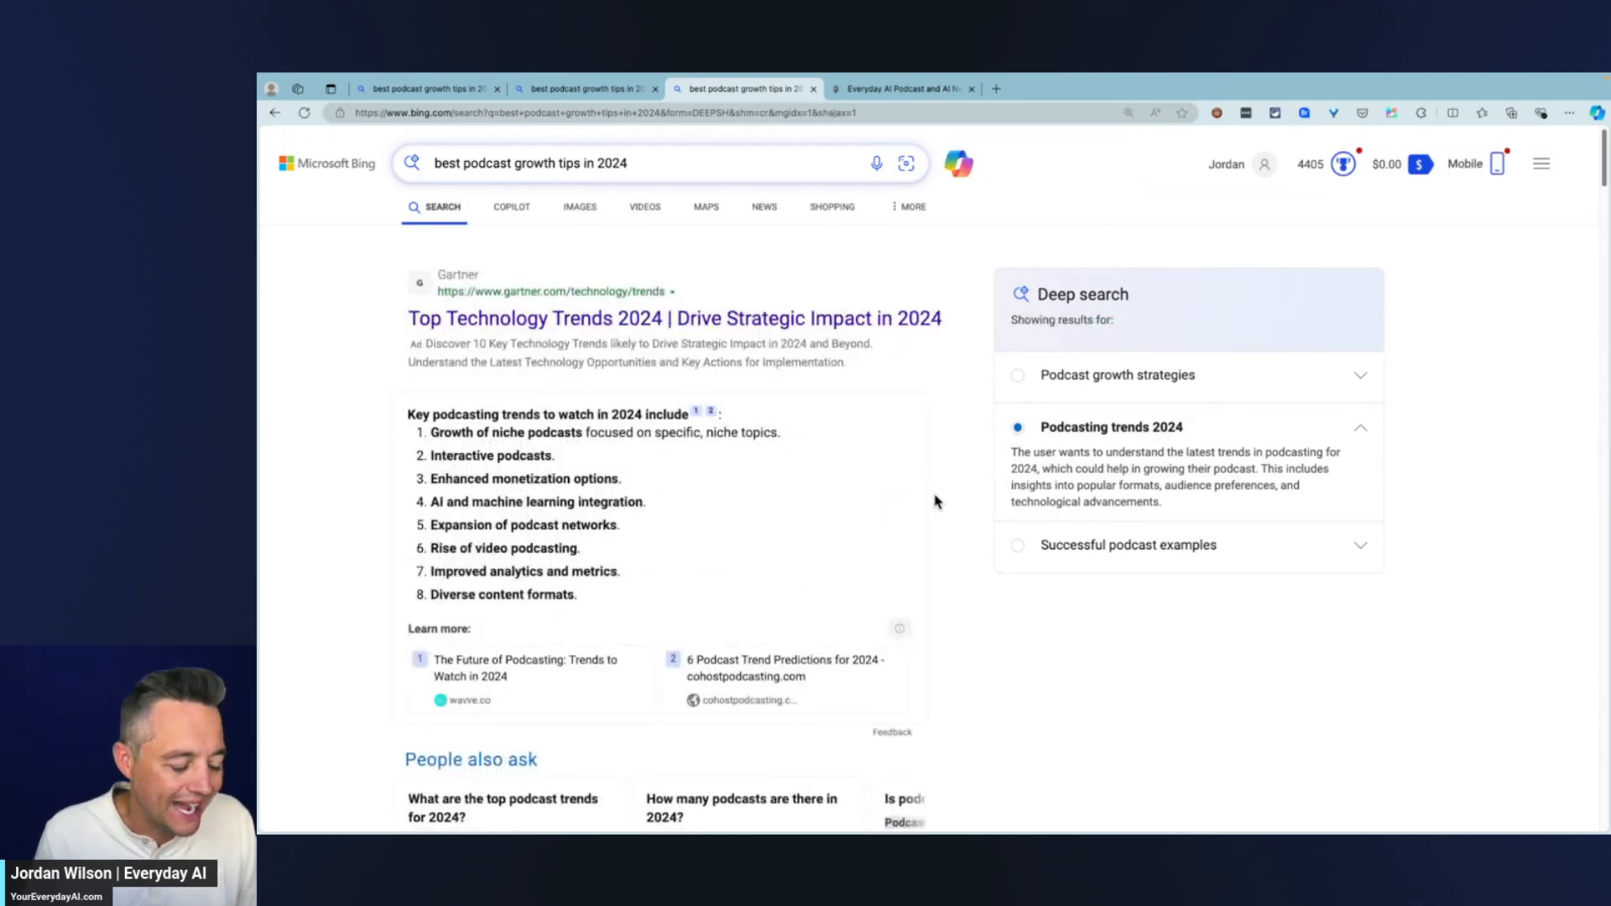
scroll(down, 3)
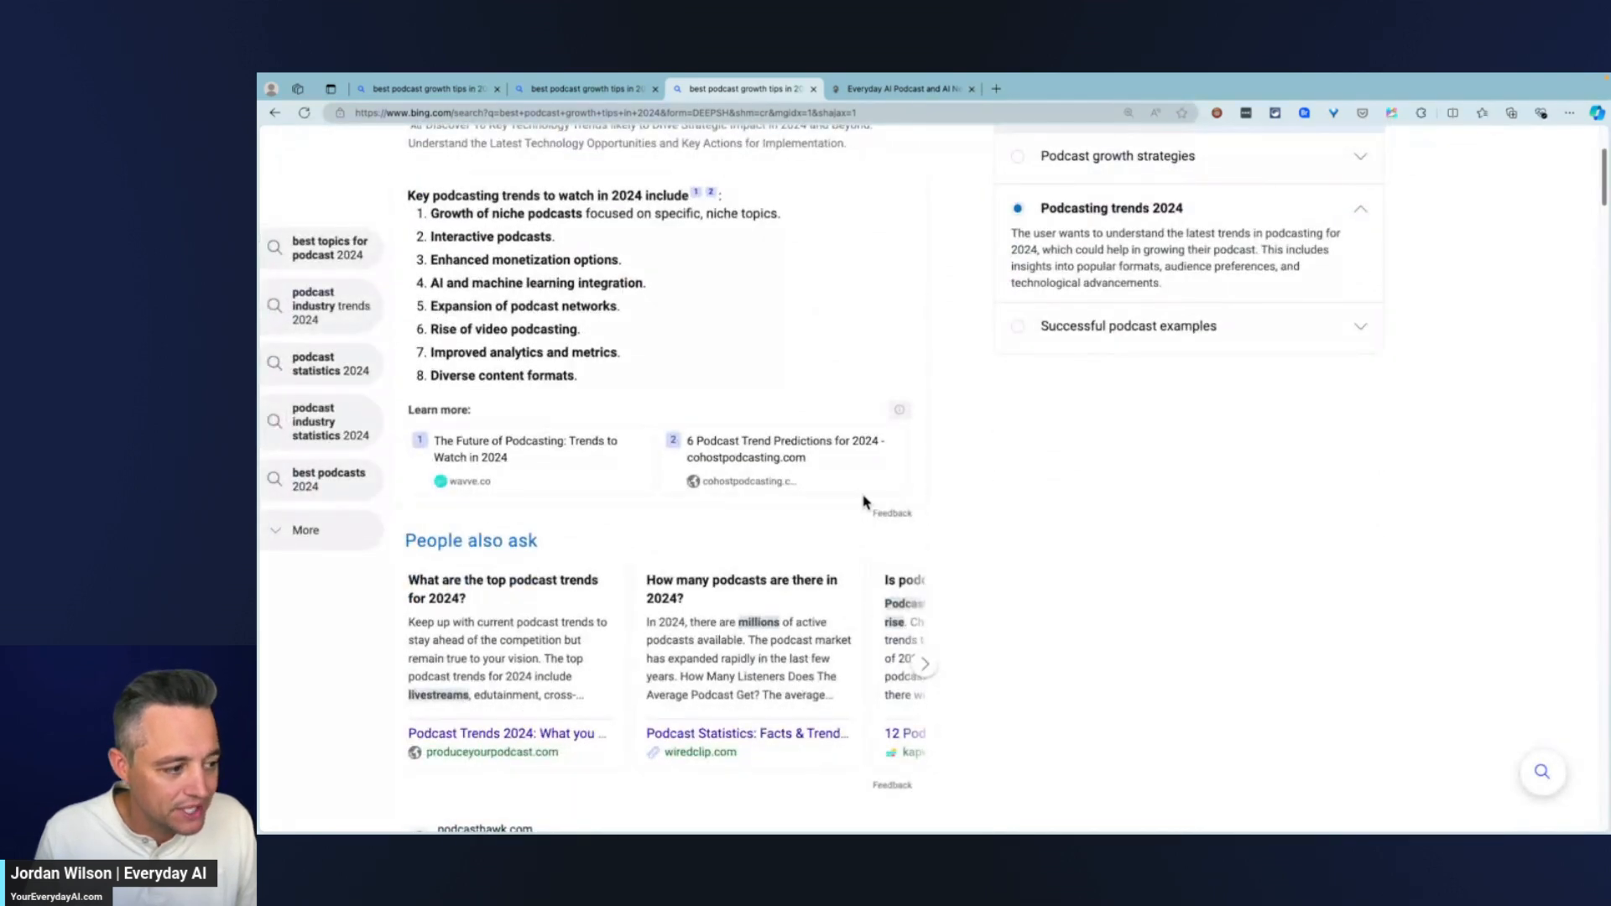
mouse_move(331, 457)
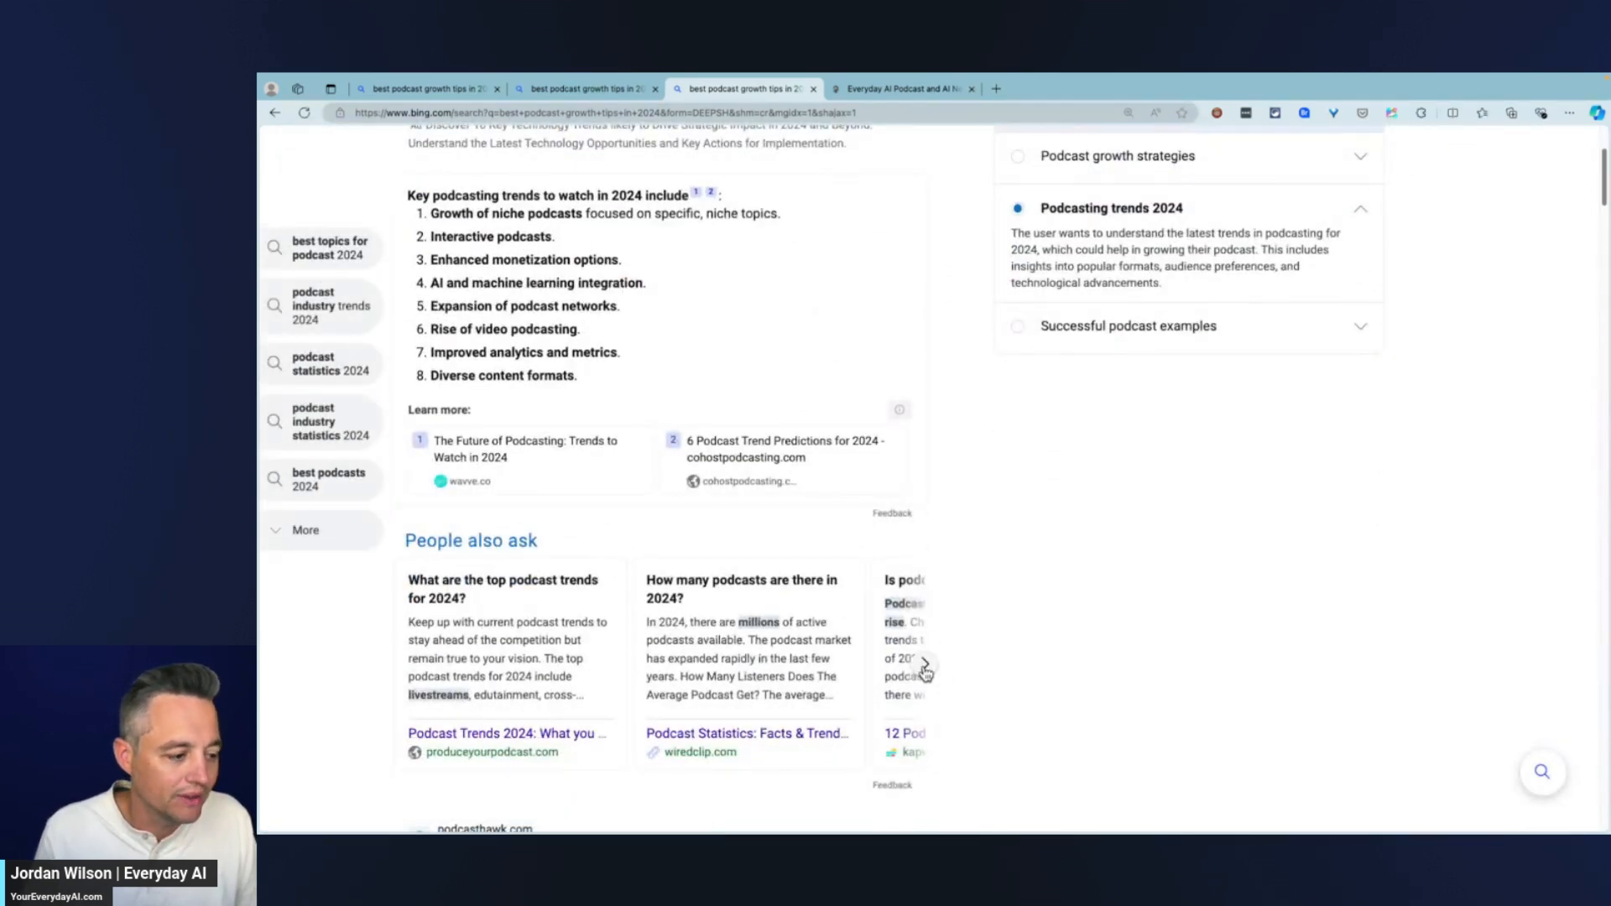
scroll(down, 3)
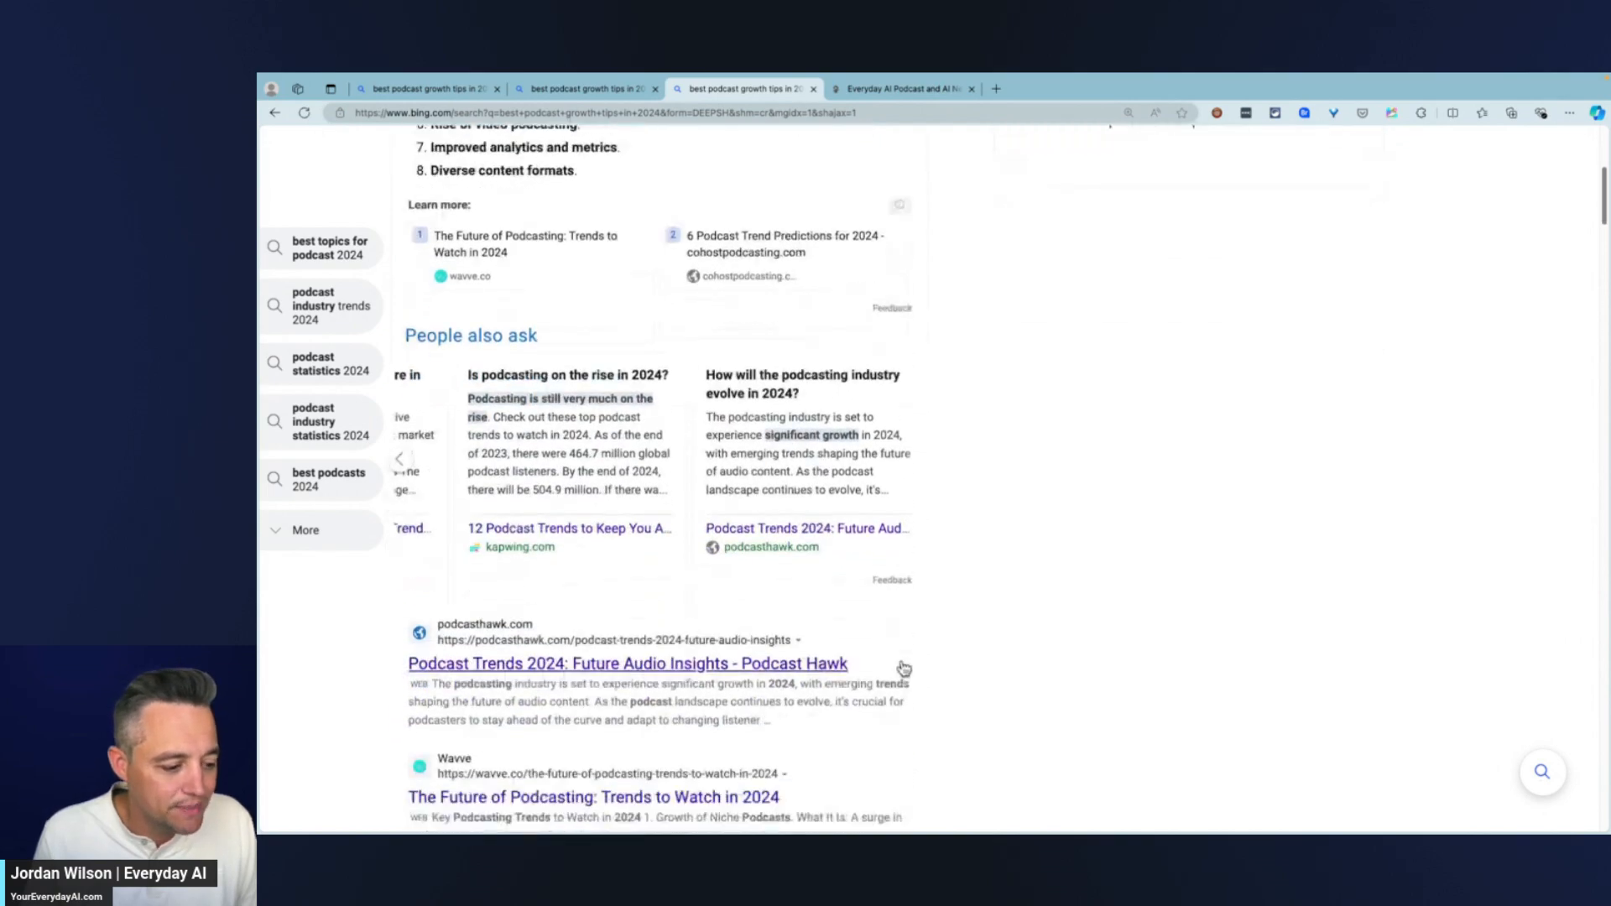
scroll(down, 3)
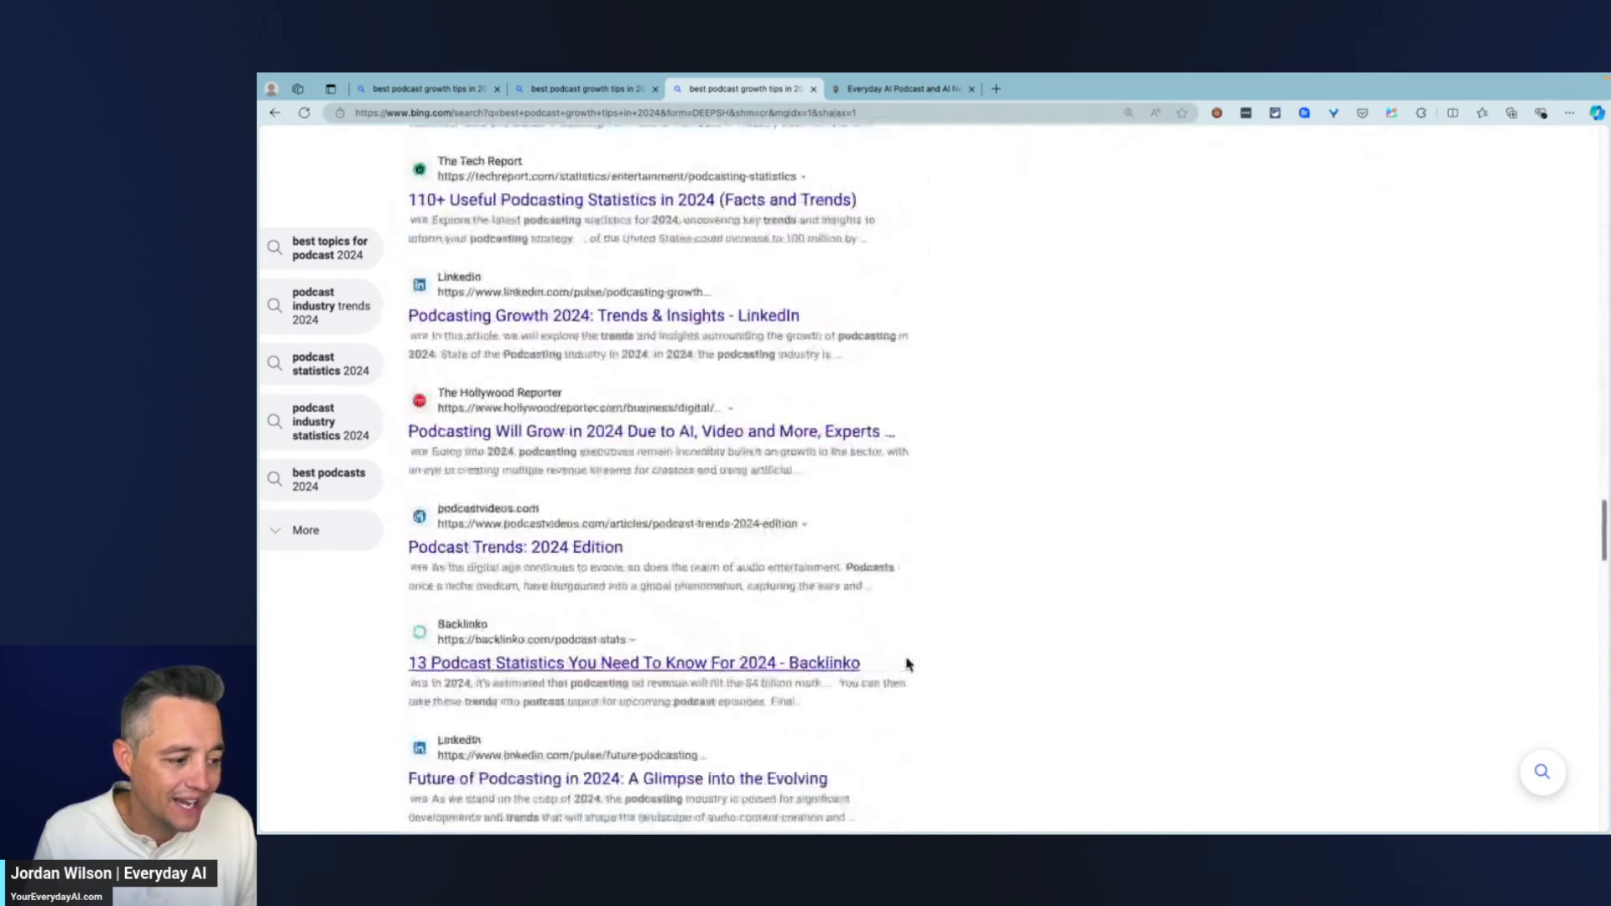
scroll(up, 3)
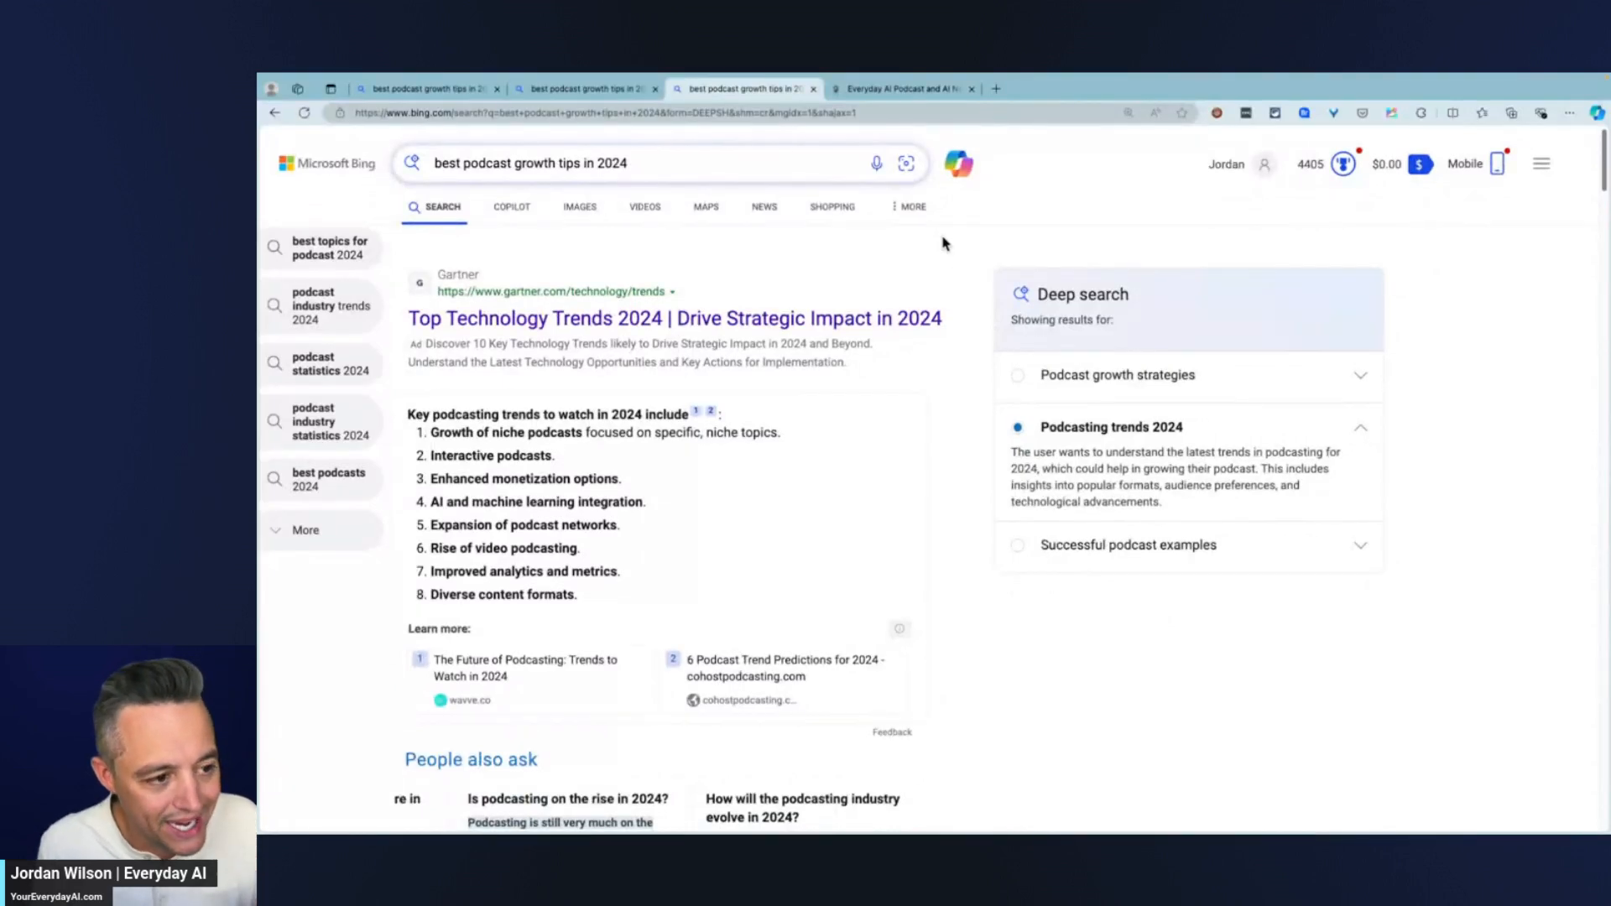
mouse_move(1020, 243)
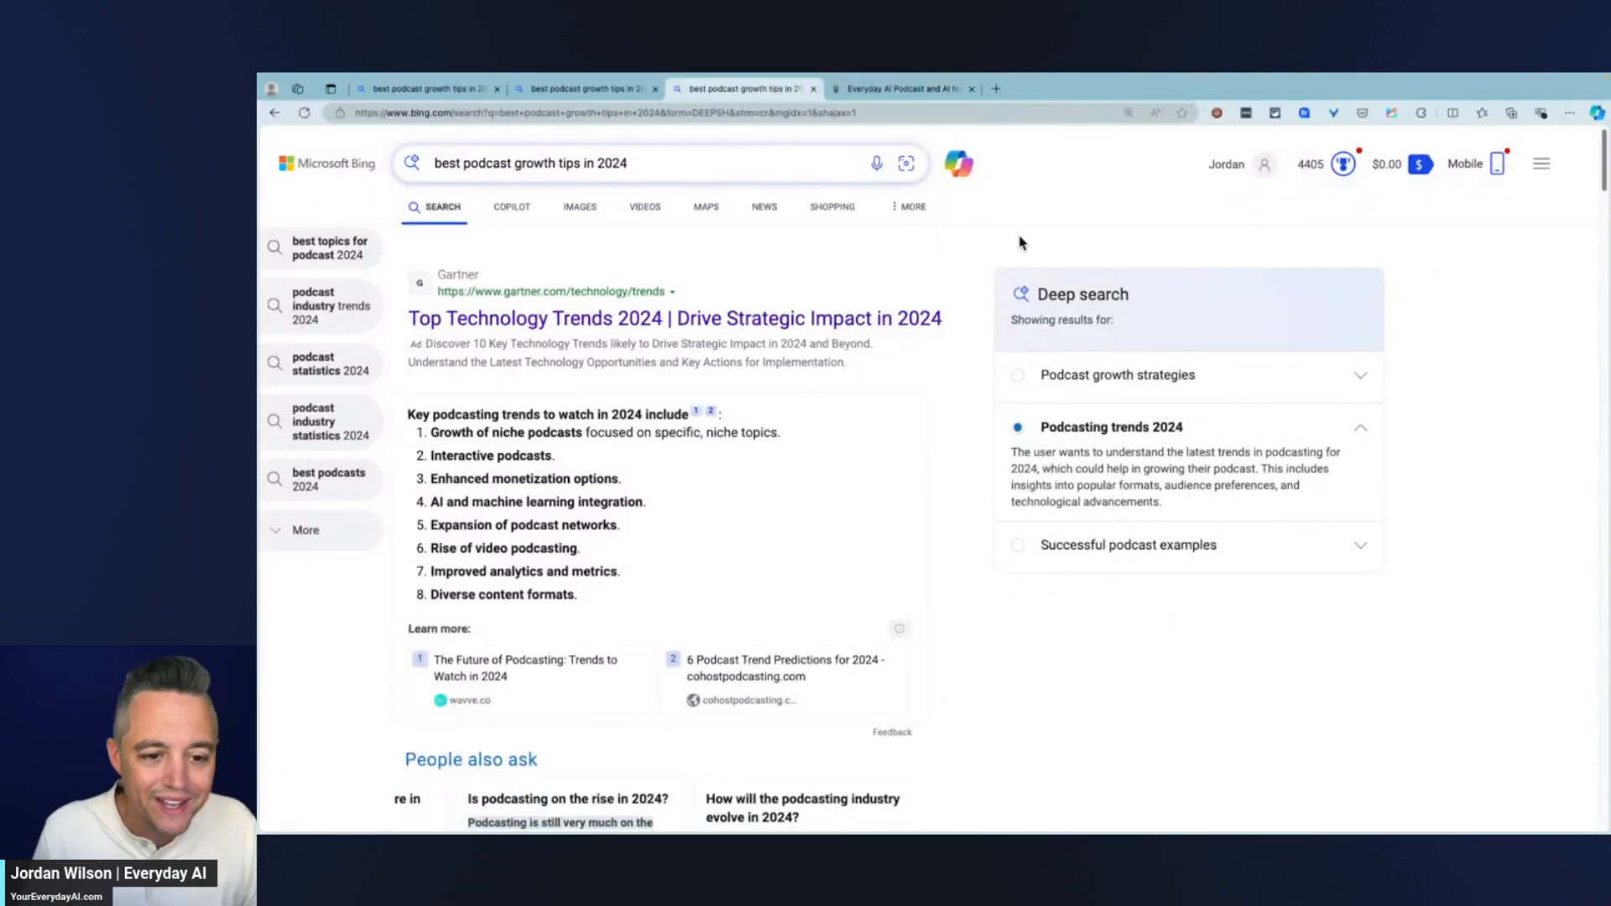
mouse_move(1136, 245)
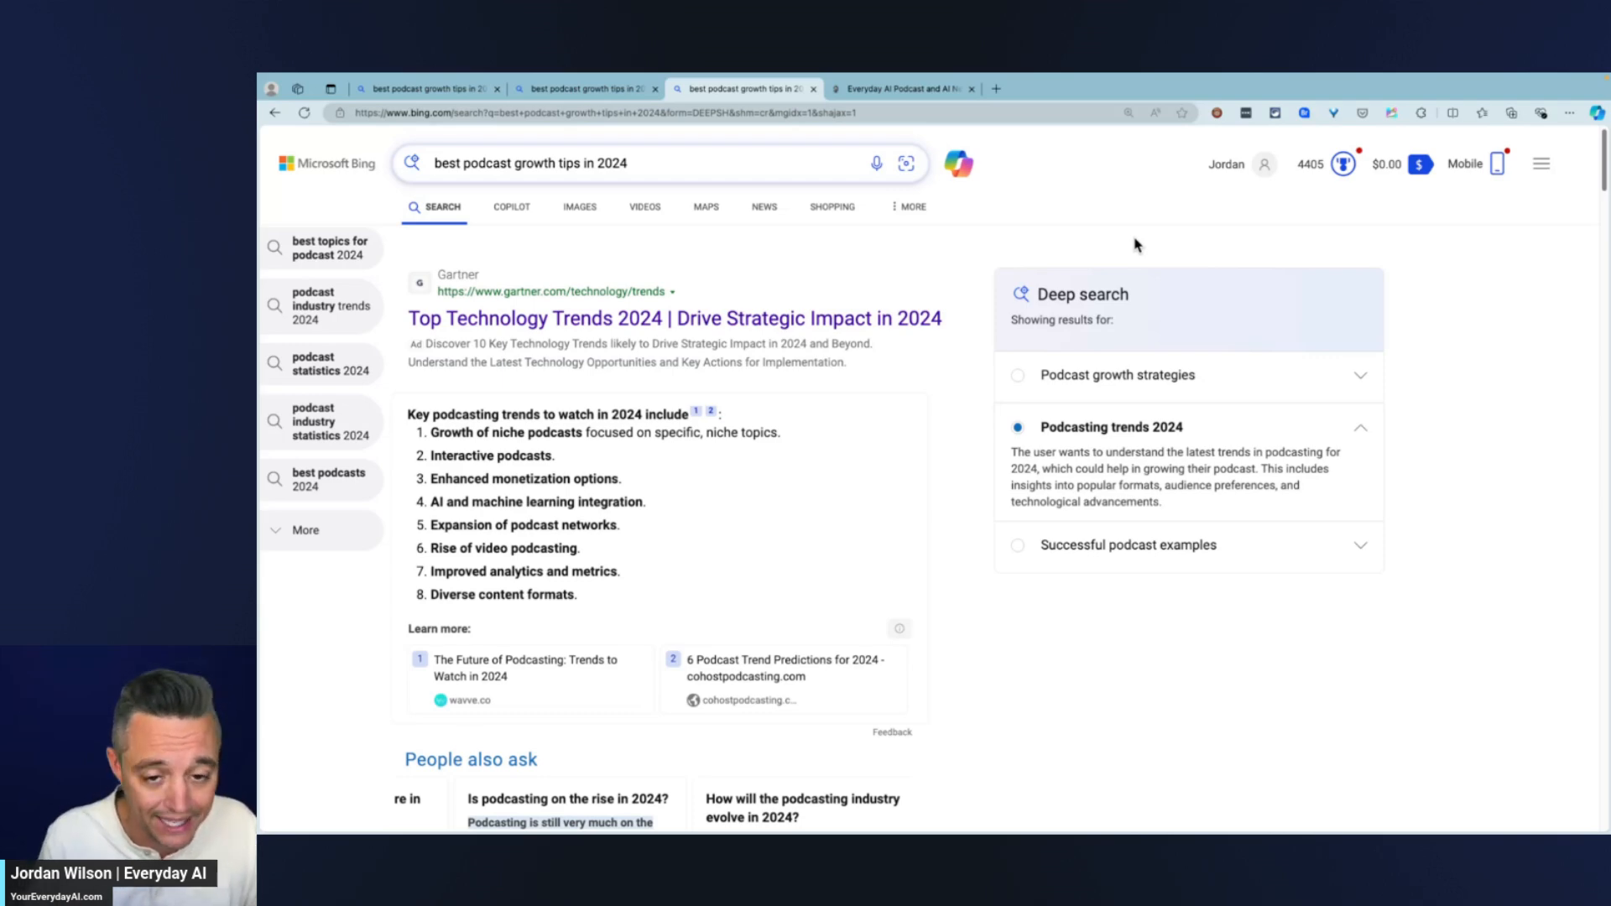
Step: Bring up the Edge Copilot sidebar beside the results with Balanced style active
click(1596, 113)
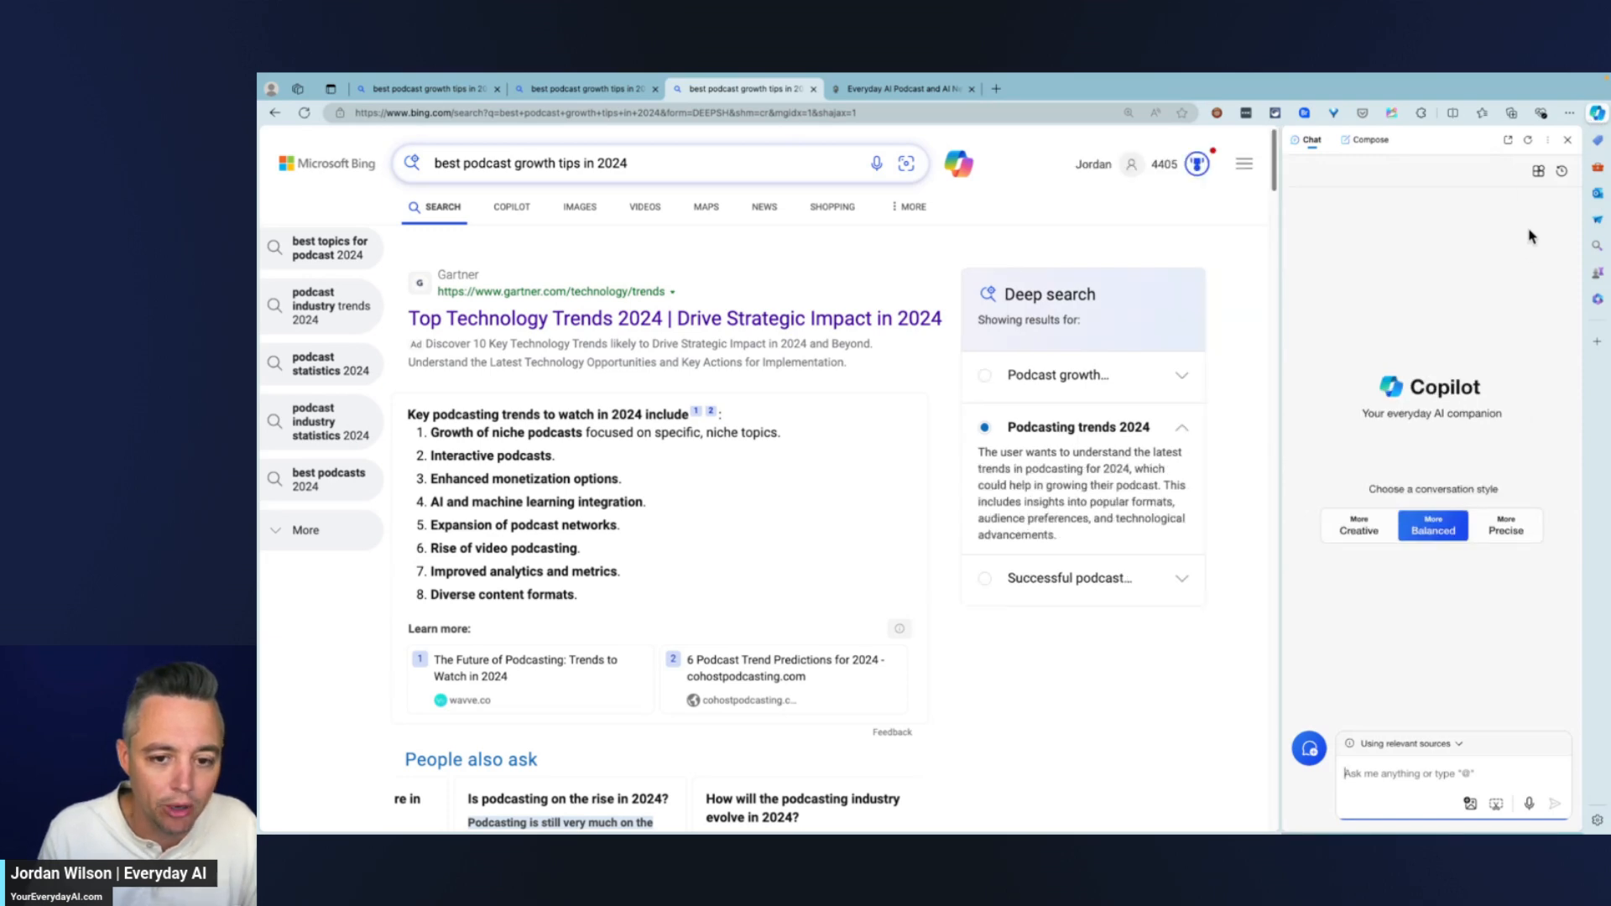
click(1527, 141)
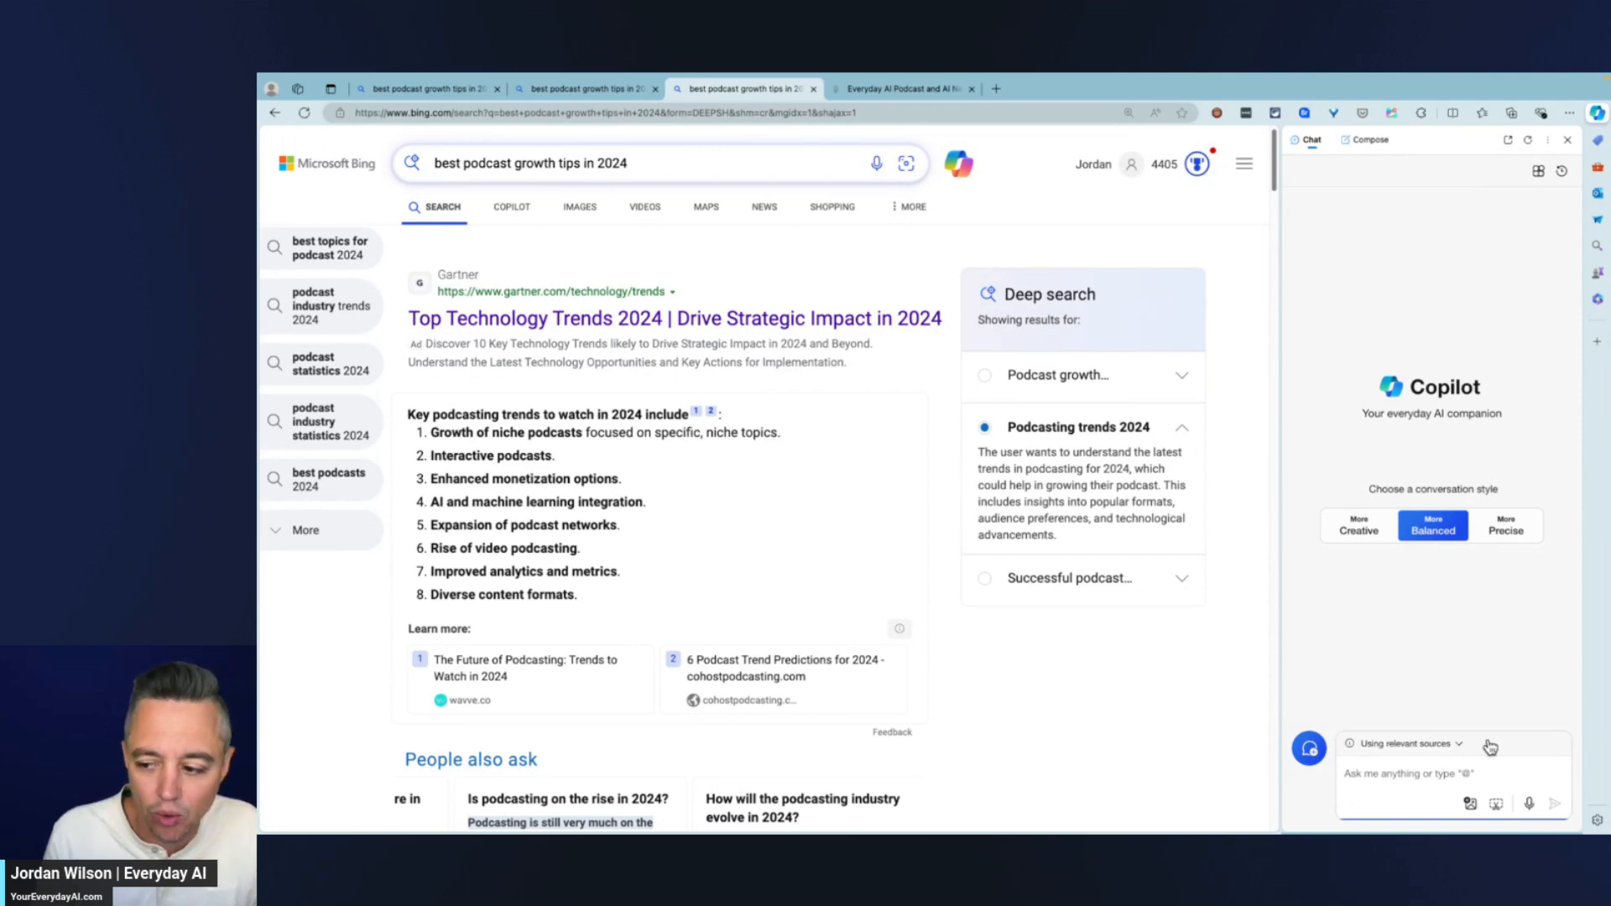
mouse_move(1440, 759)
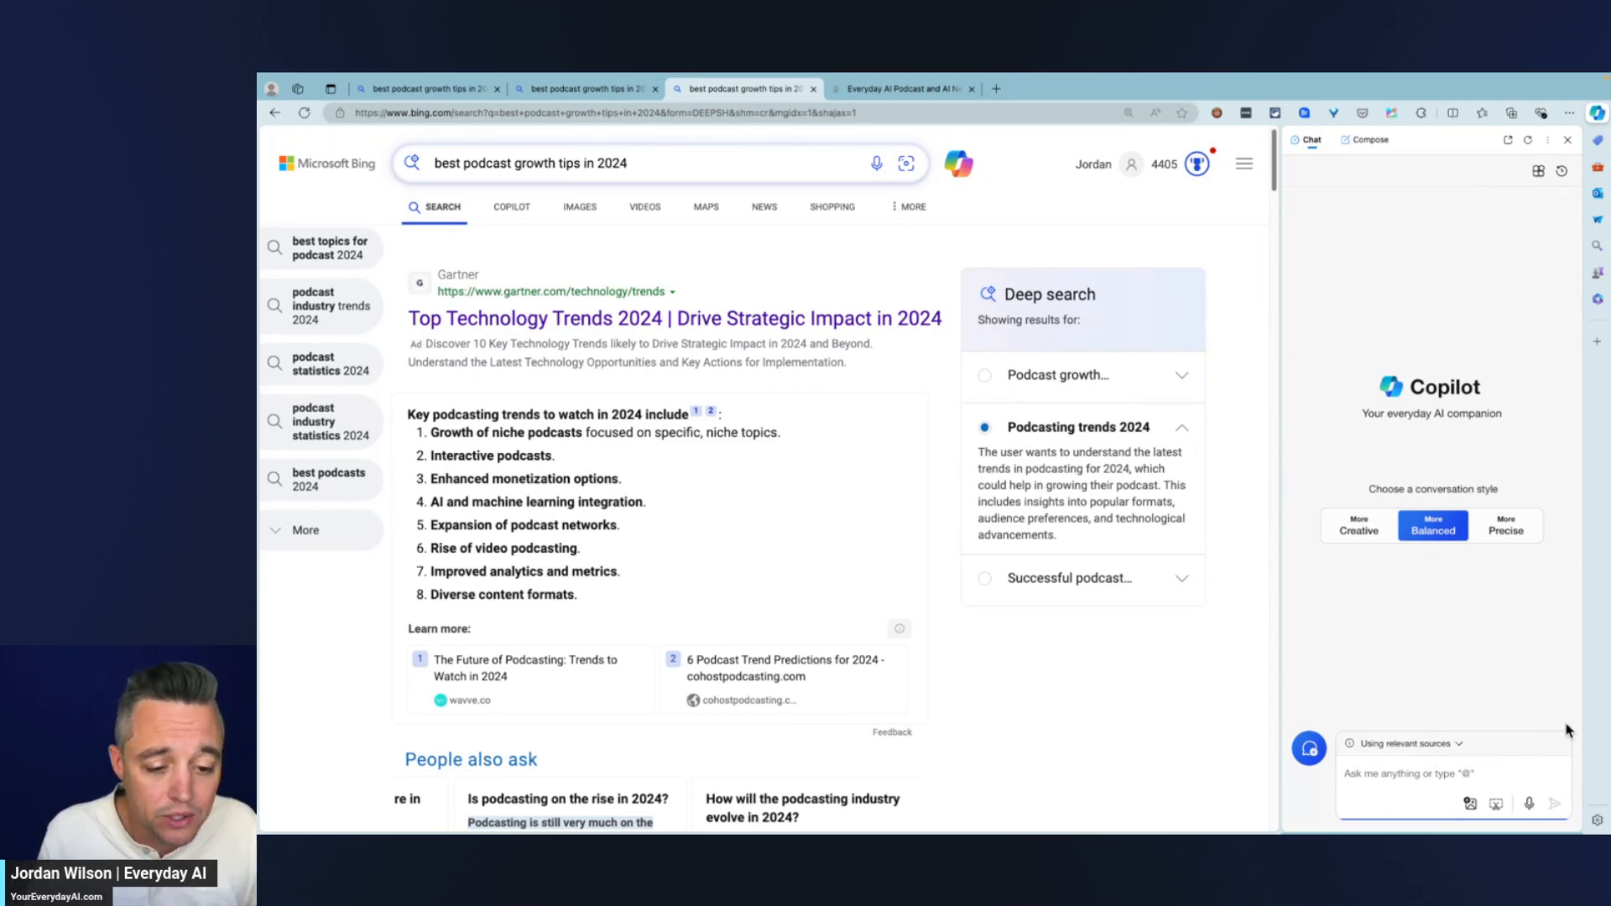
mouse_move(1520, 591)
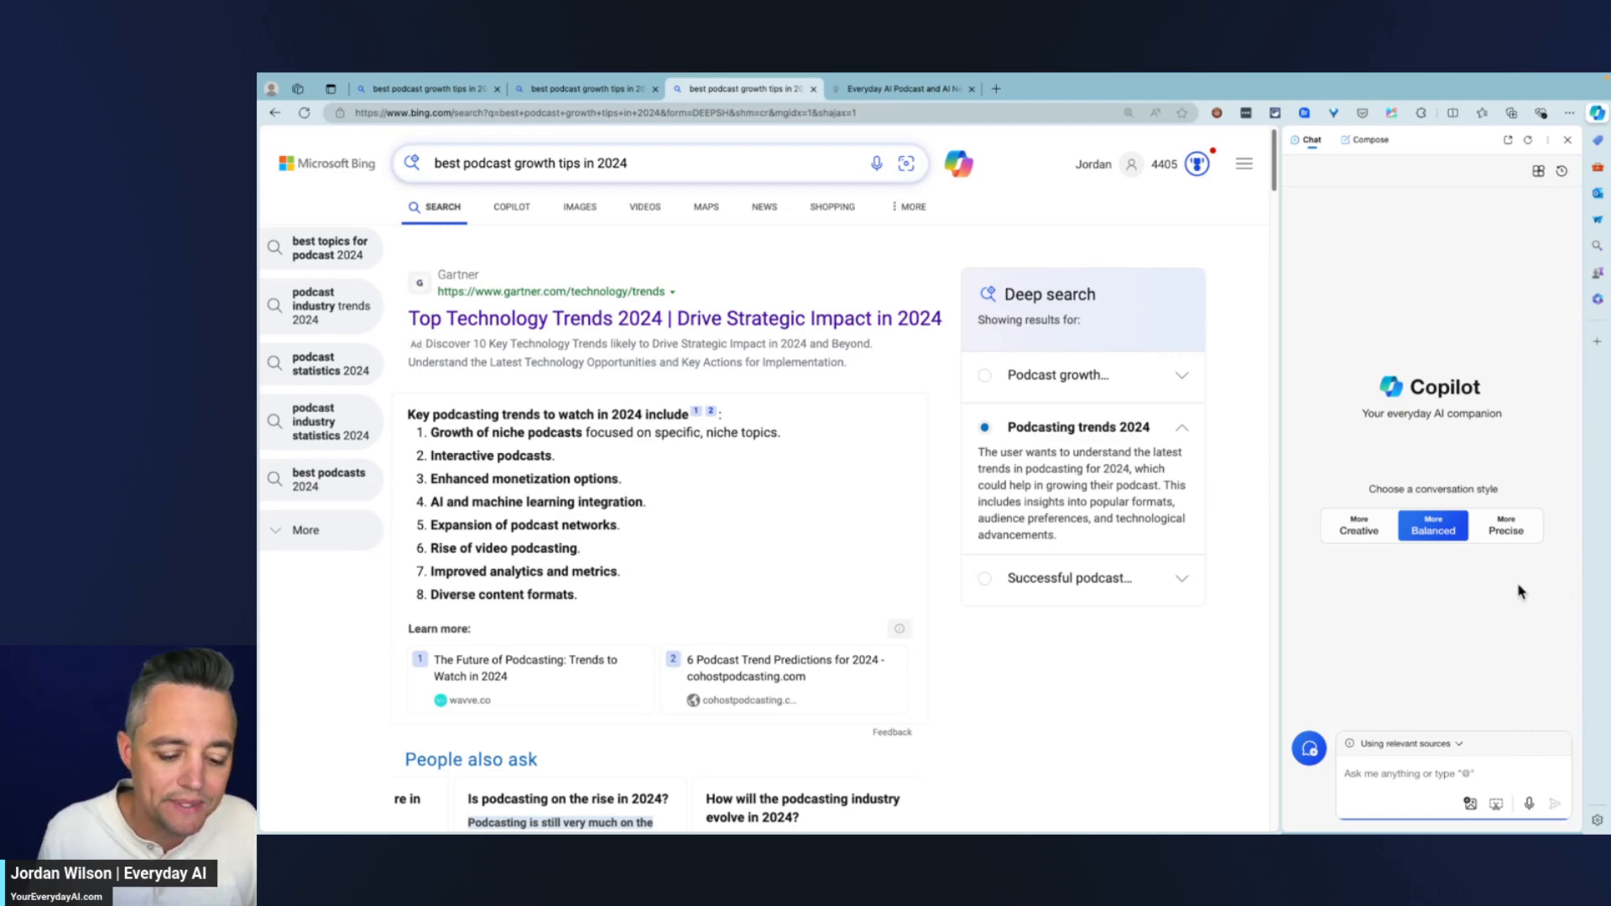
Step: Set Copilot to answer from the current page and ask 'please summarize this page'
click(1403, 744)
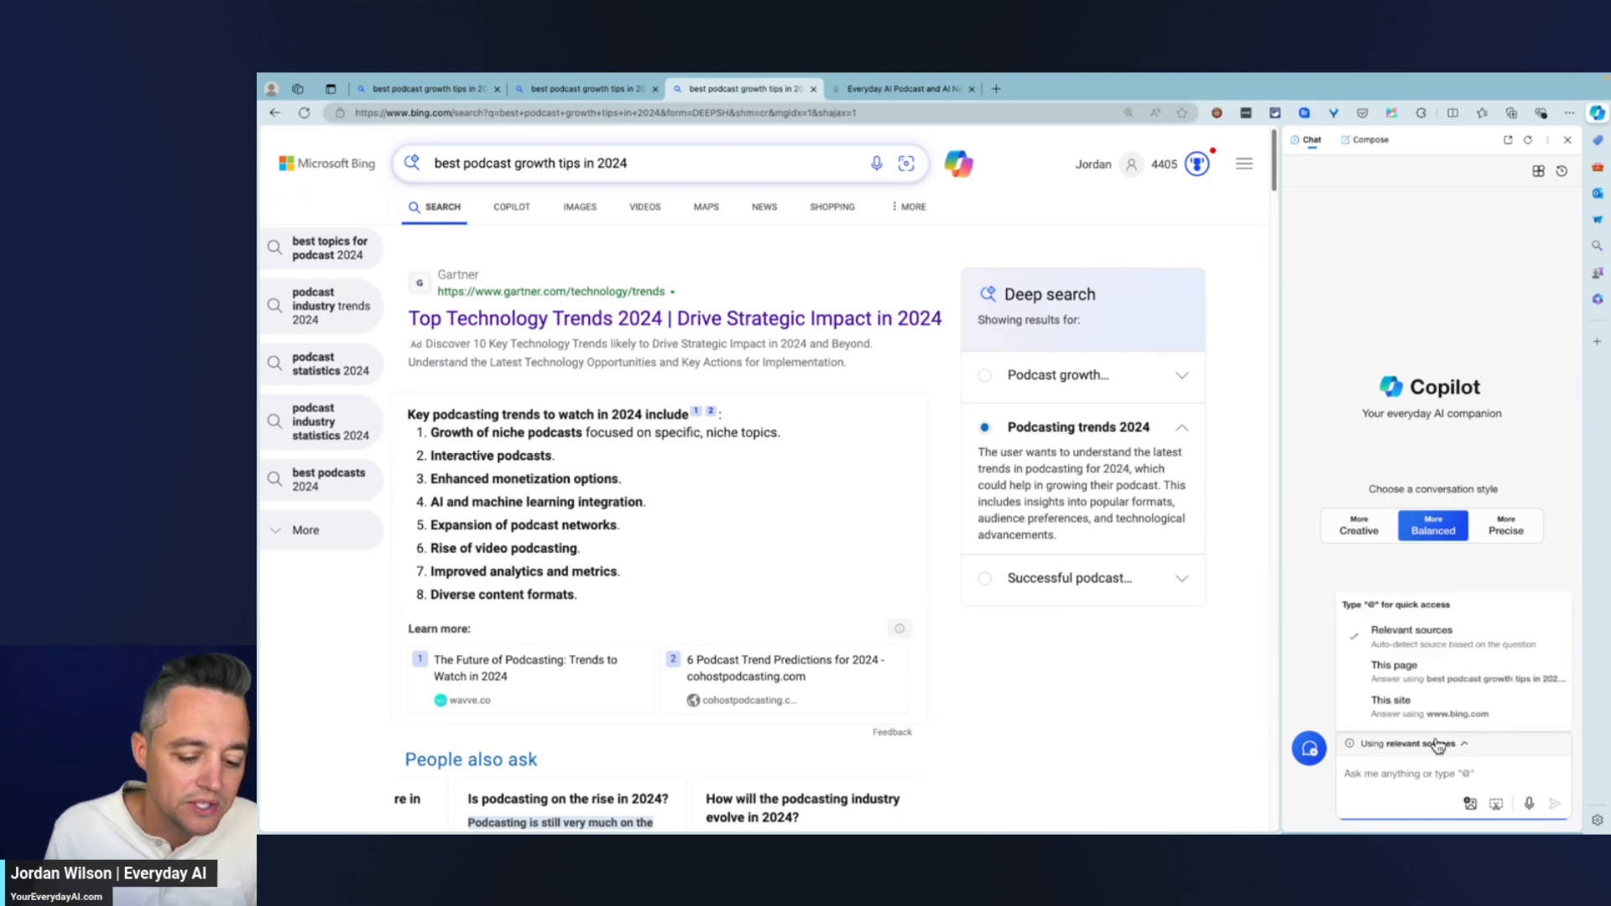
click(1390, 664)
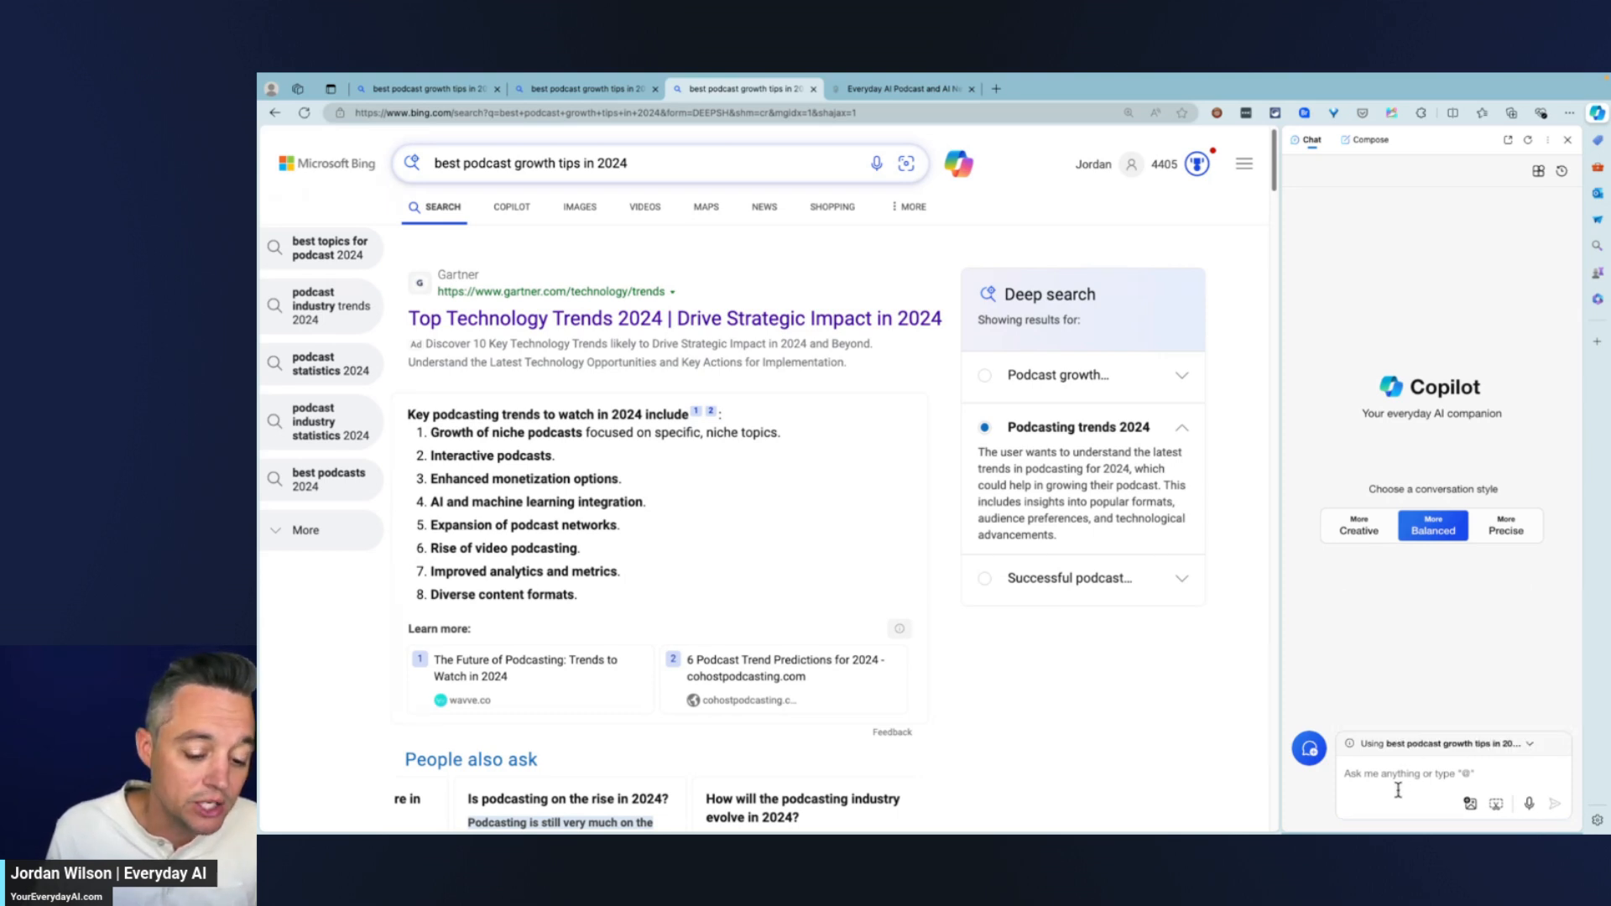
text(please)
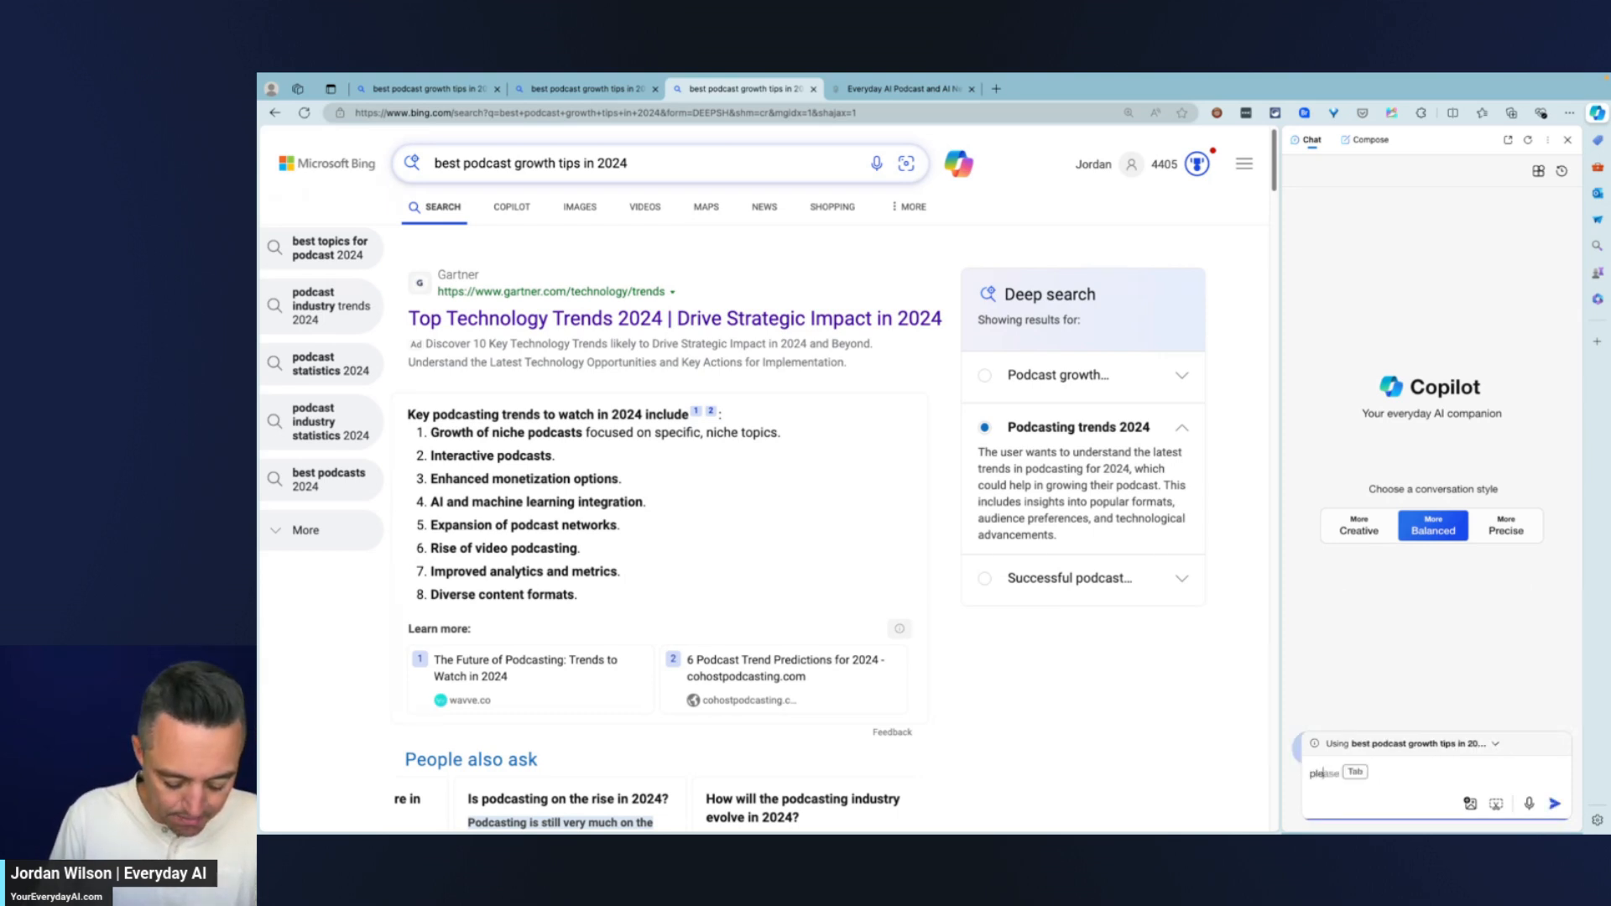
text(summarize this)
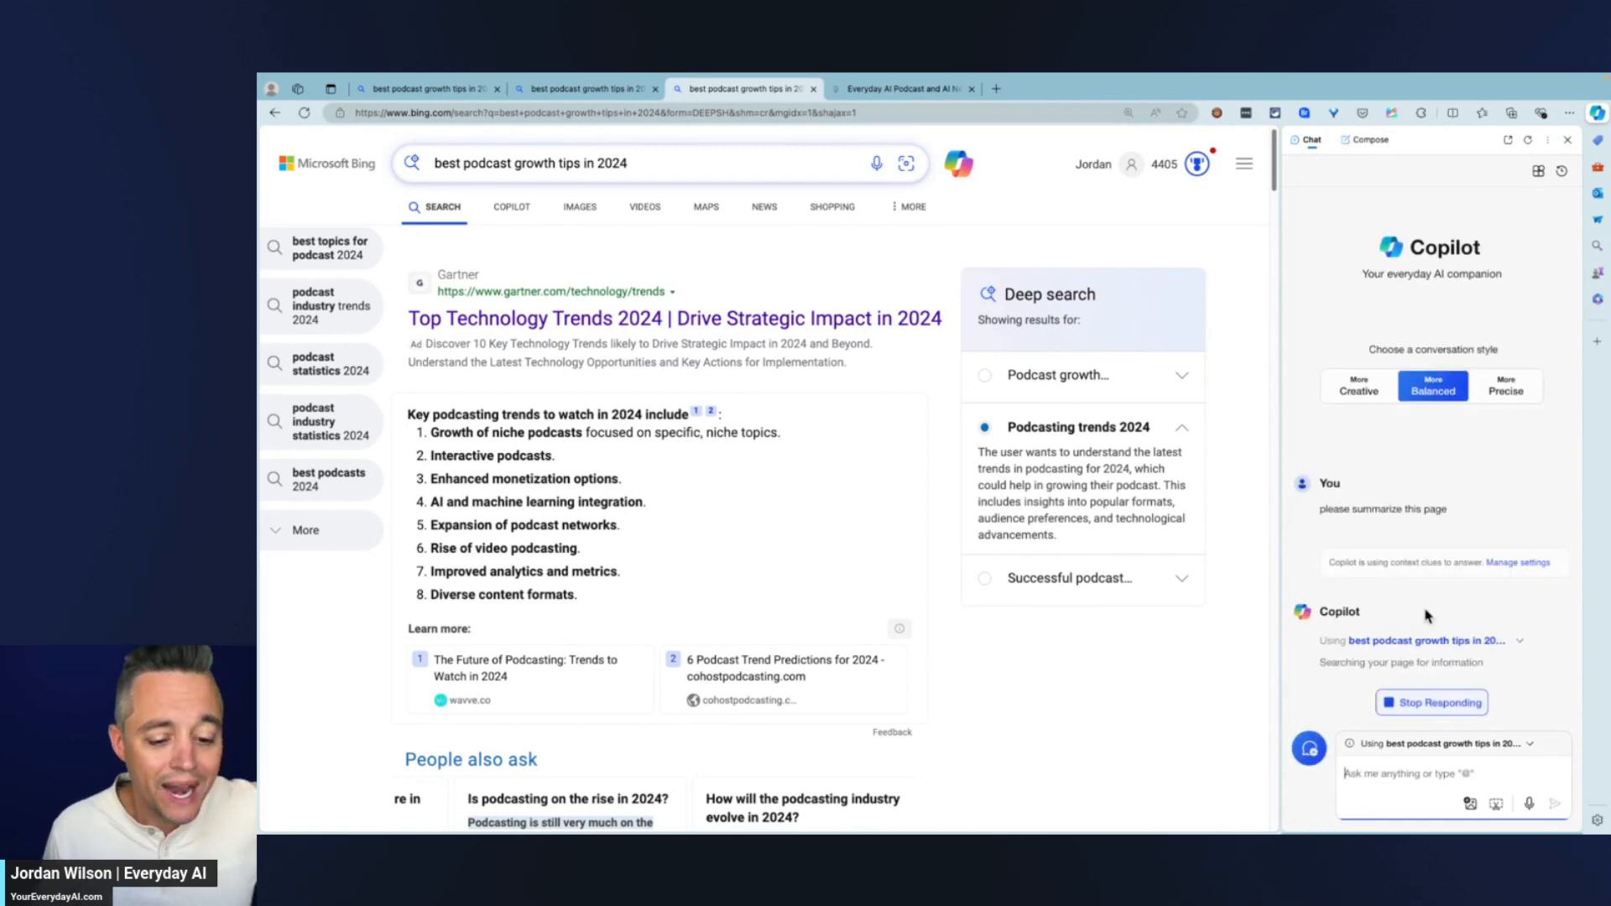
mouse_move(1482, 598)
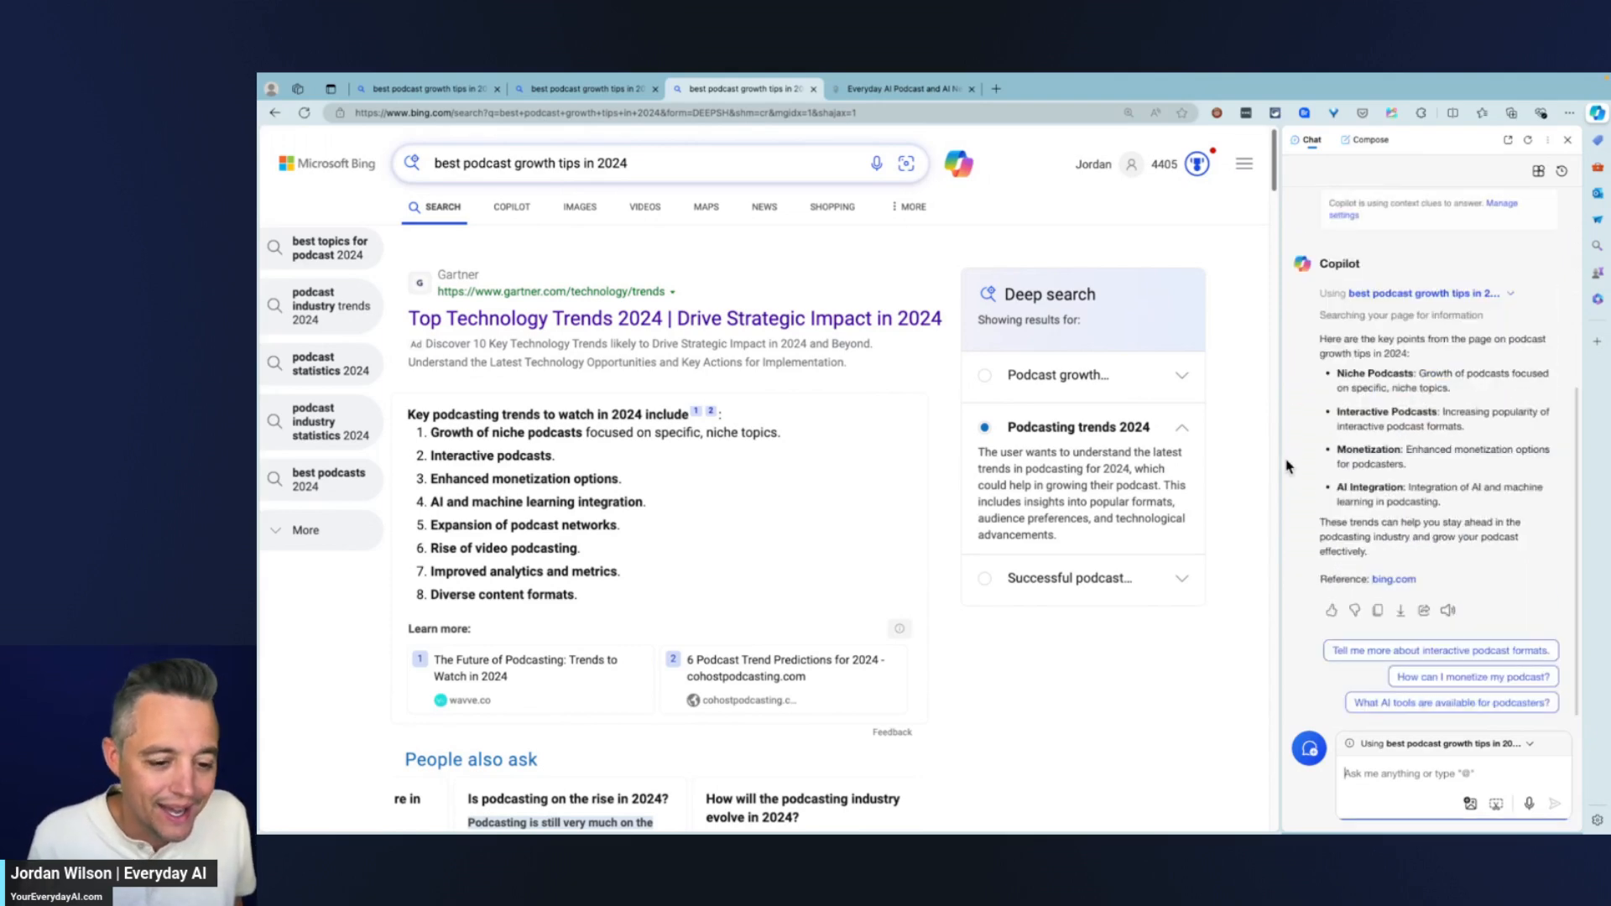
mouse_move(1279, 465)
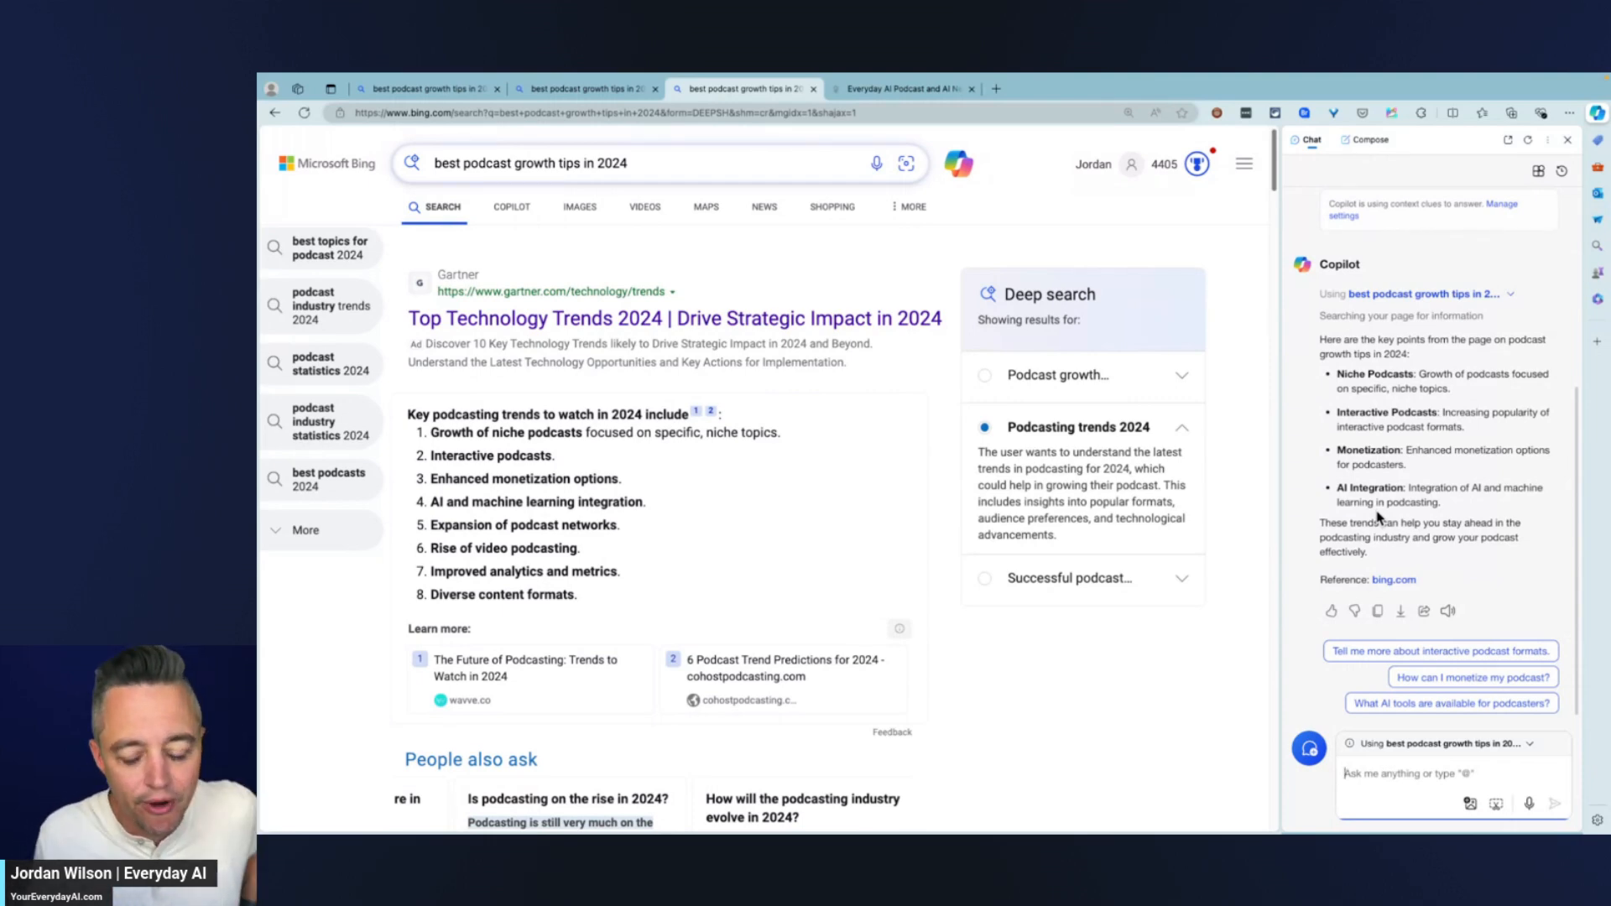
mouse_move(1448, 638)
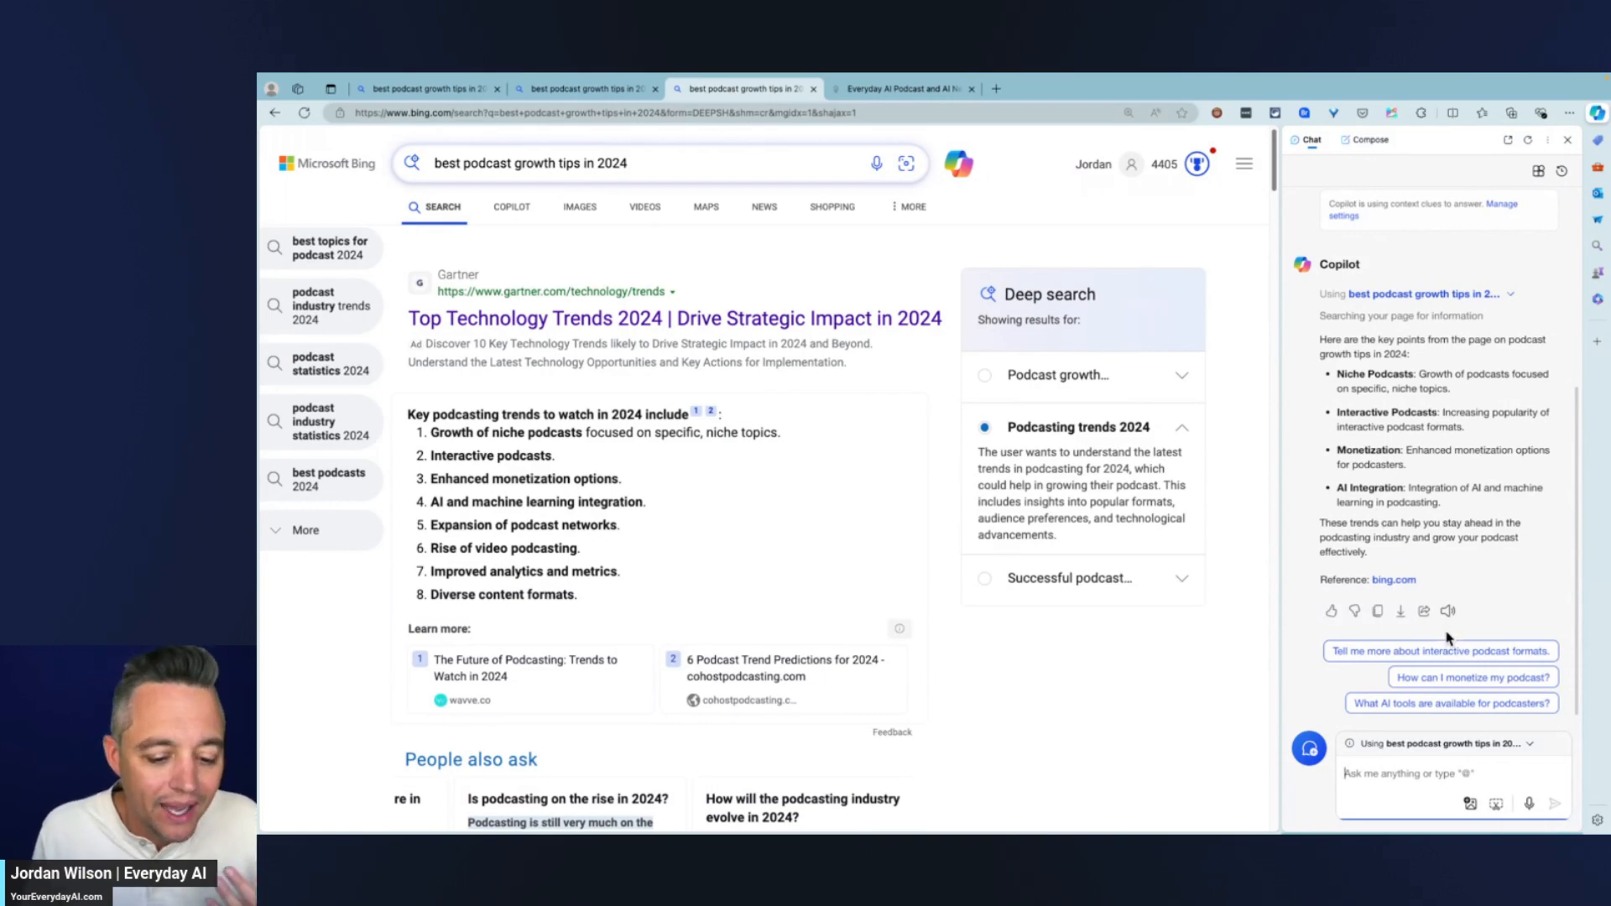
scroll(down, 3)
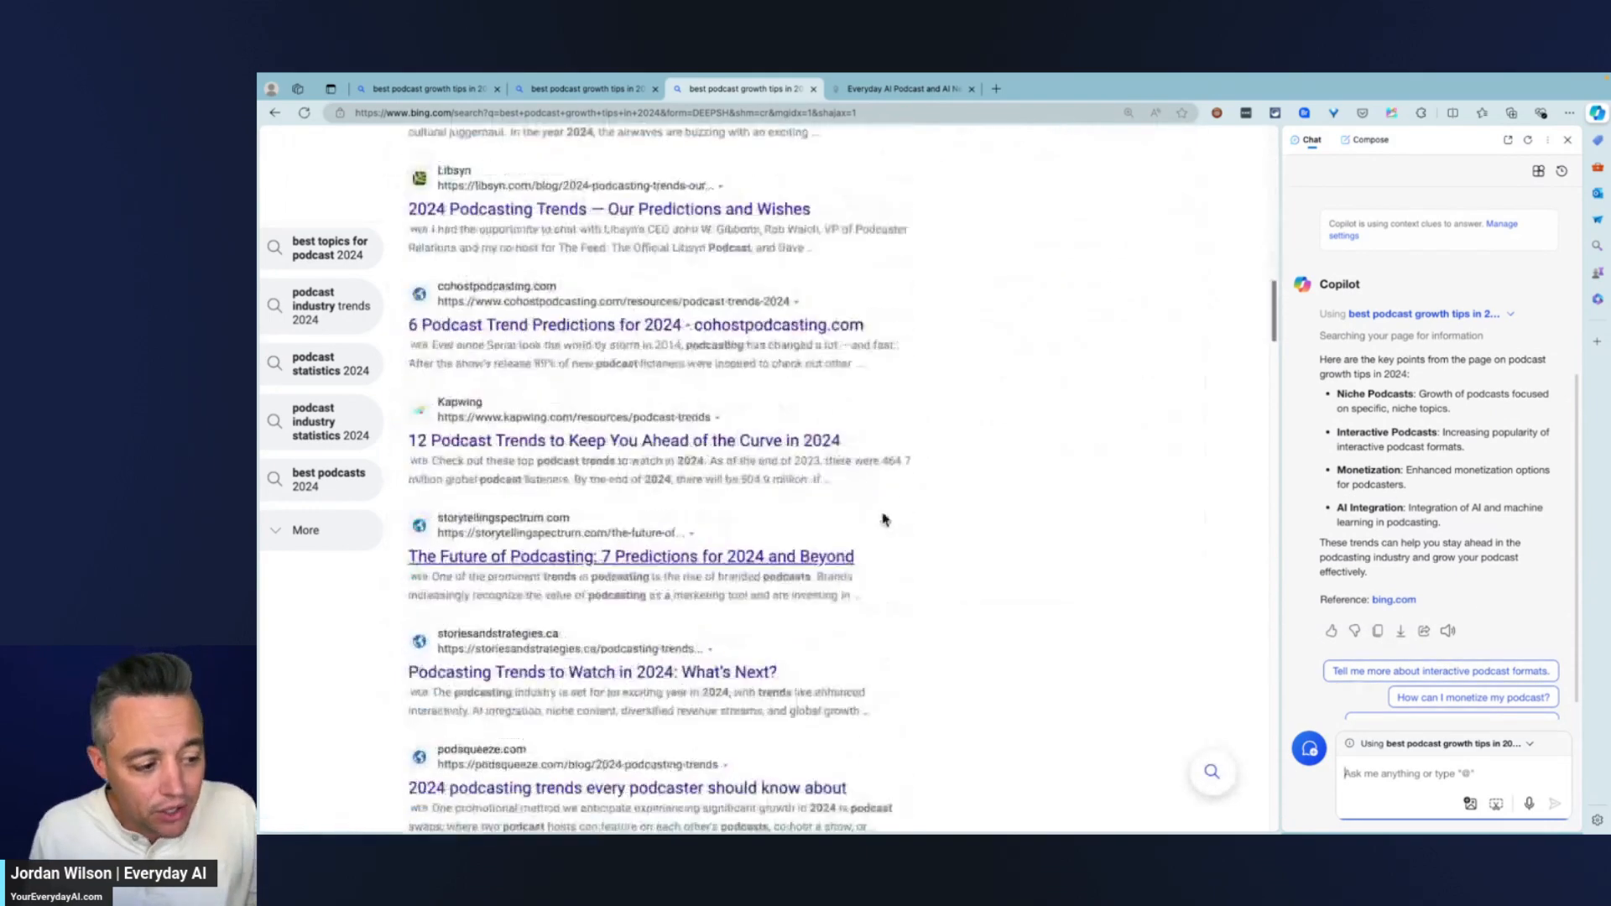
scroll(down, 3)
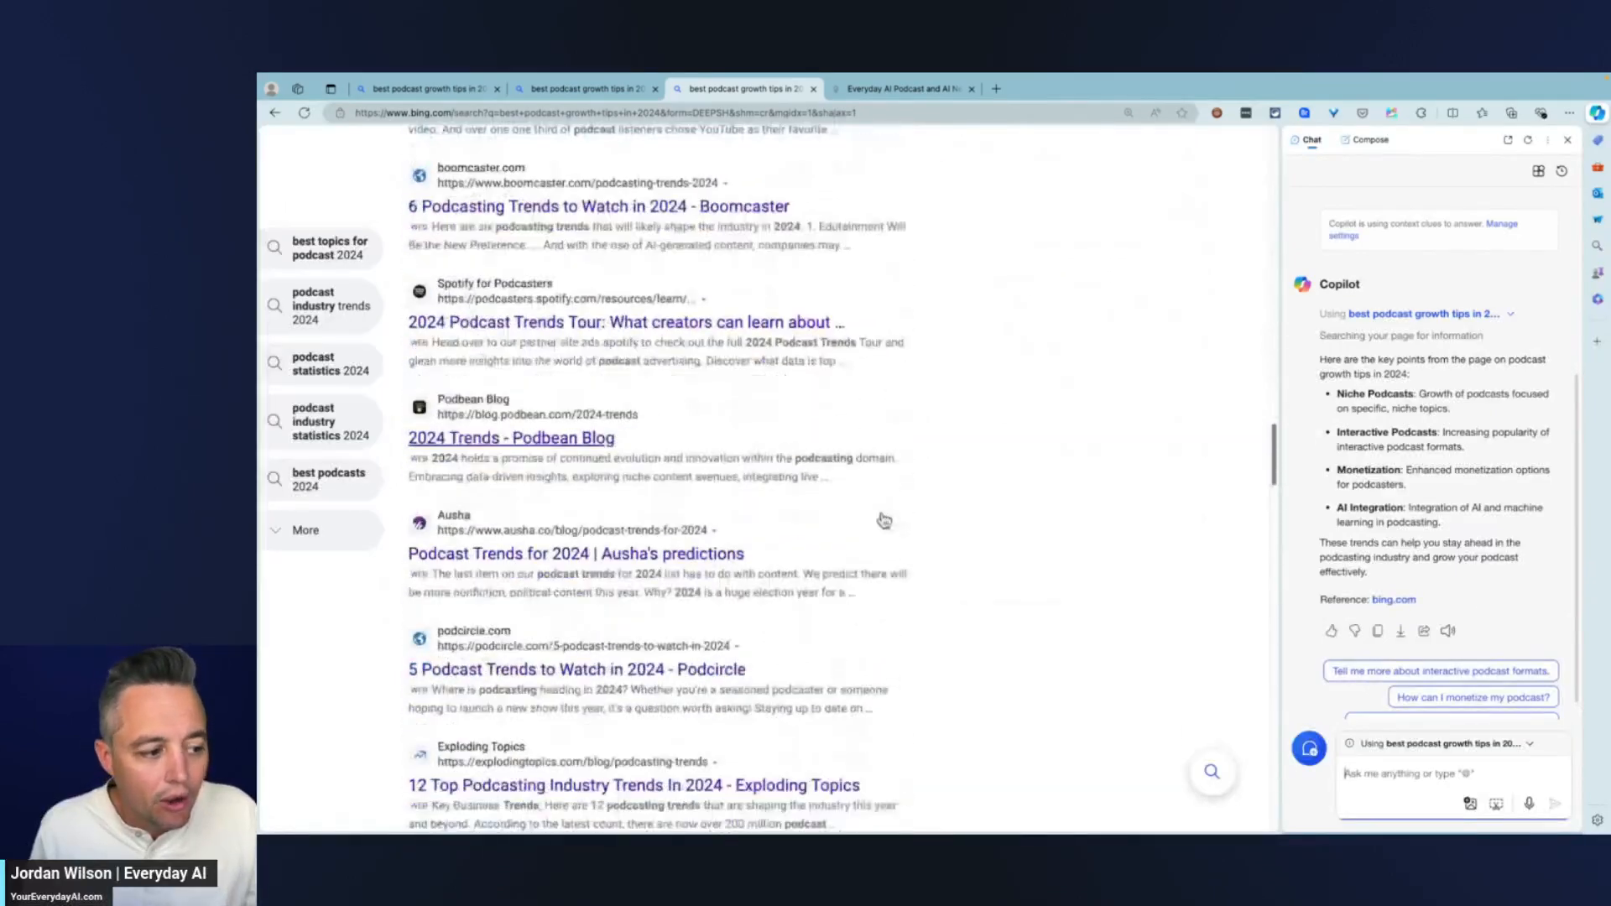
scroll(down, 3)
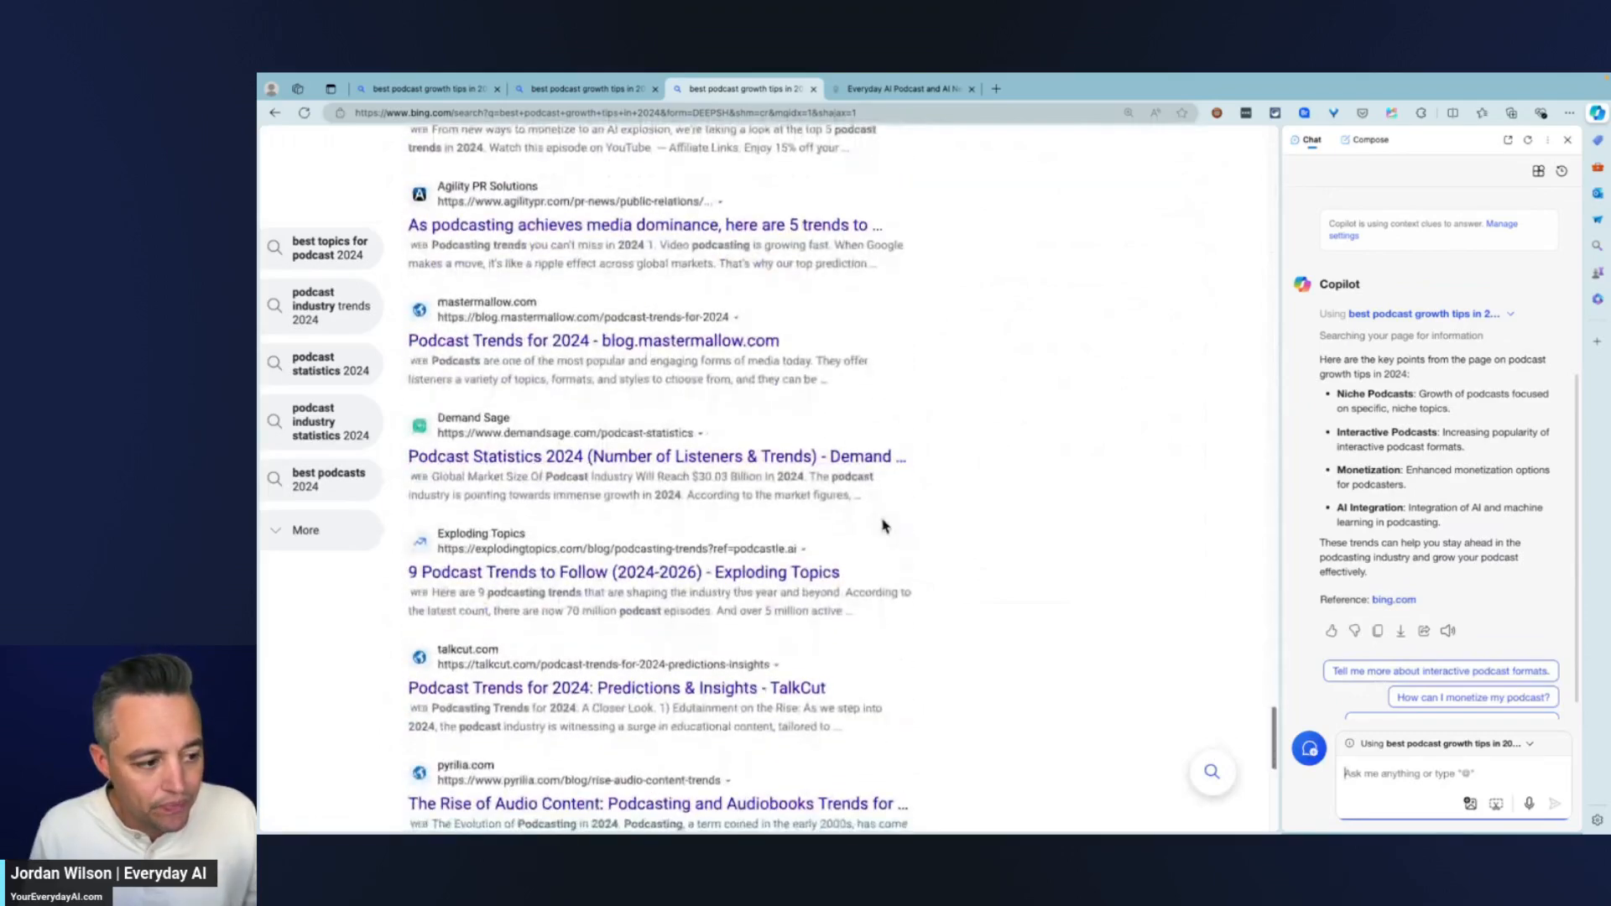
scroll(up, 3)
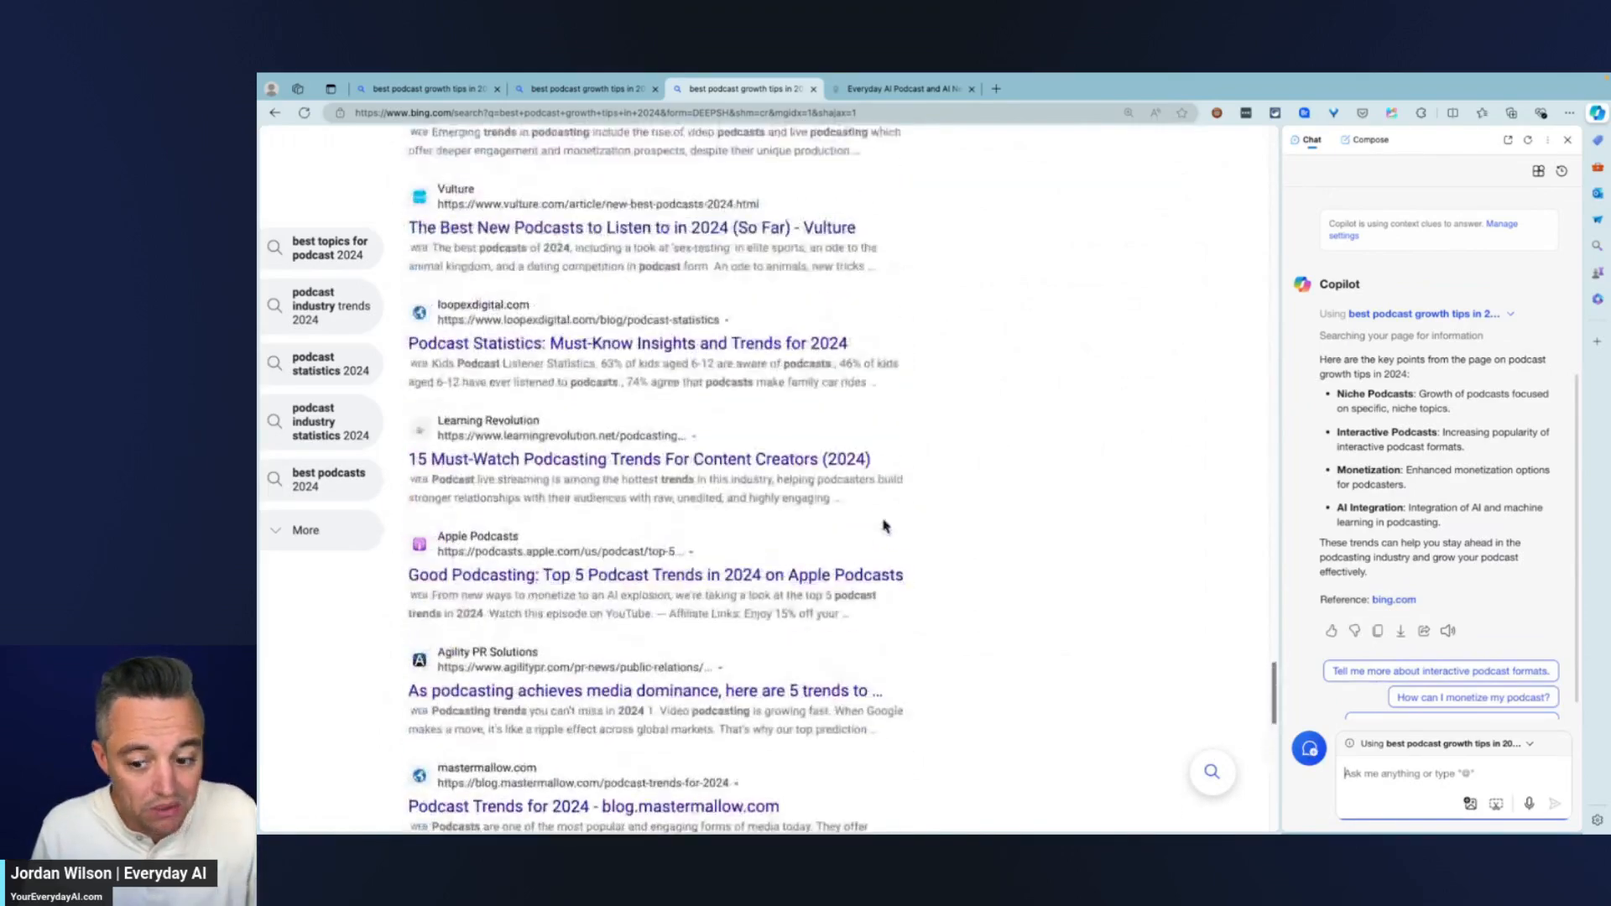
scroll(up, 3)
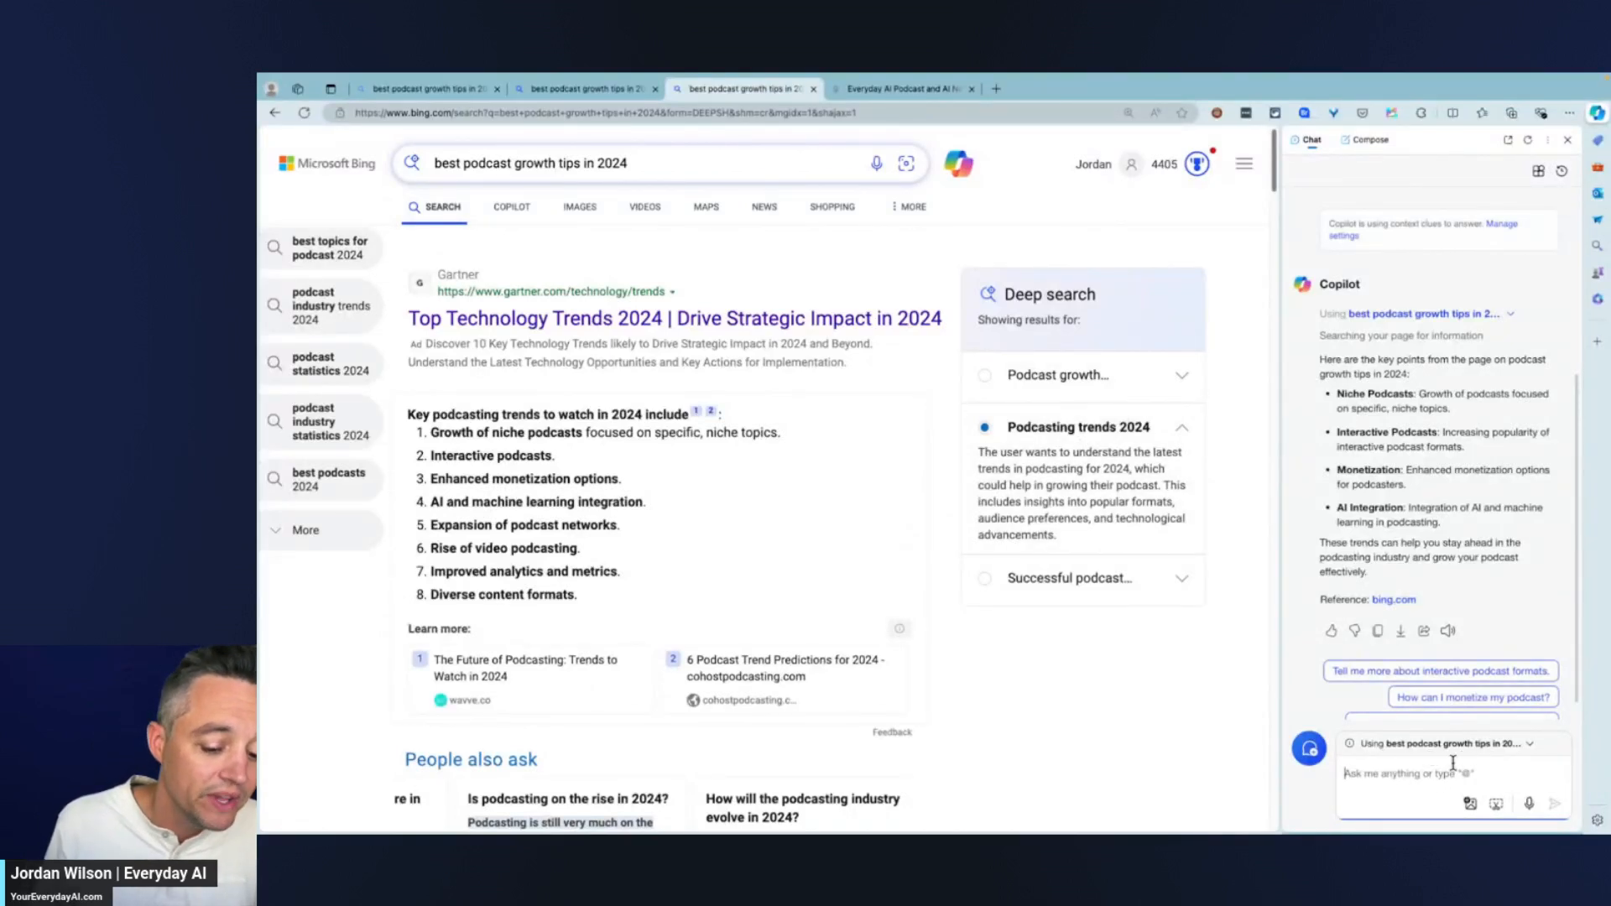
Step: Ask Copilot for a page-based 5-step plan to grow the podcast and read its five-step audit
text(bas)
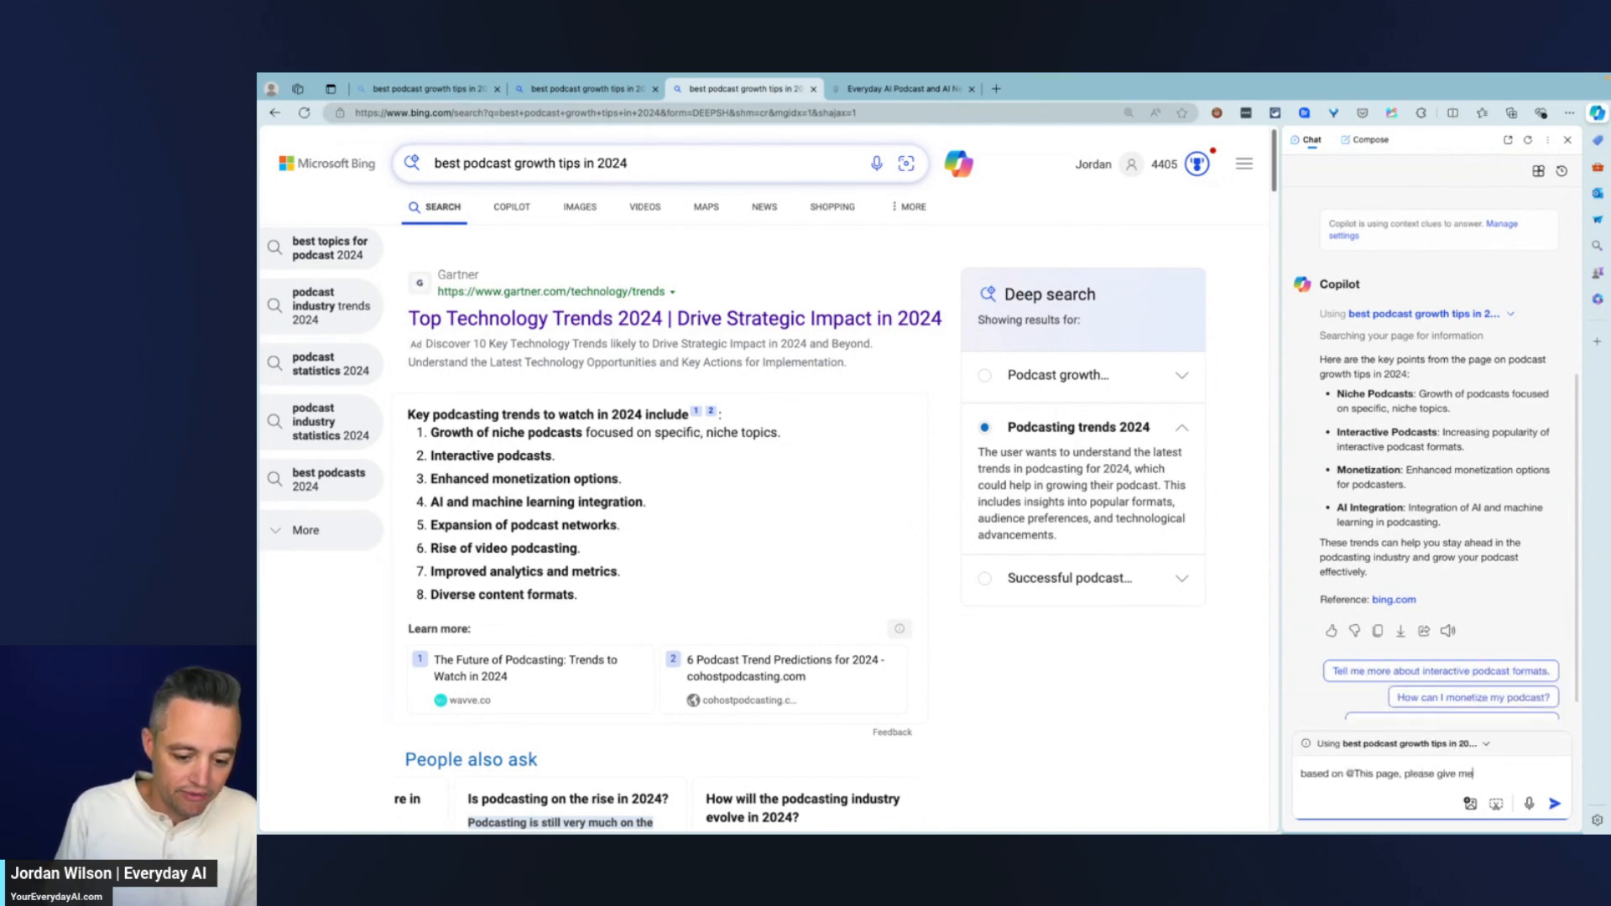
text(a 5-step plan)
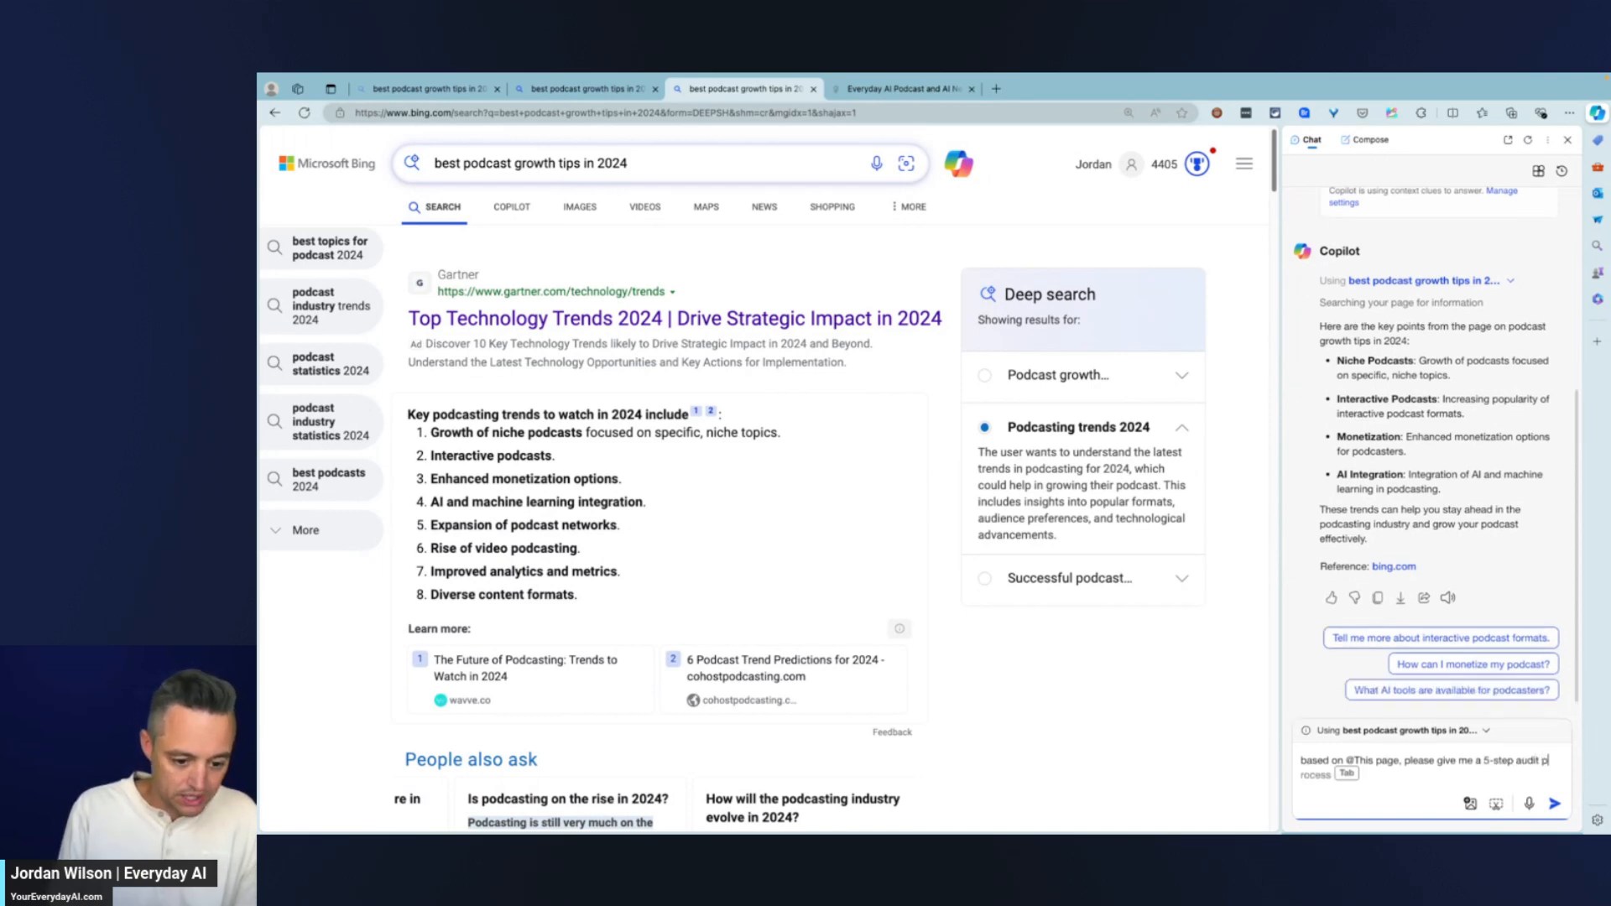
text(to grow my podcast. be short and specific, focusing)
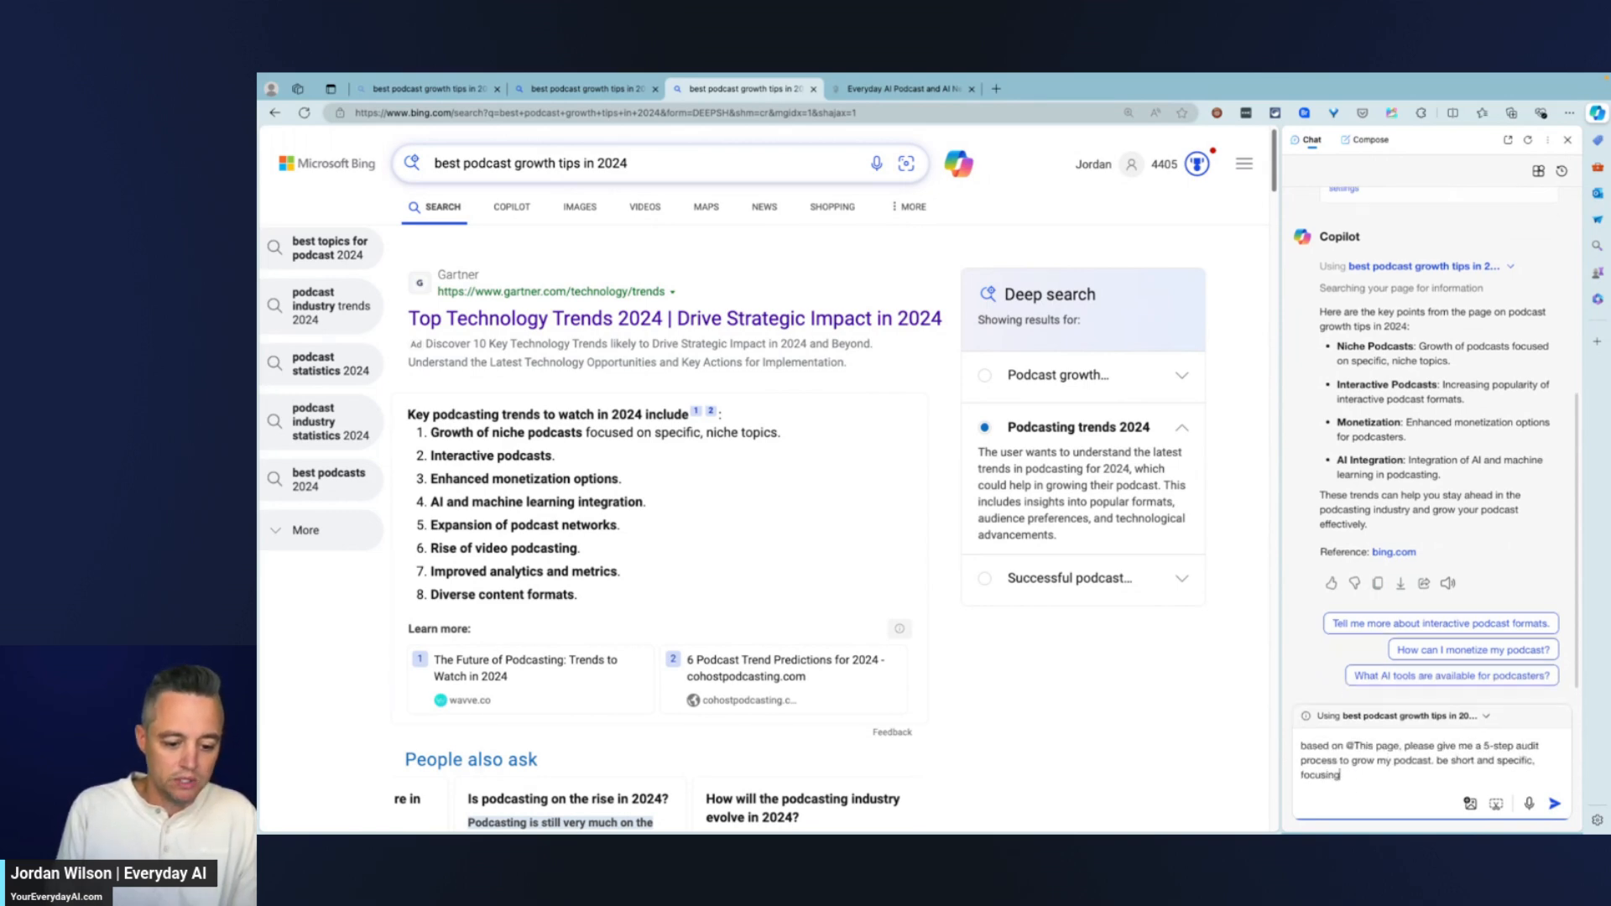
text(on tactics that work in 2023)
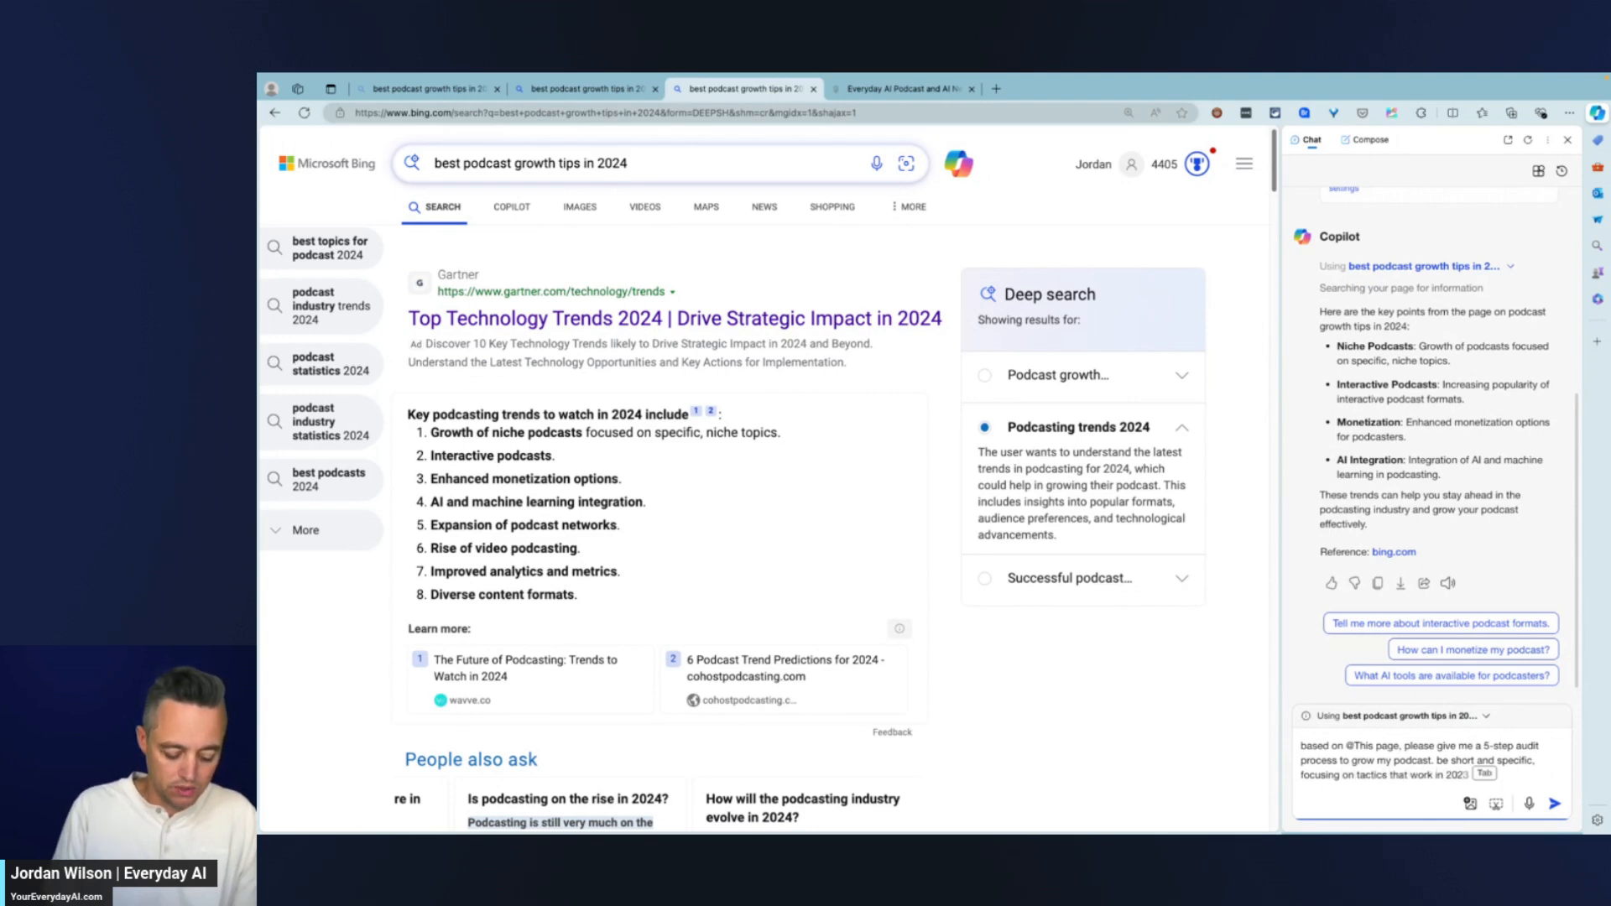
click(1554, 804)
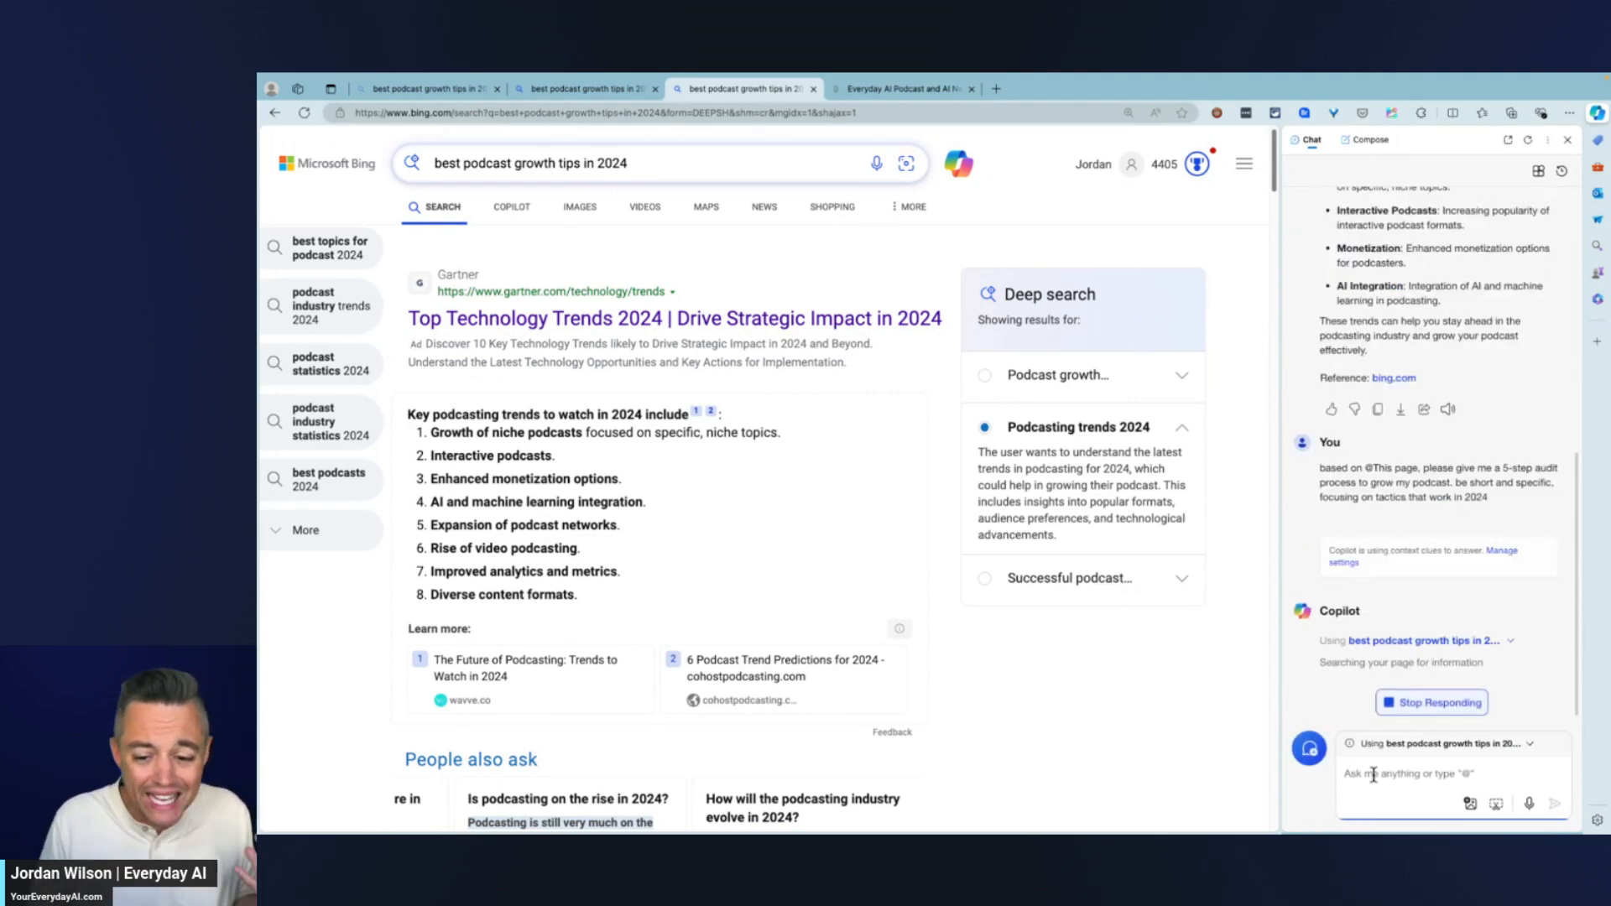
mouse_move(815, 597)
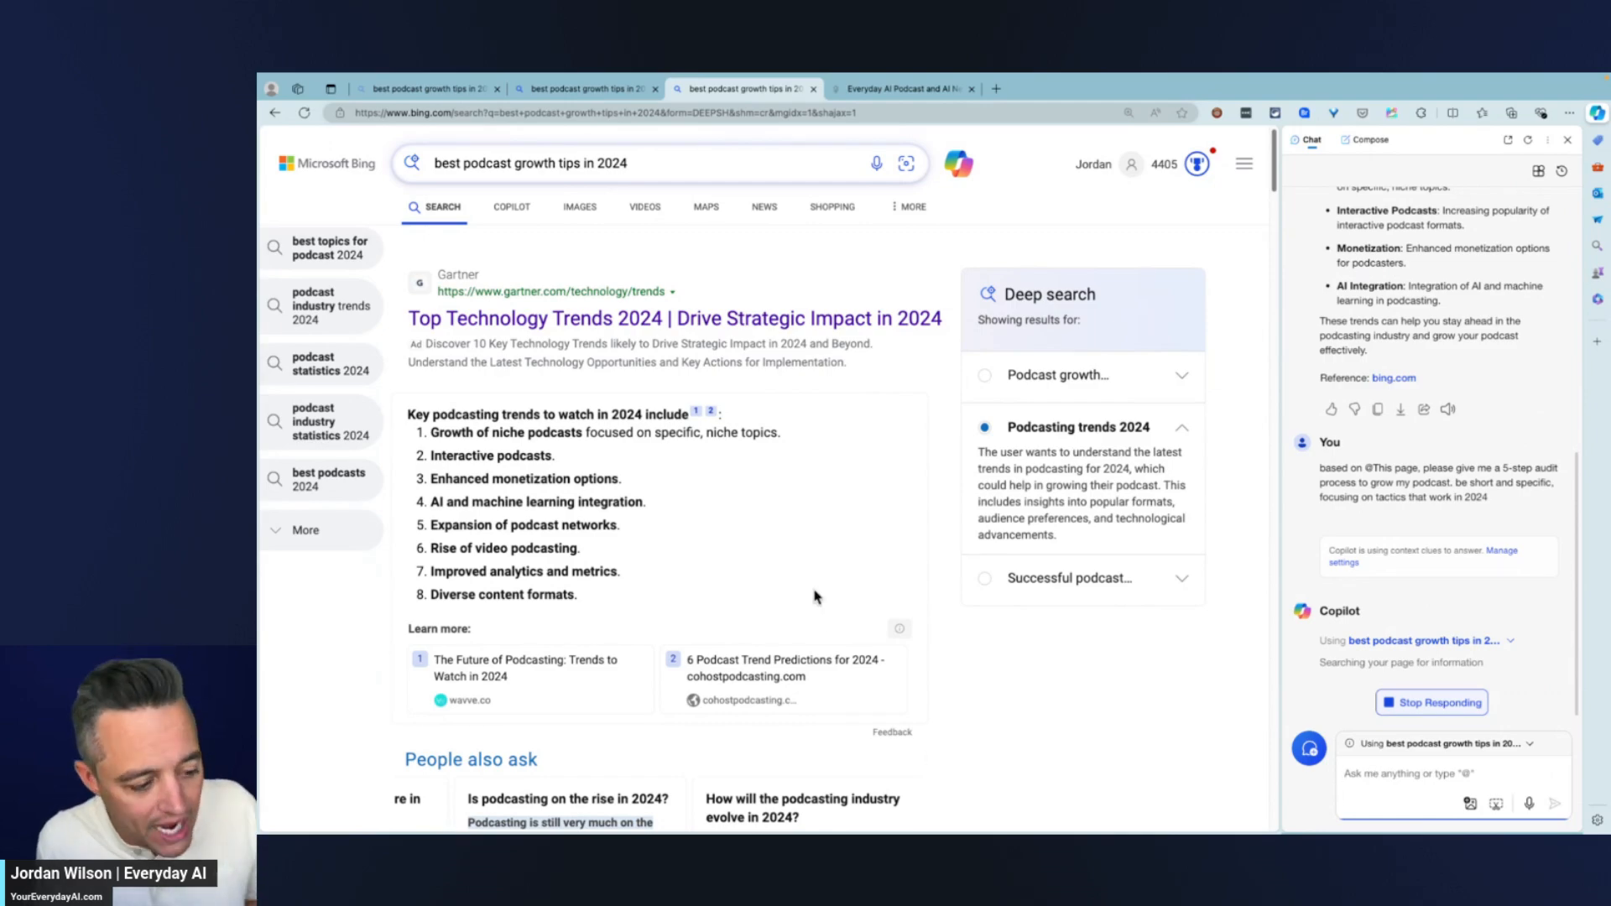
scroll(down, 3)
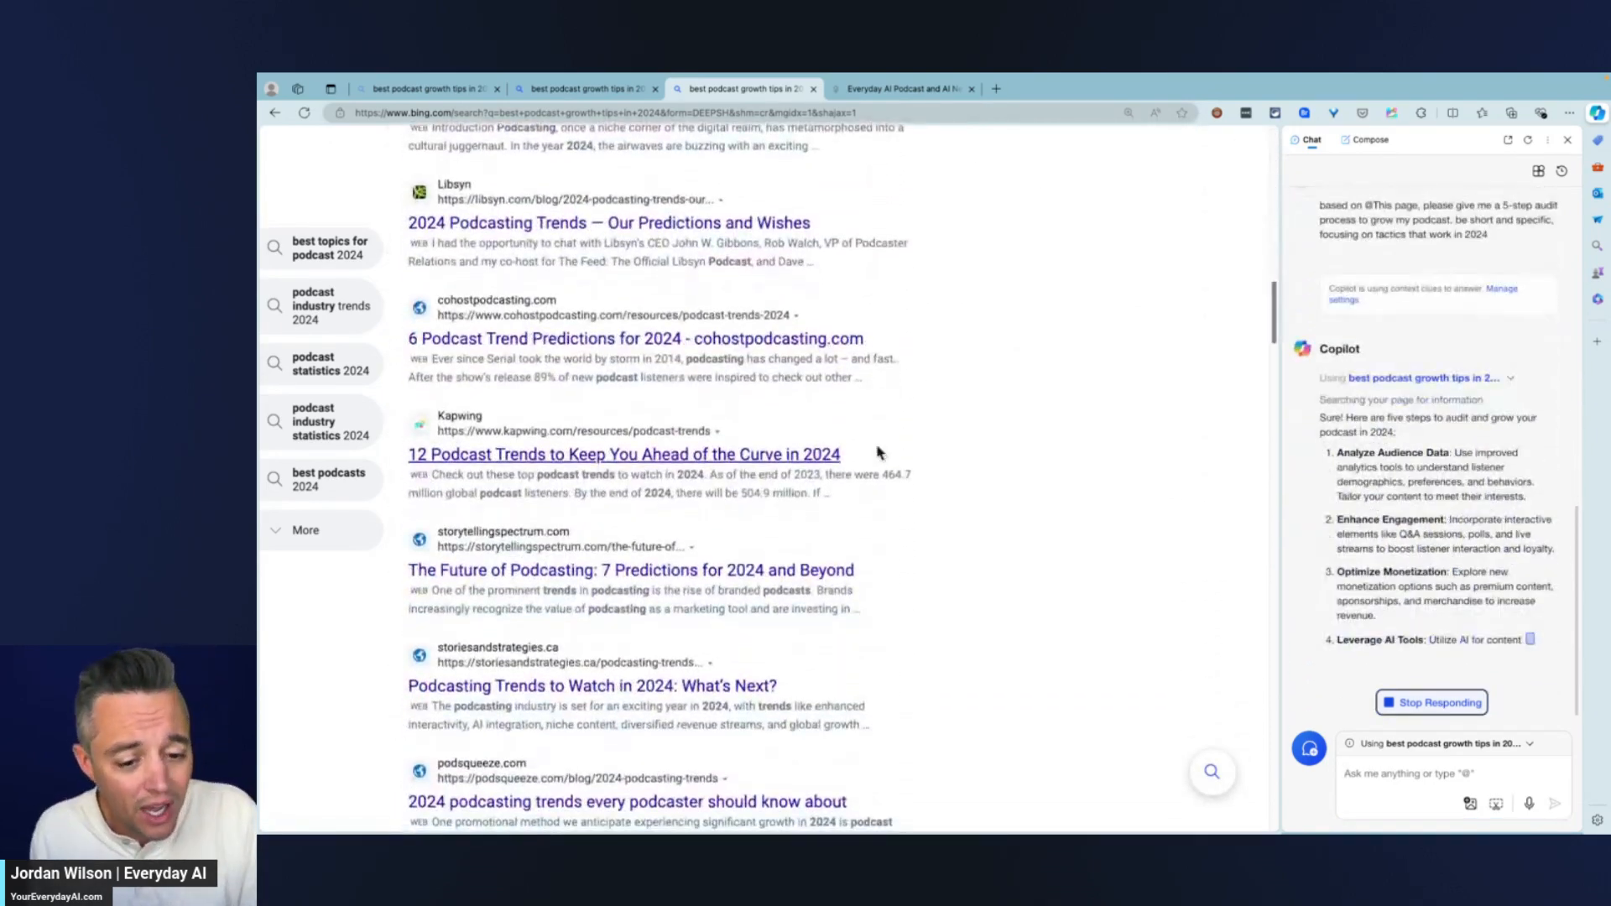
scroll(down, 3)
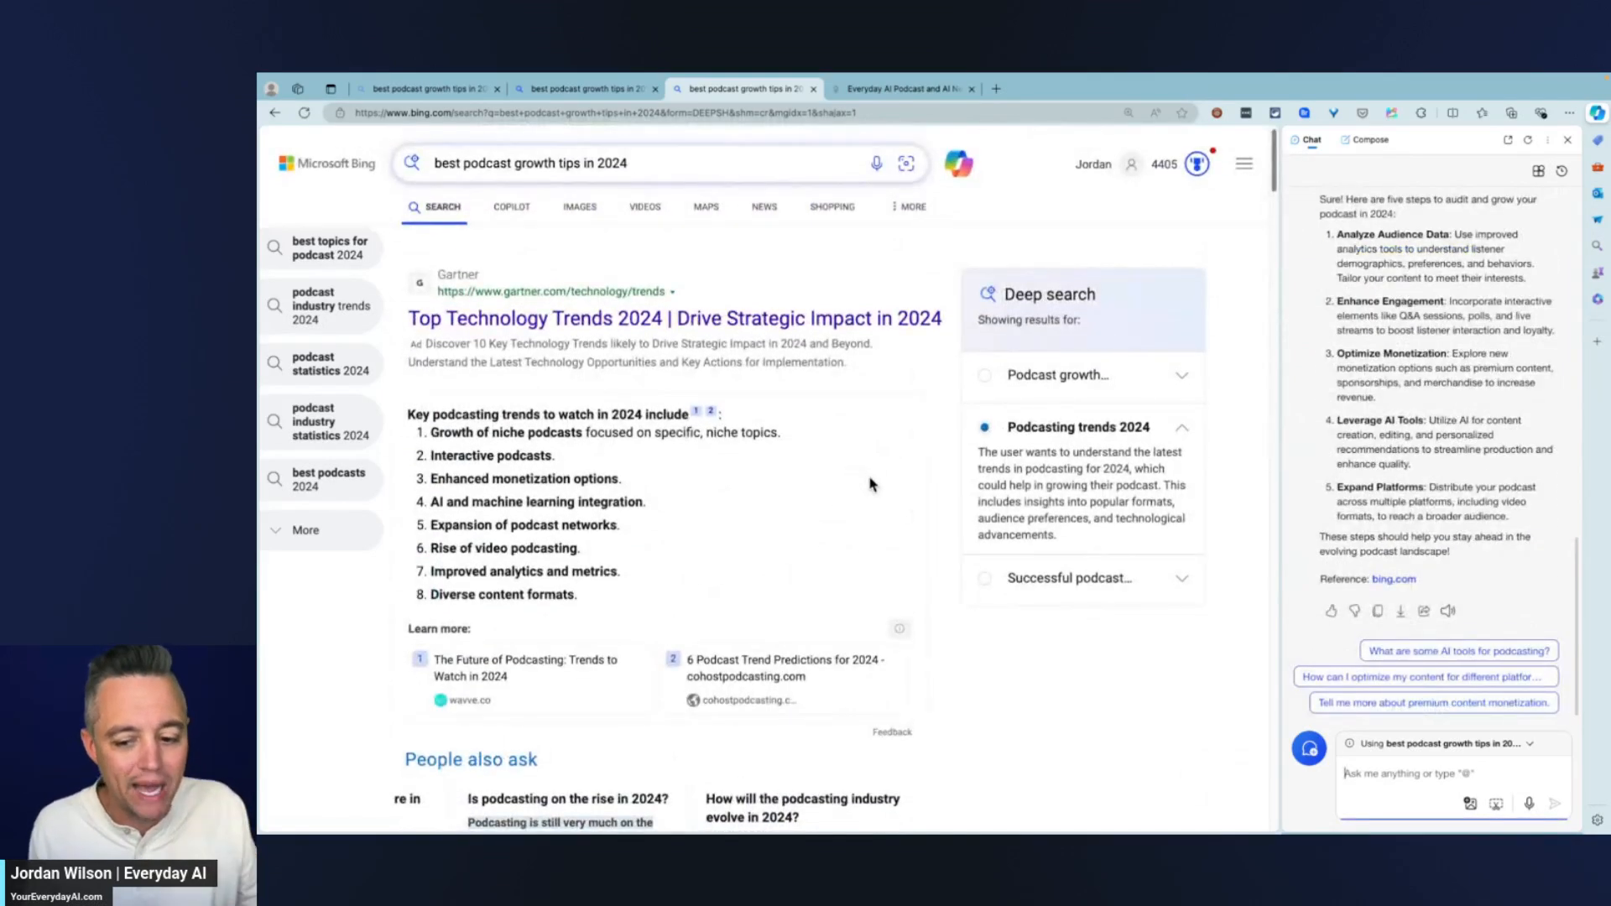
mouse_move(876, 473)
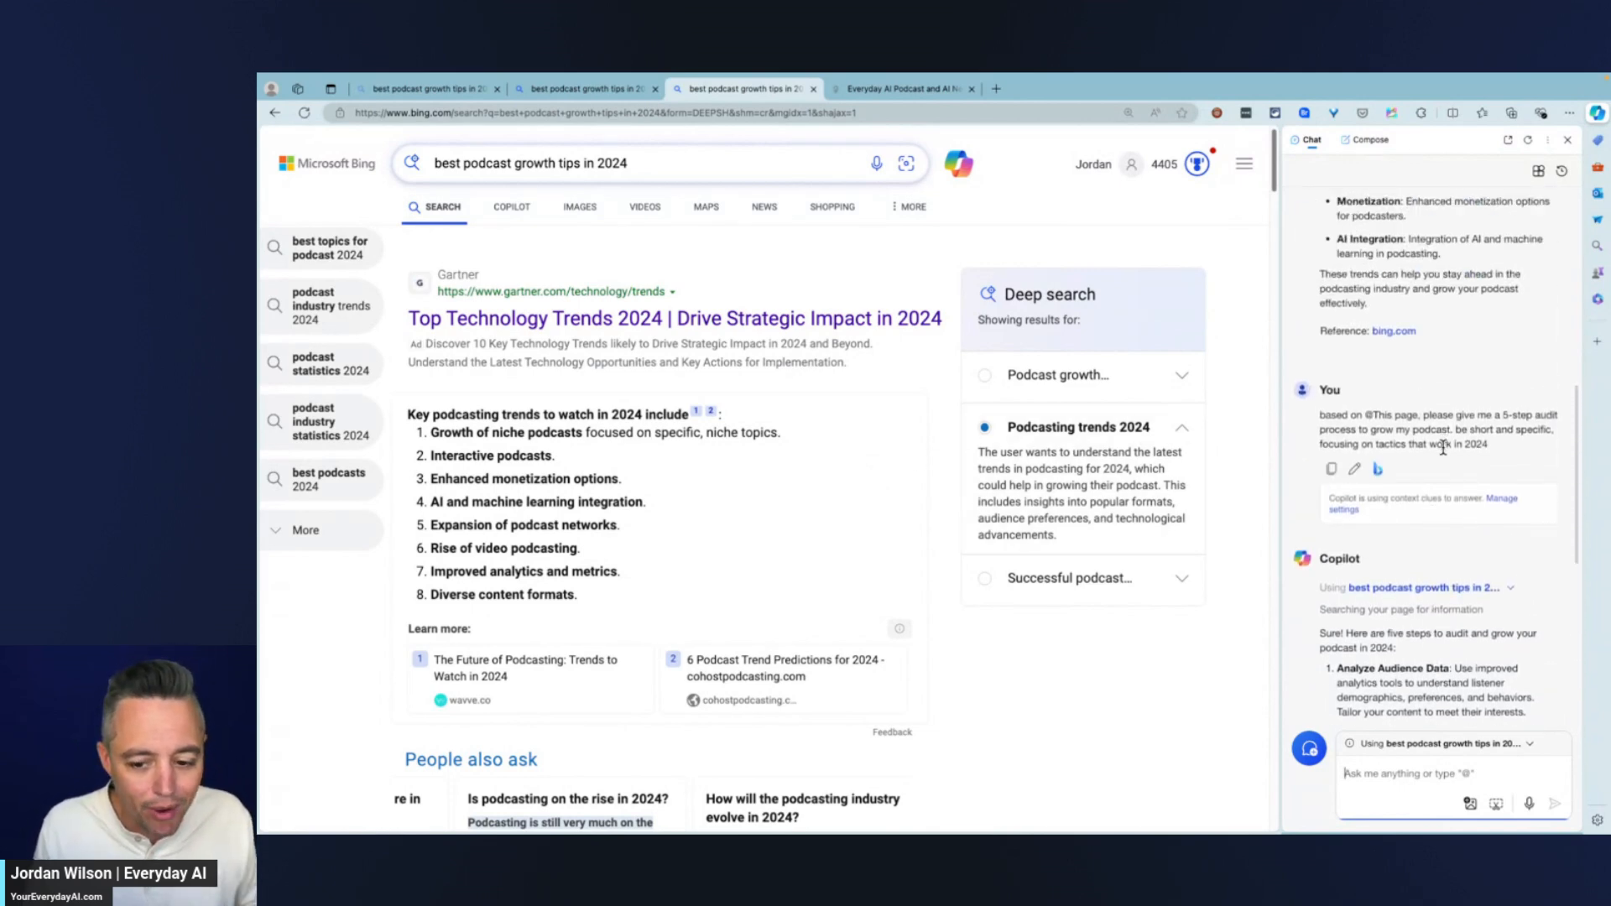
scroll(down, 3)
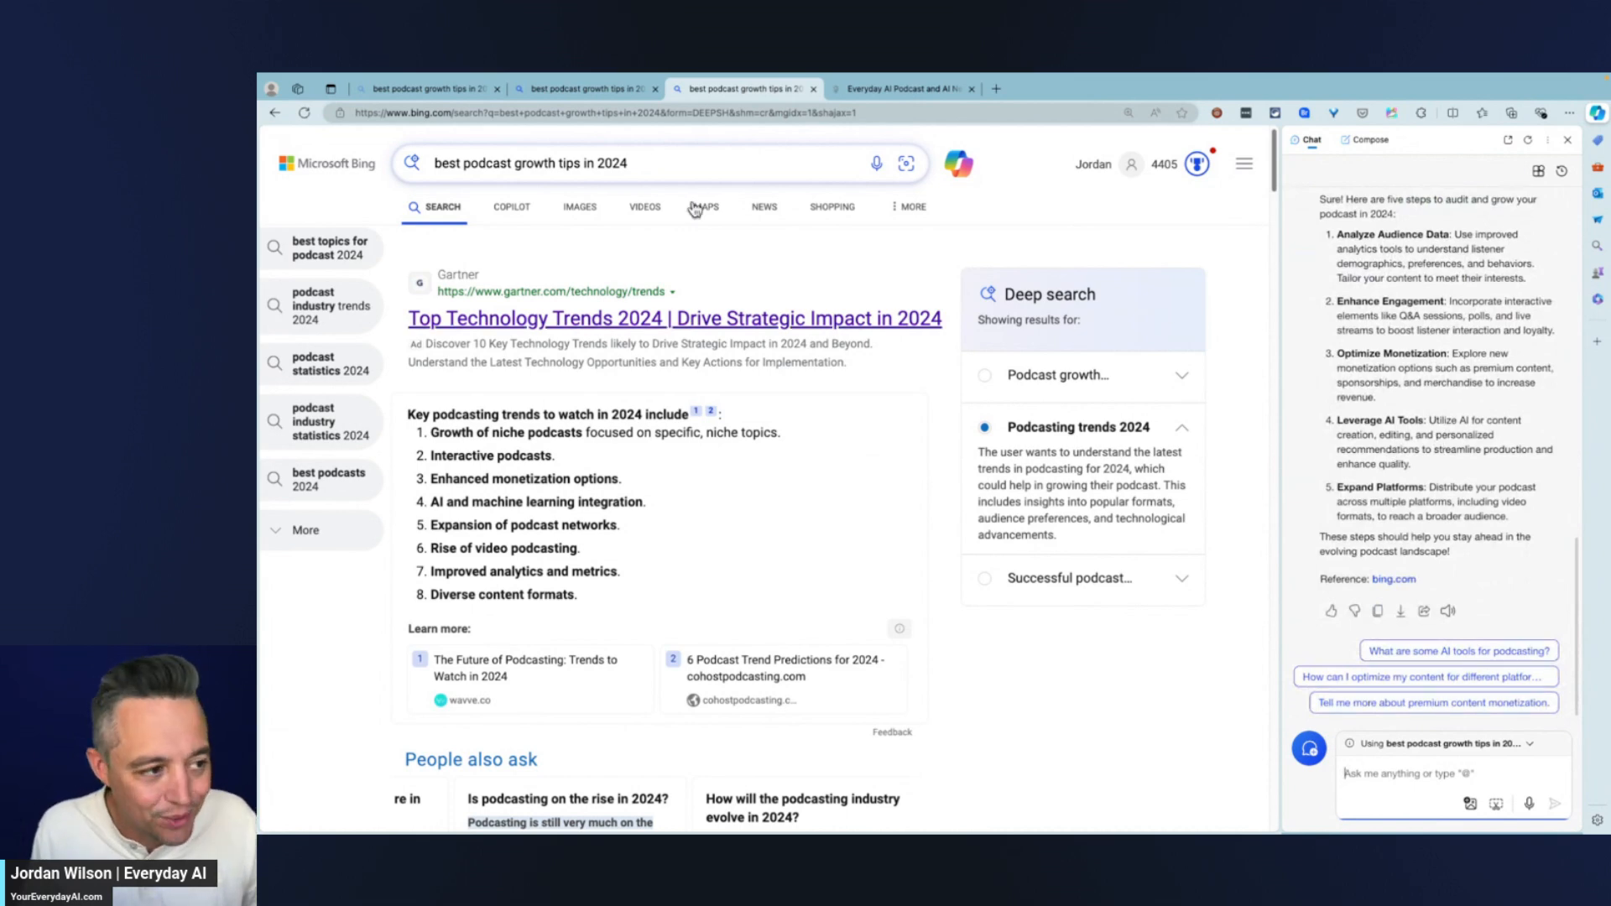
mouse_move(1212, 212)
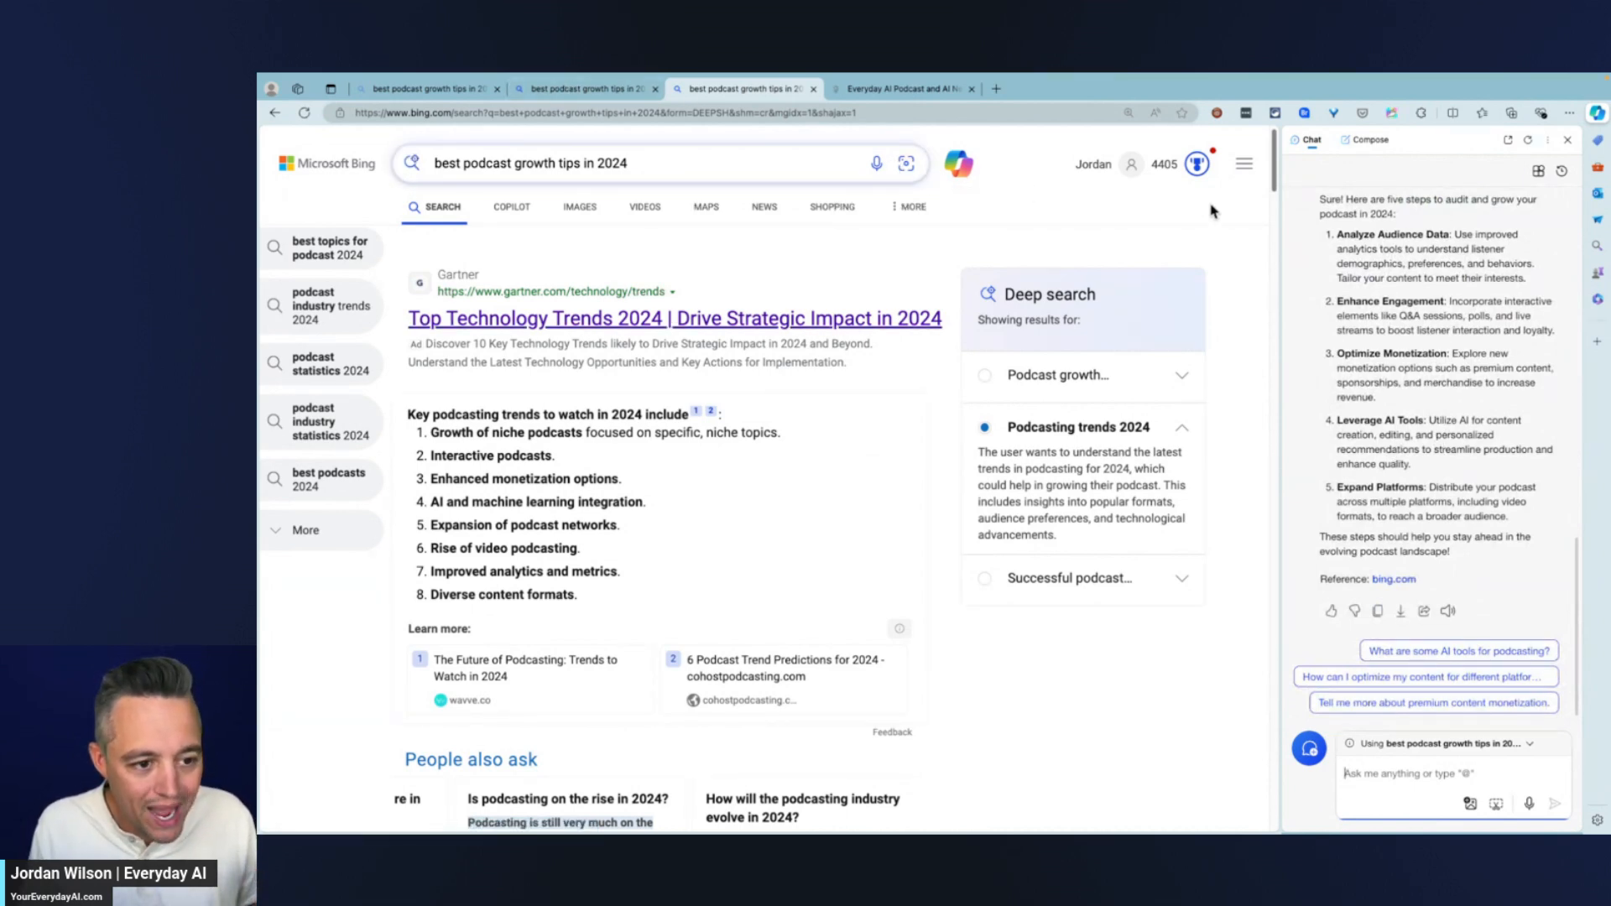
mouse_move(1089, 188)
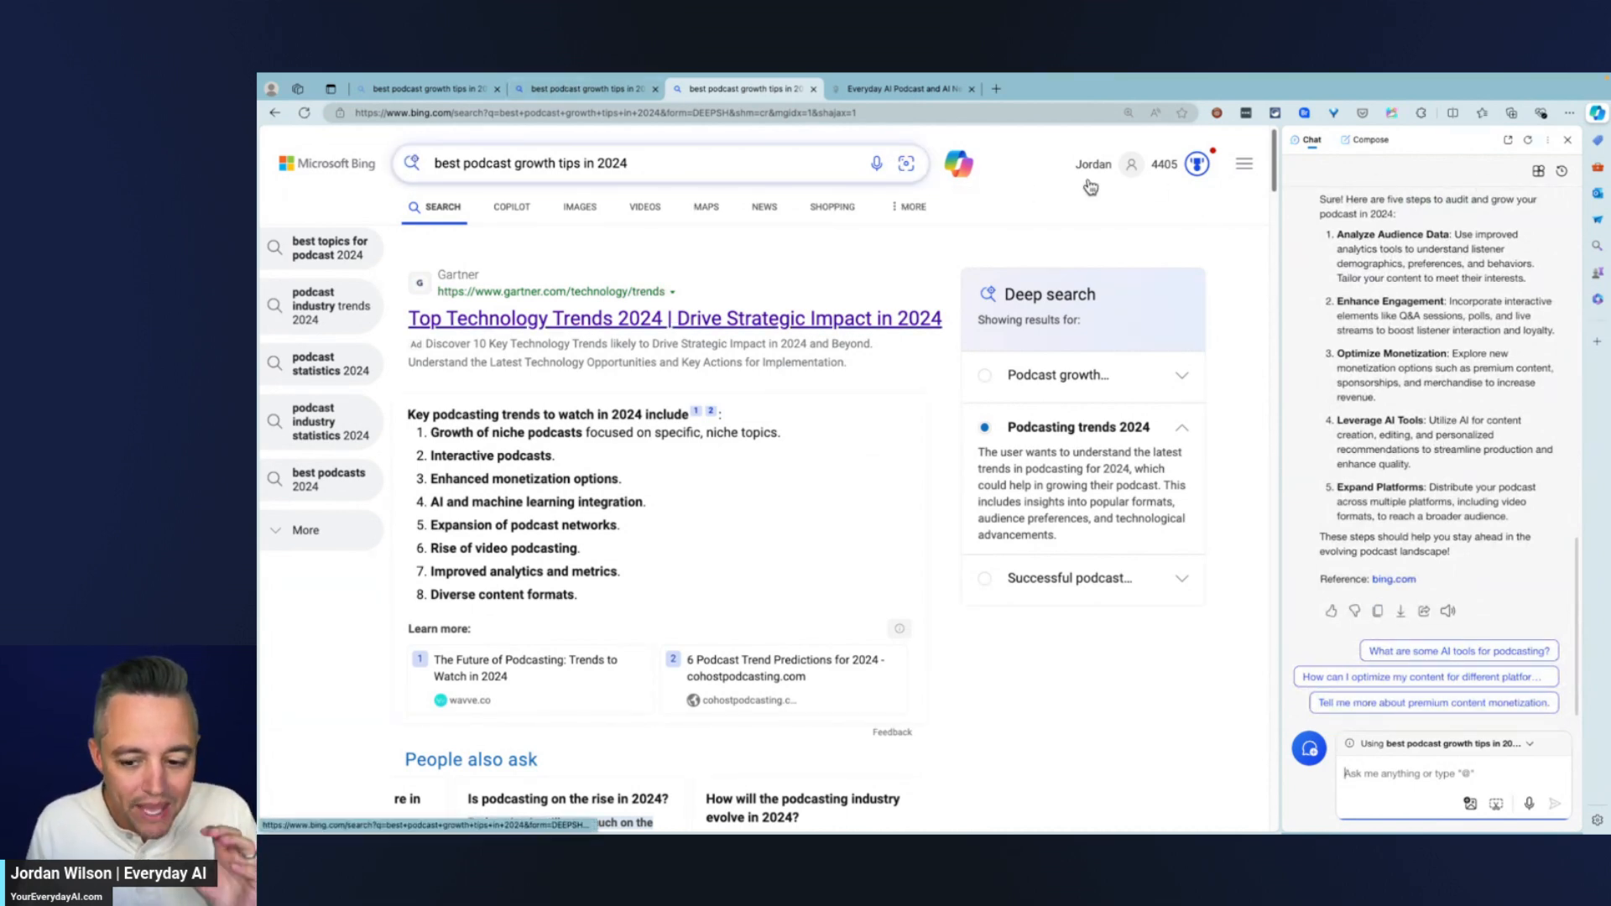
mouse_move(1023, 185)
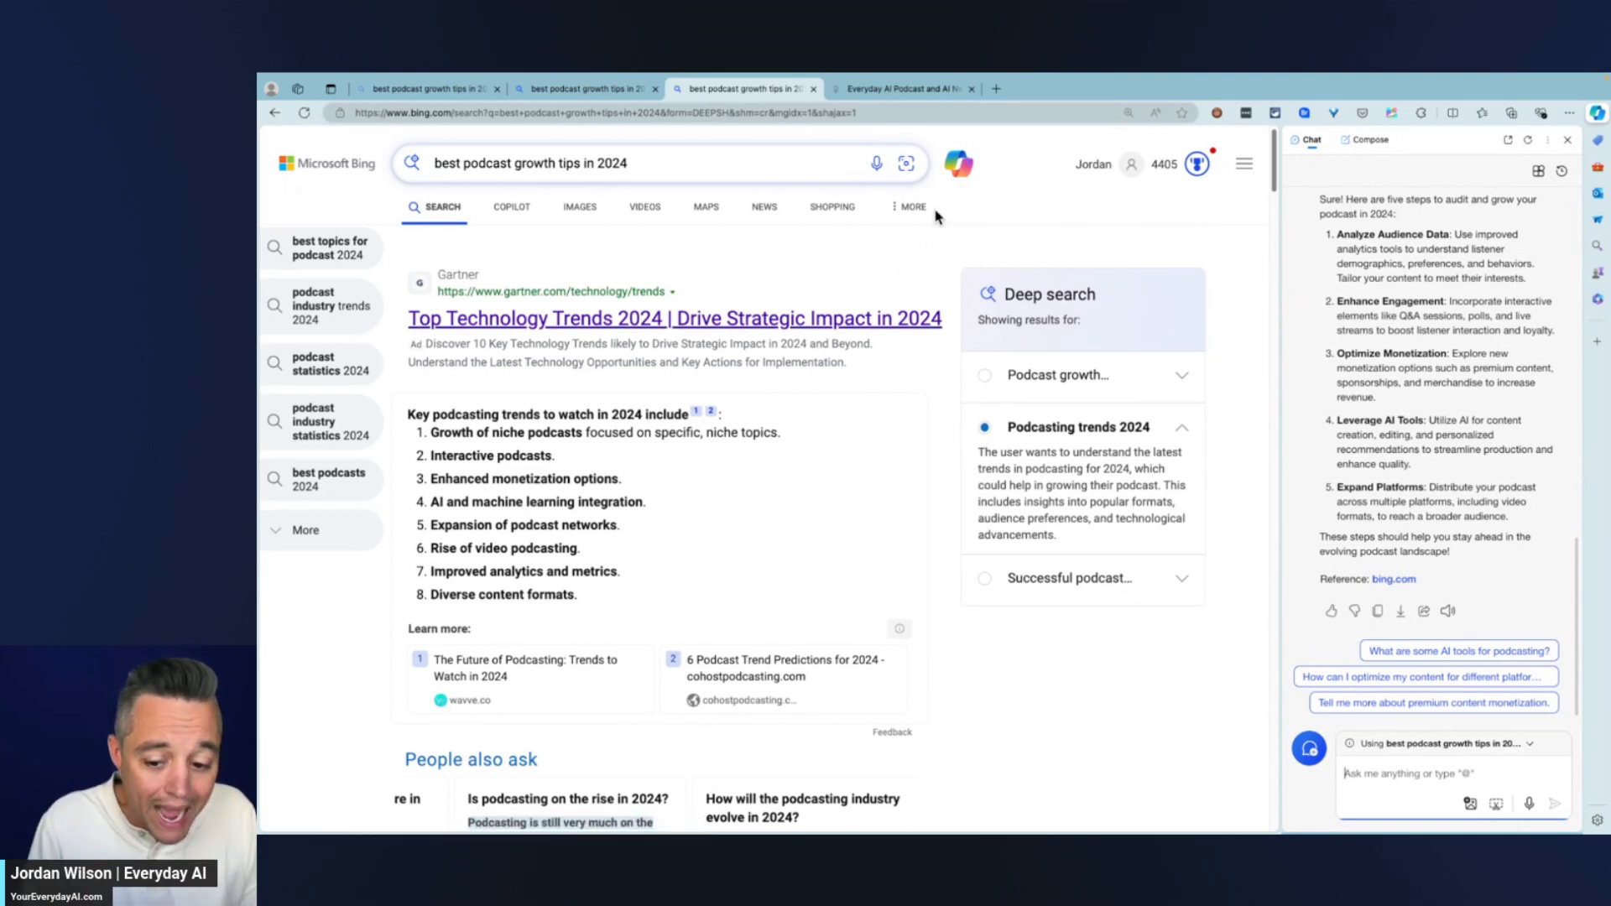
mouse_move(1153, 175)
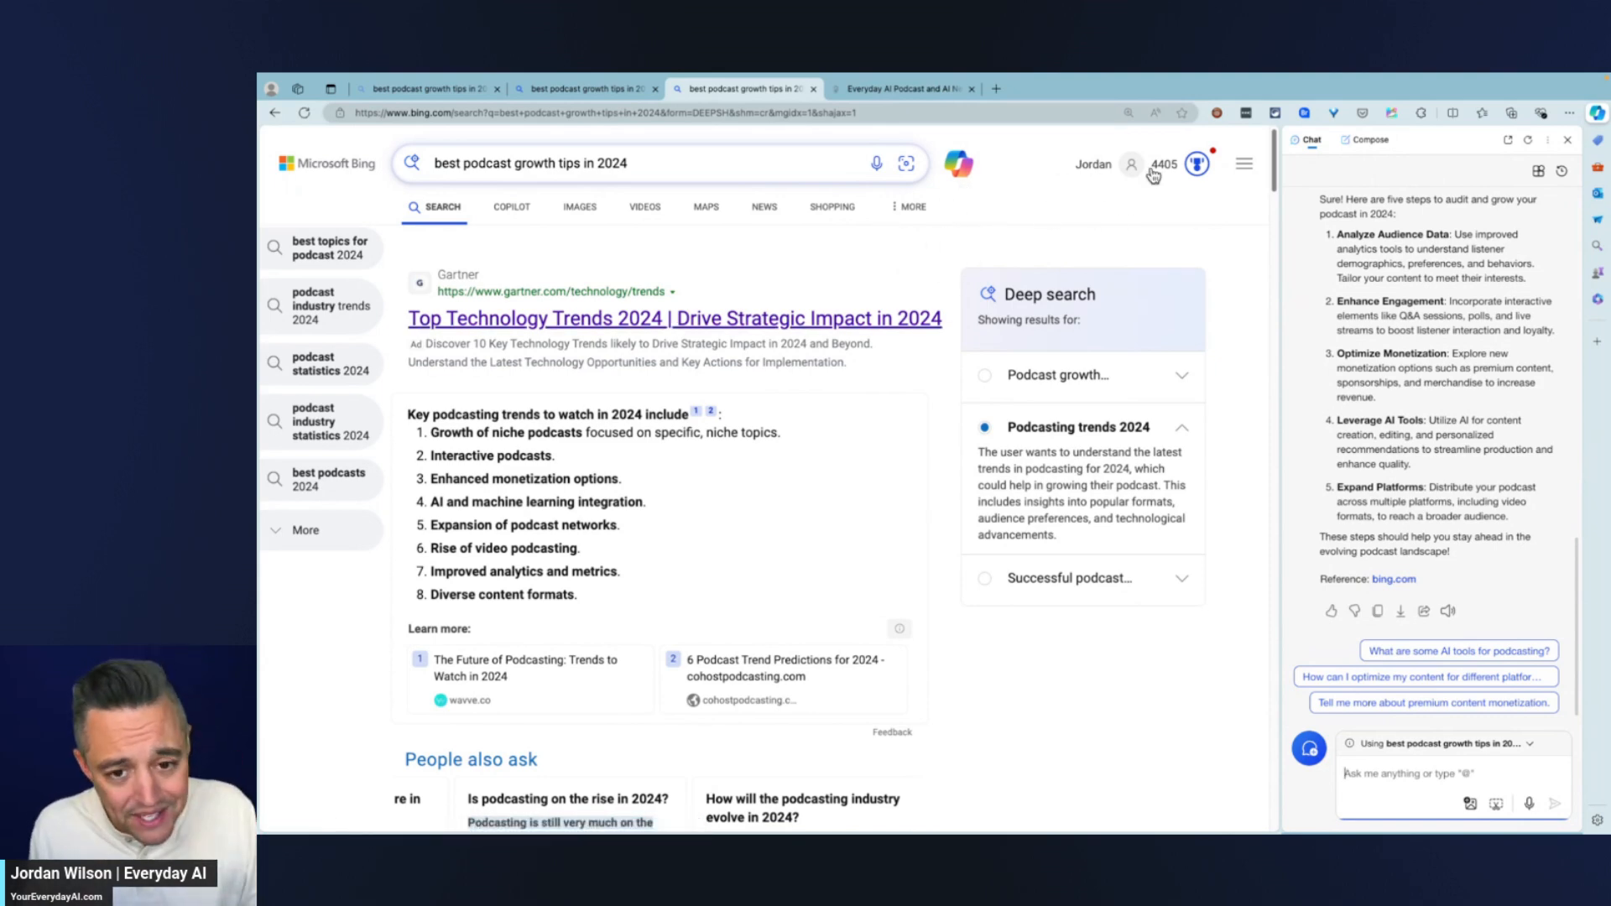
mouse_move(1598, 112)
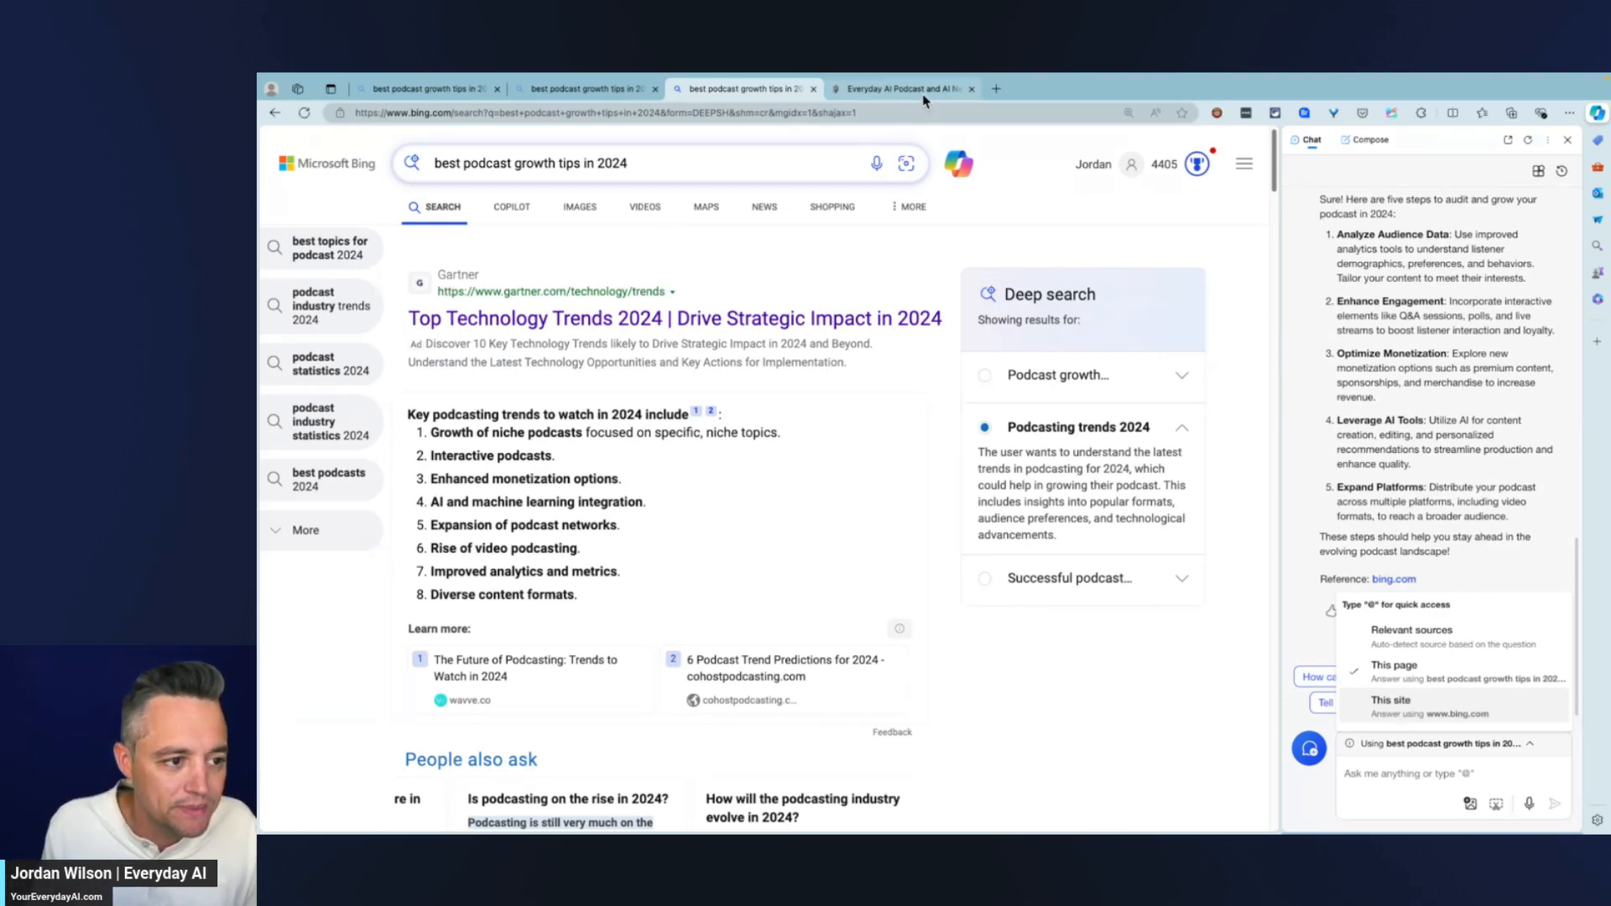
Step: Switch to the Everyday AI website tab and close the Copilot sidebar
click(902, 89)
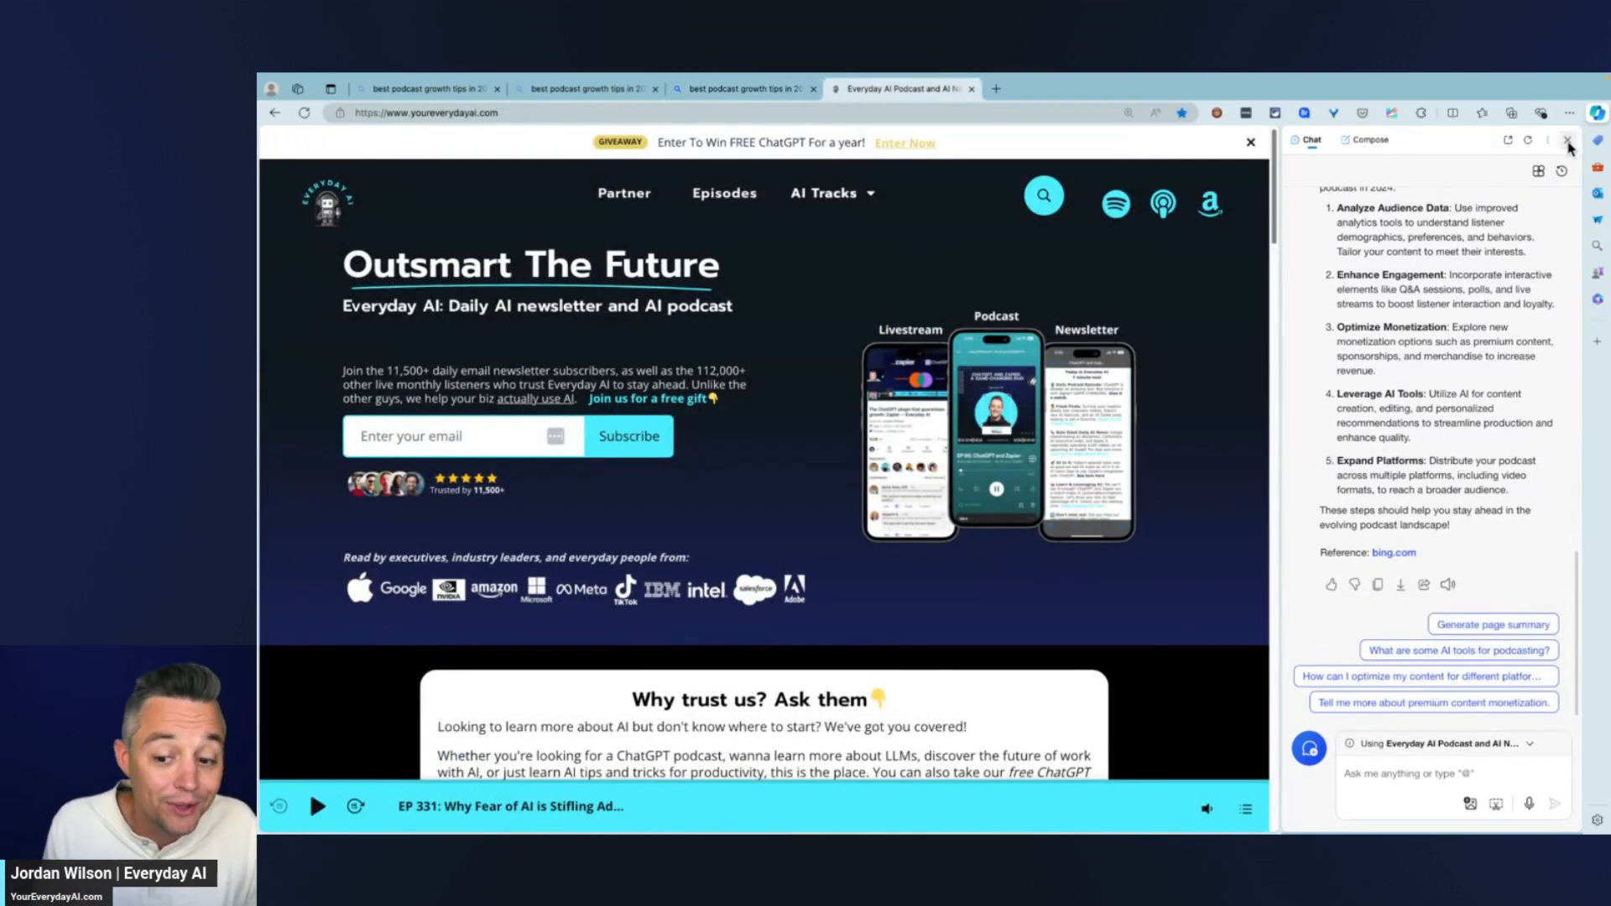
click(1567, 141)
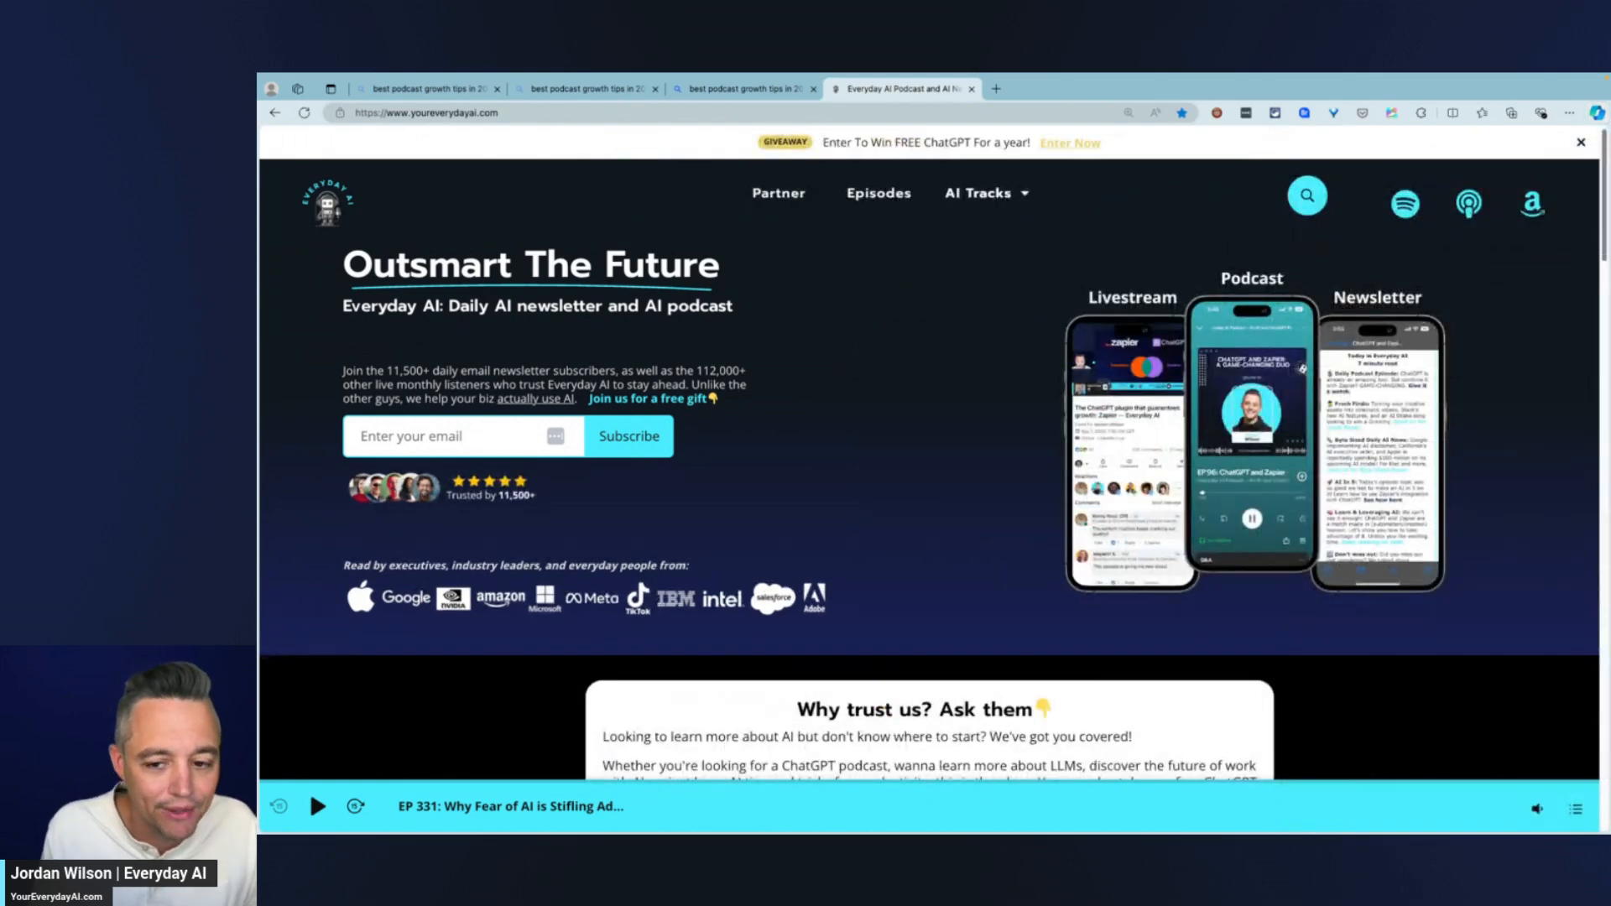